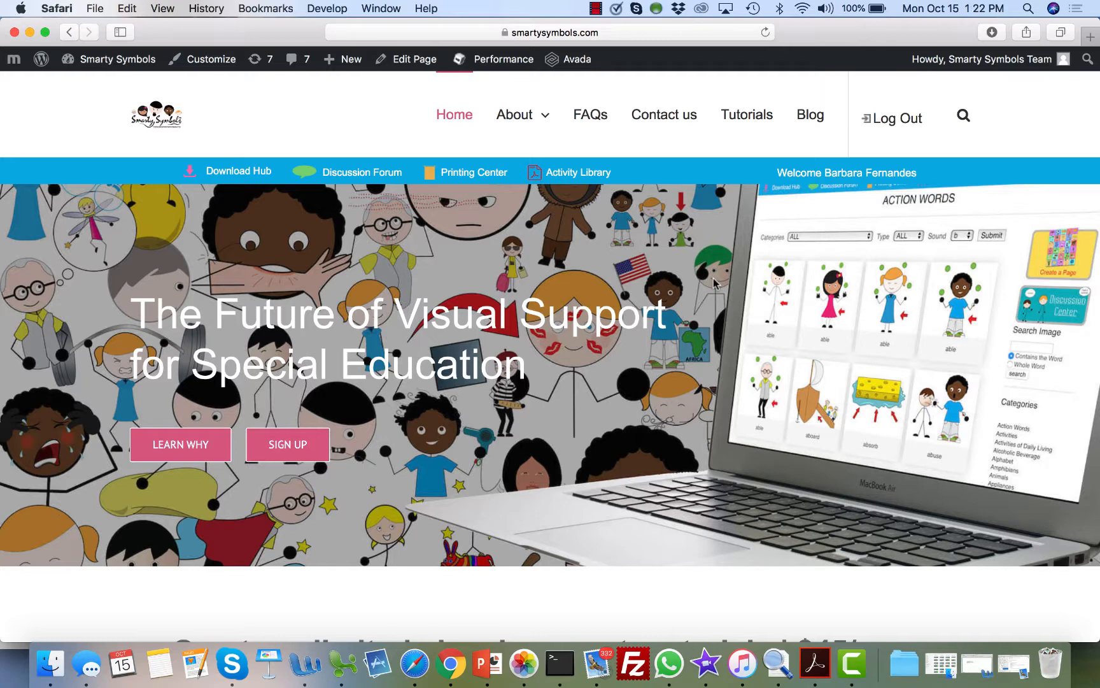
mouse_move(360, 208)
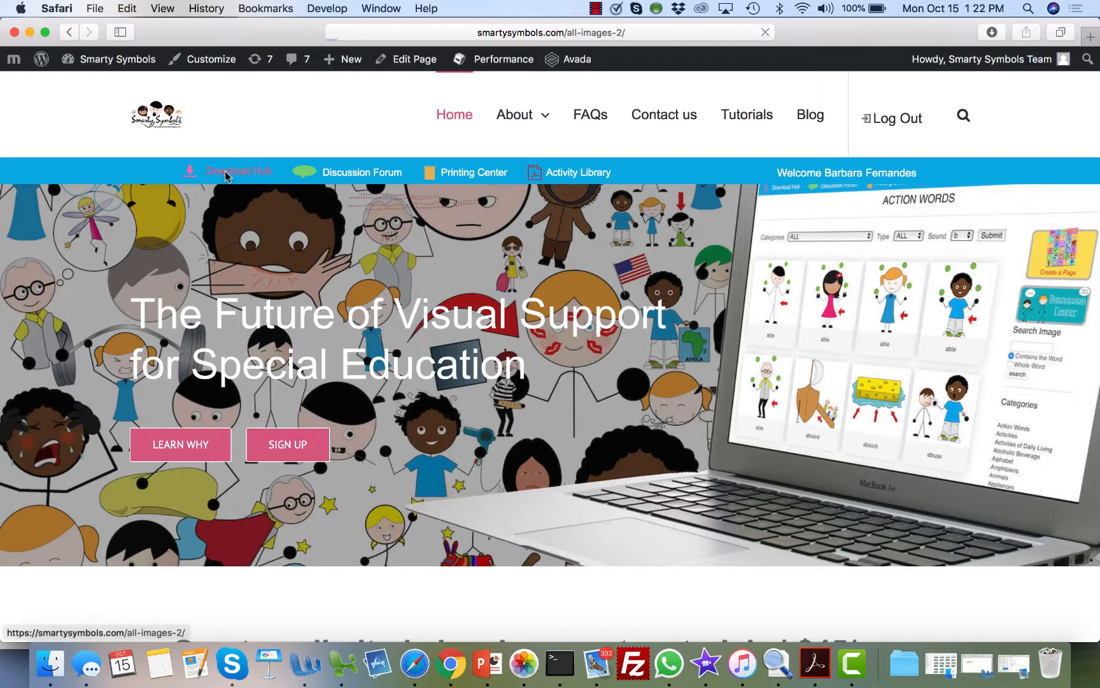
- Go to the Download Hub and browse the symbol image grid
click(238, 172)
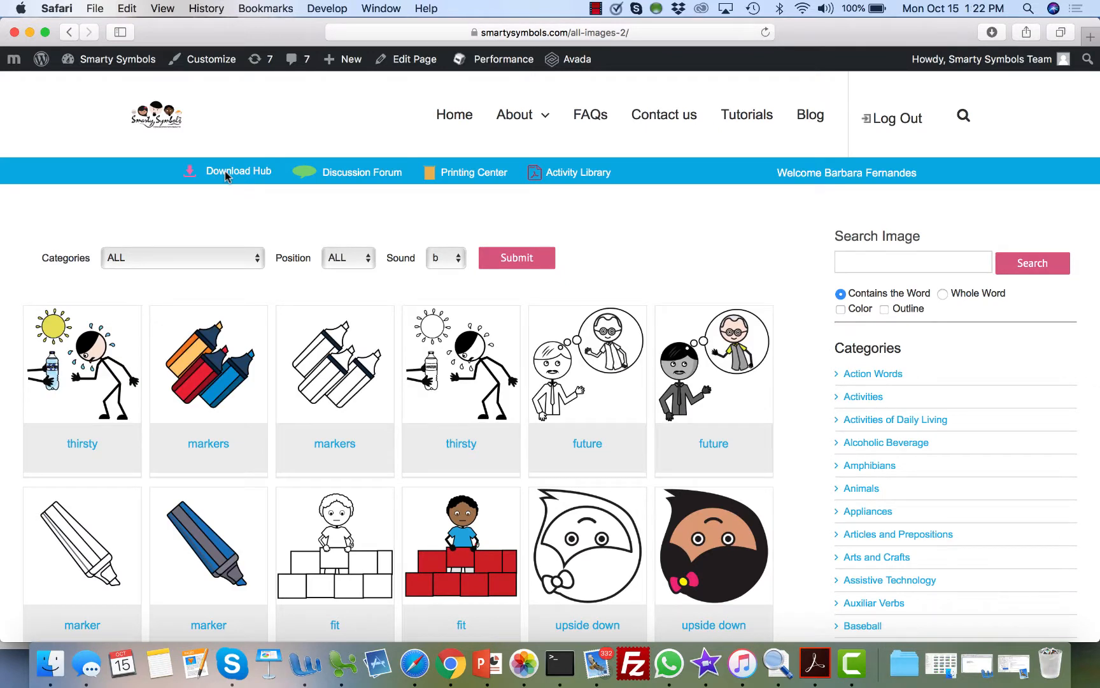
mouse_move(663, 293)
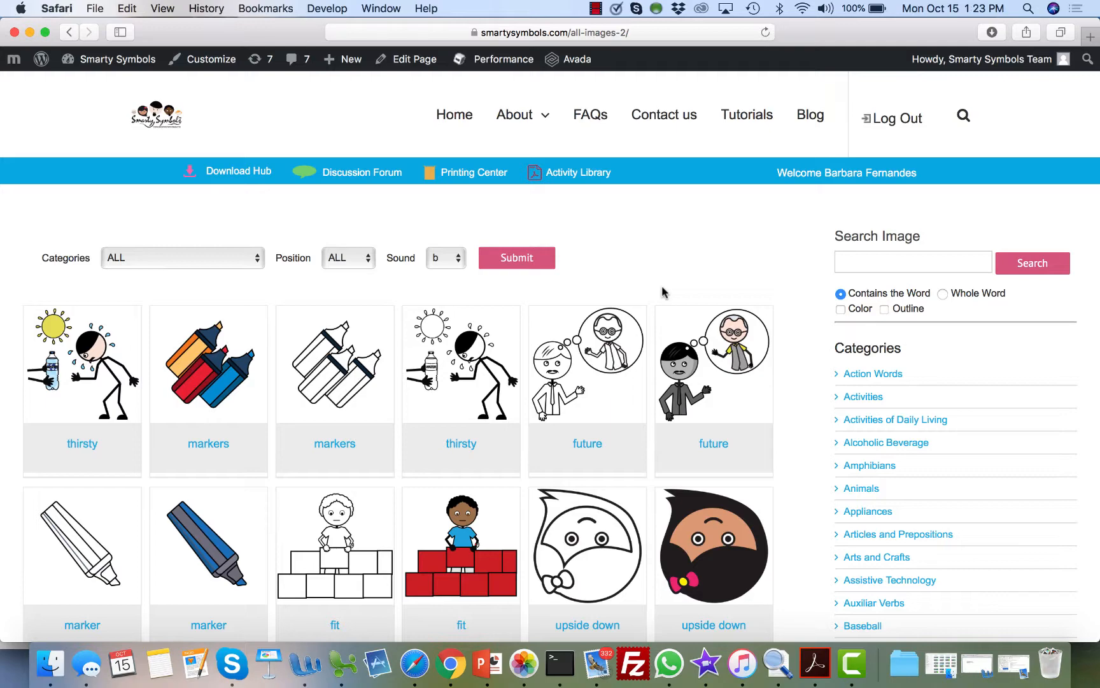
scroll(down, 3)
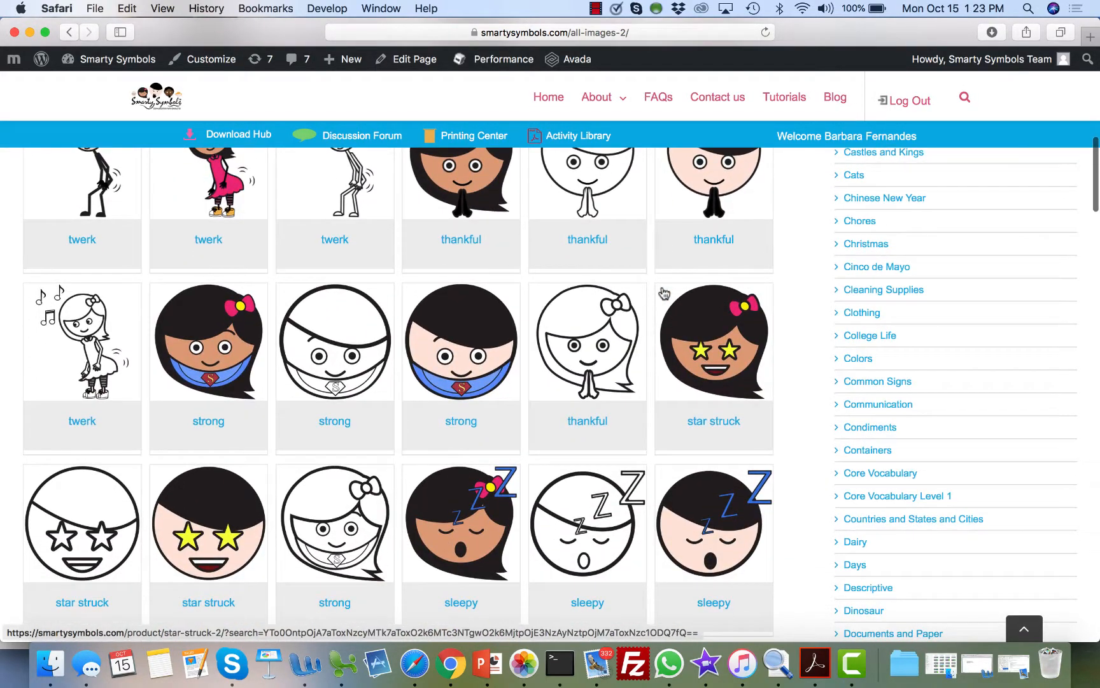
scroll(down, 3)
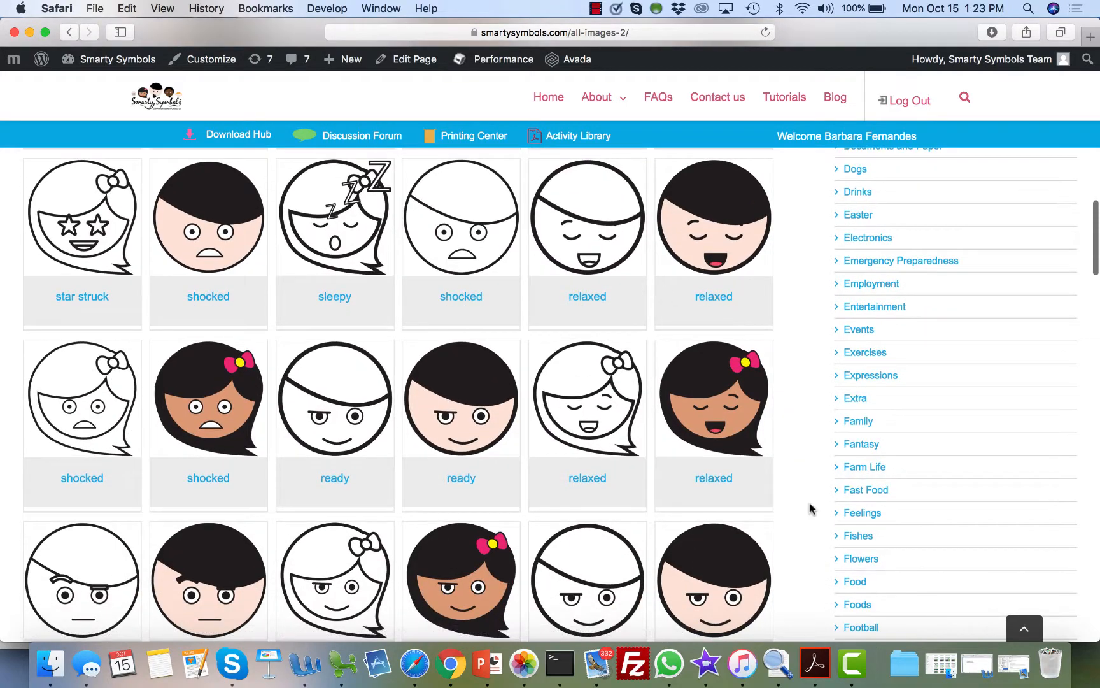
scroll(down, 3)
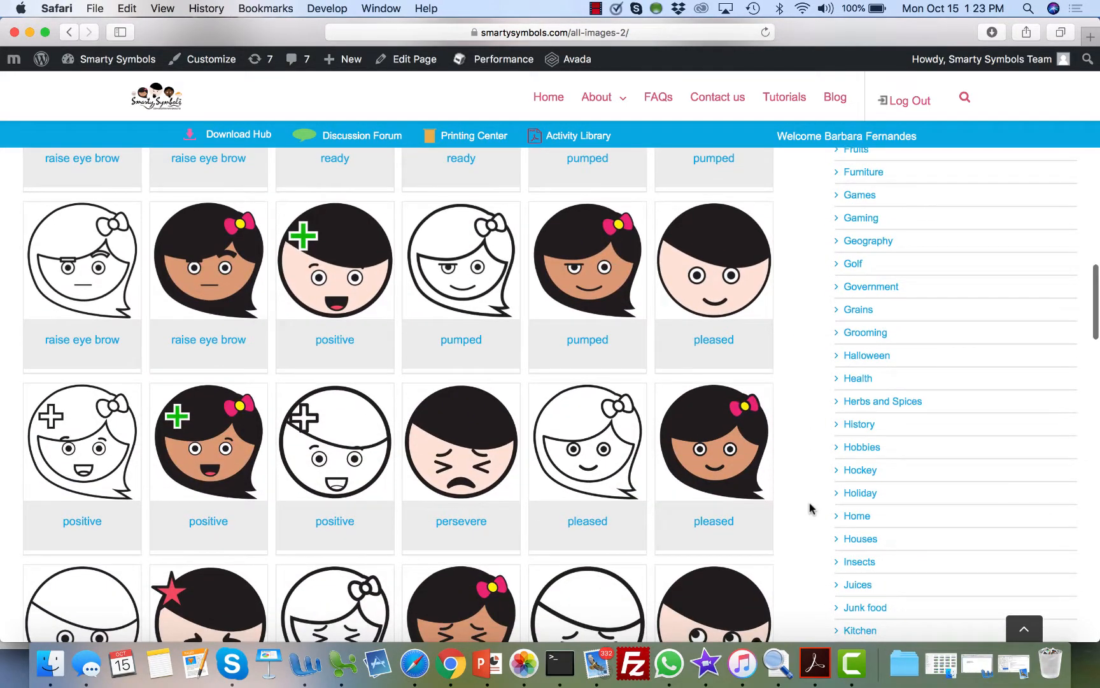
scroll(down, 3)
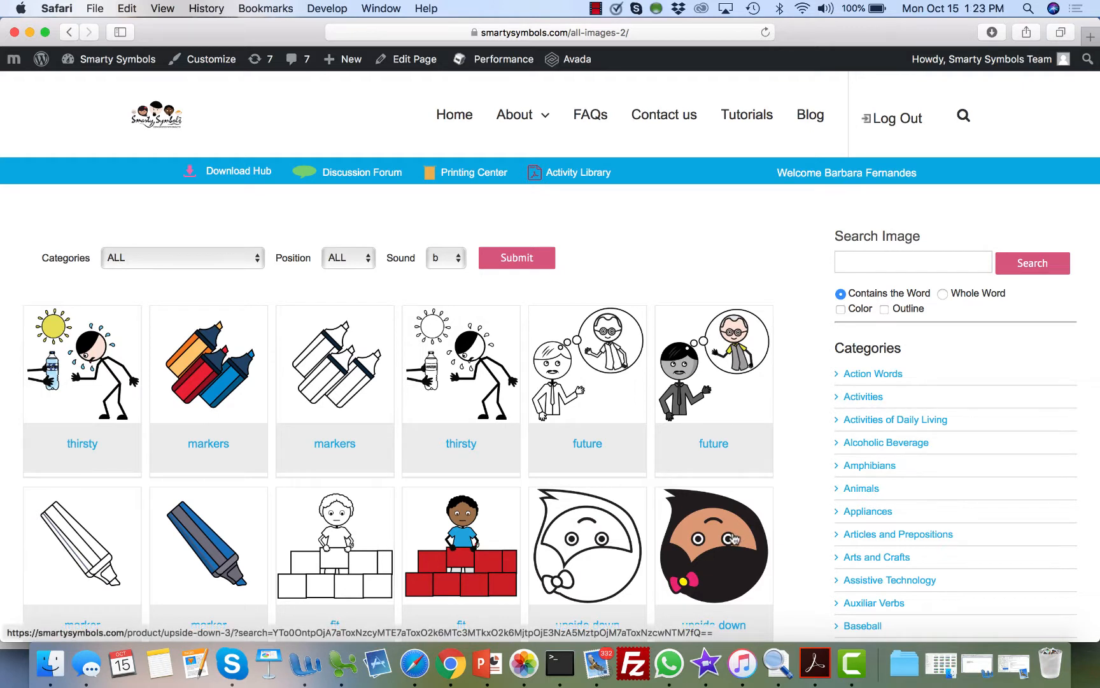
- Continue browsing the symbol grid and categories down to the twerk symbol
scroll(down, 3)
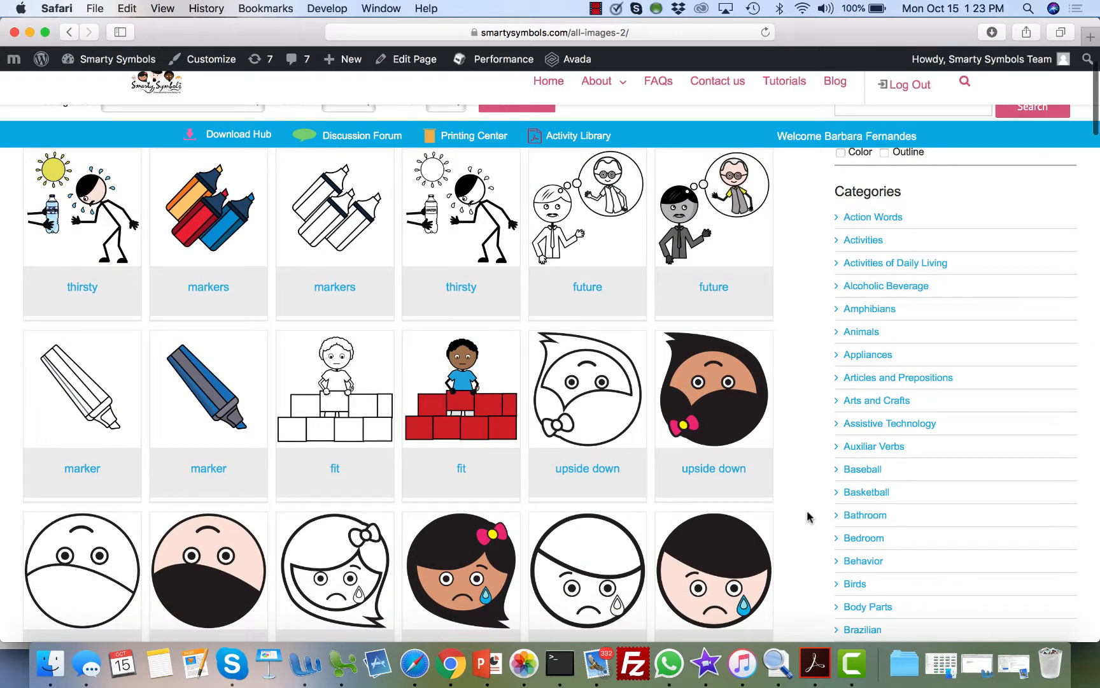
scroll(down, 3)
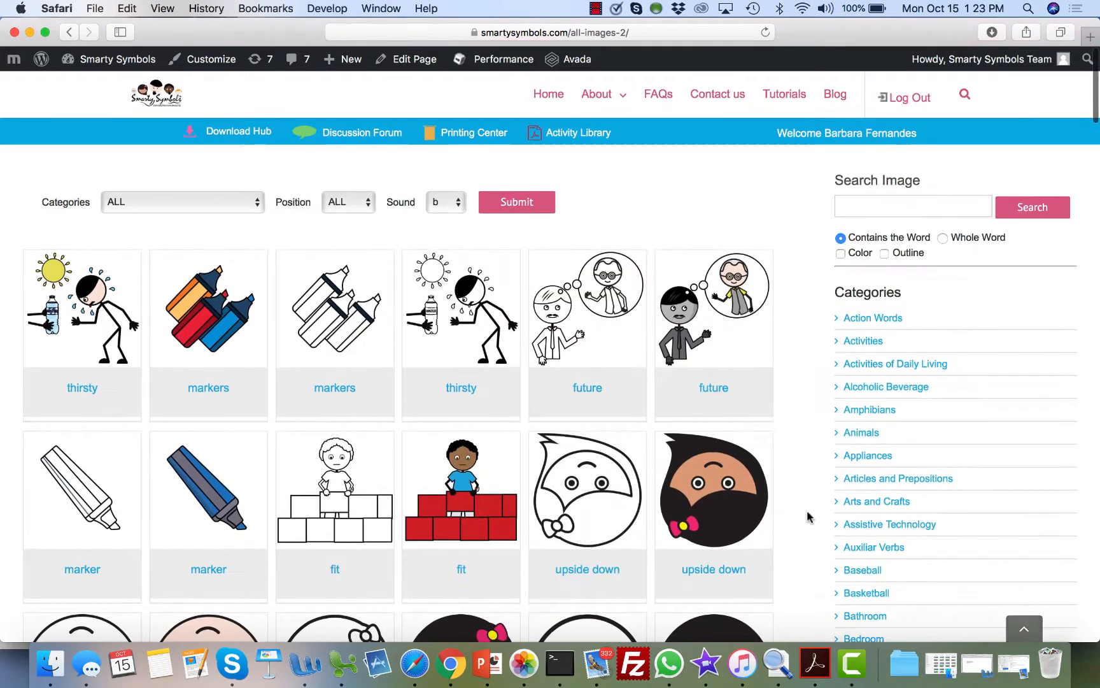
scroll(down, 3)
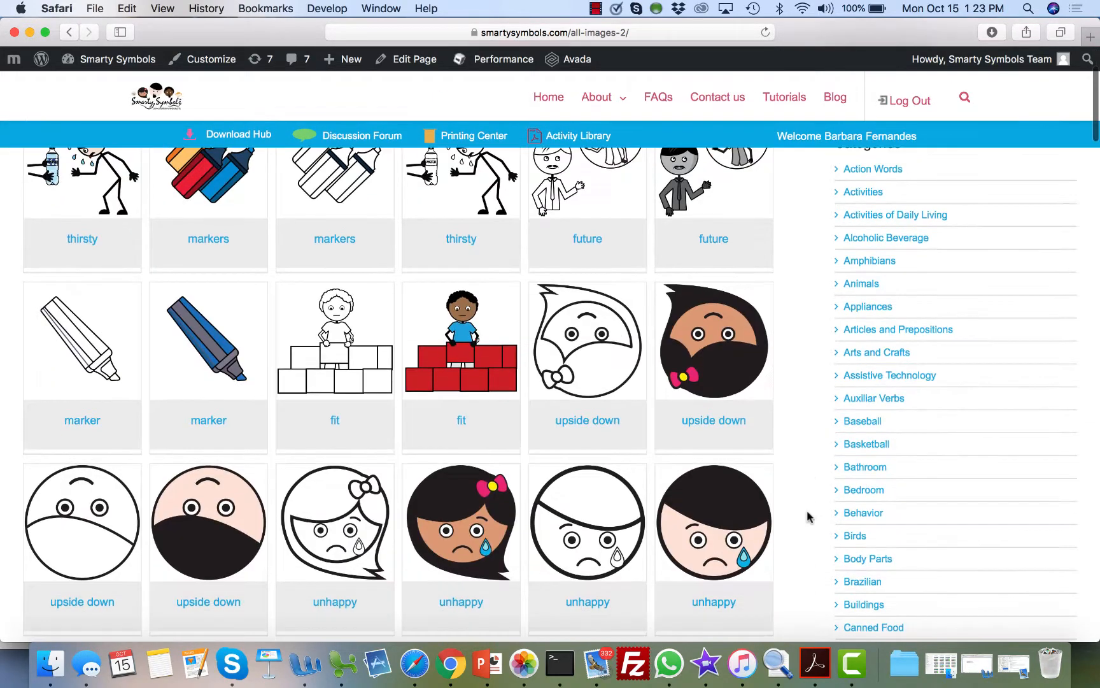
scroll(down, 3)
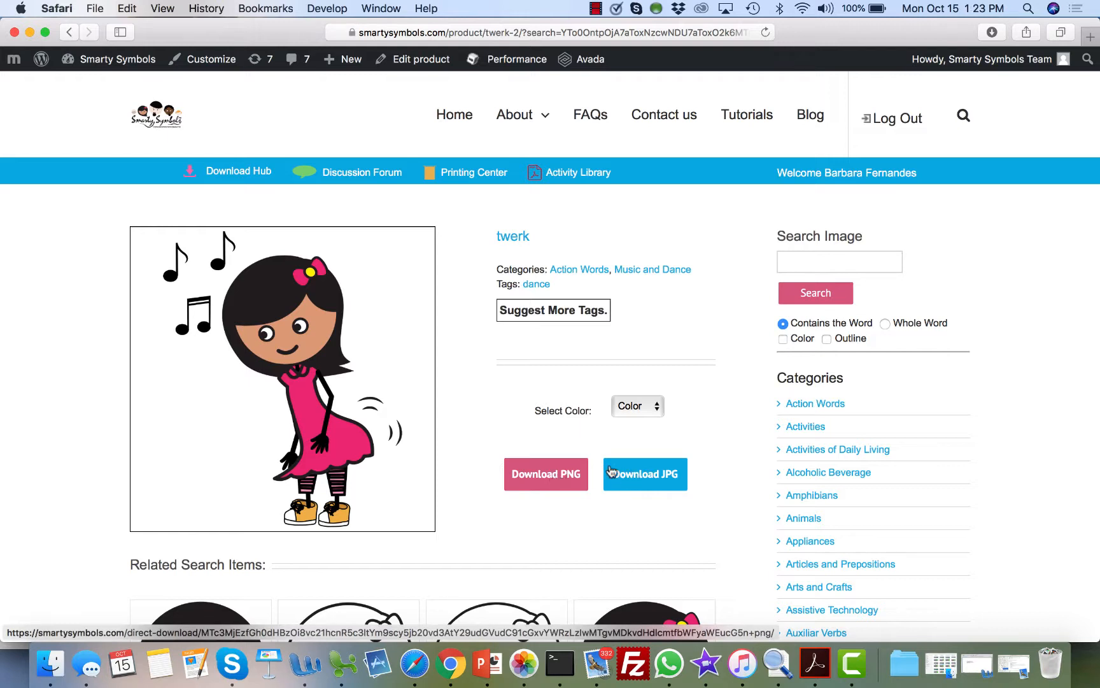
- Download the colour twerk symbol as a PNG file
click(637, 405)
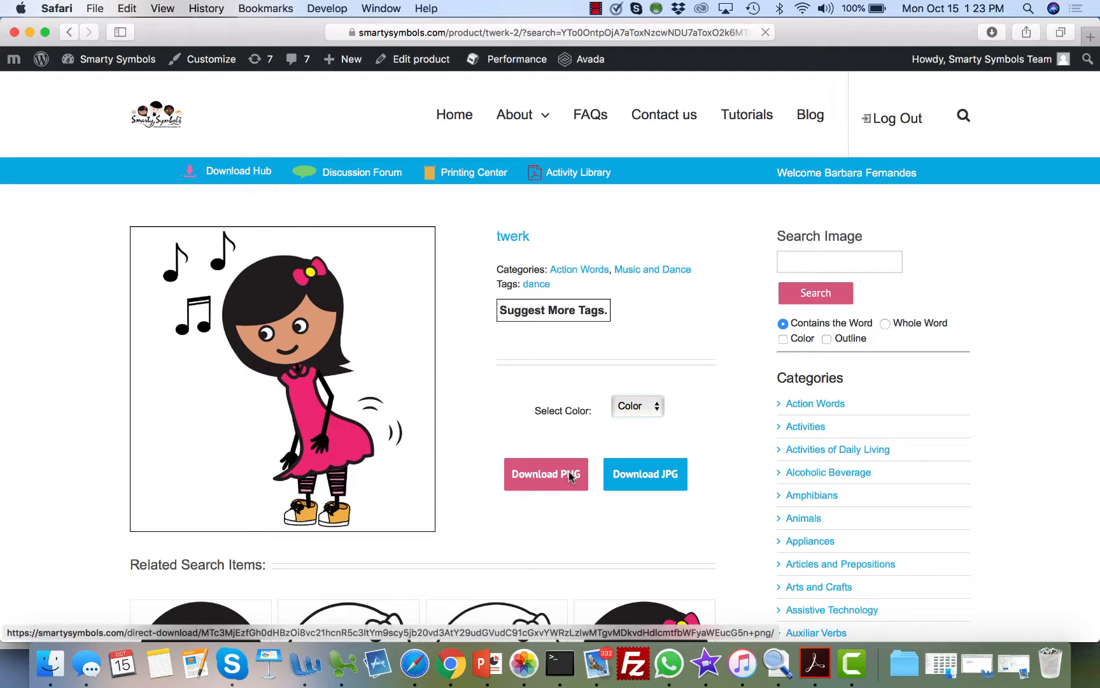
click(992, 32)
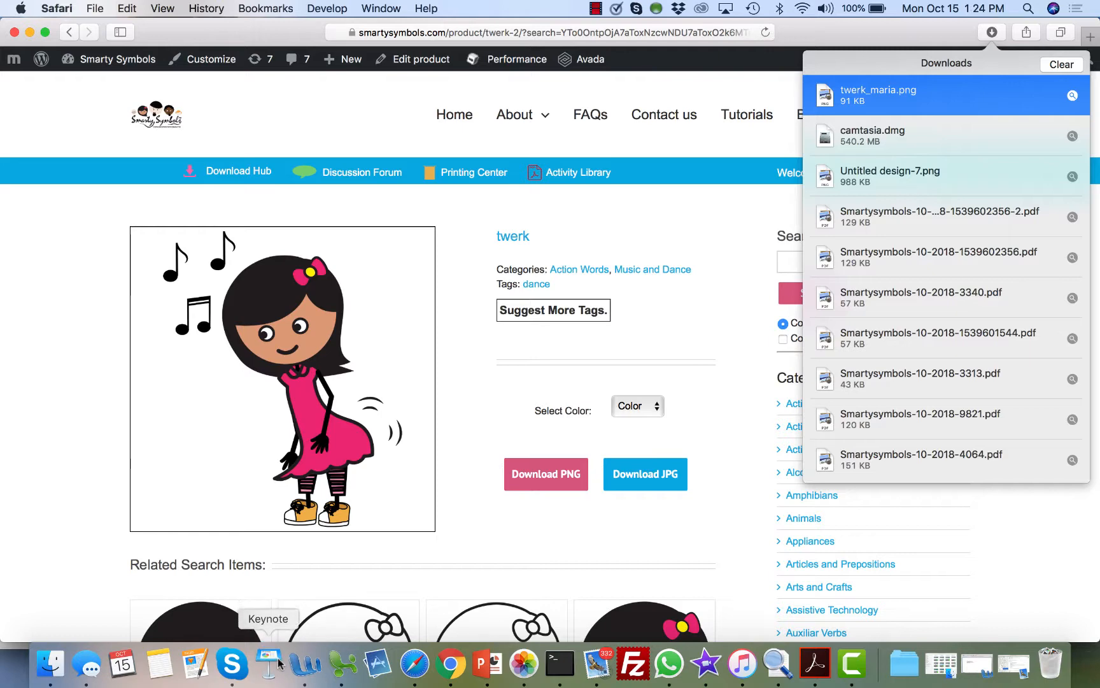
- Start a new Keynote presentation with the plain White theme
click(267, 662)
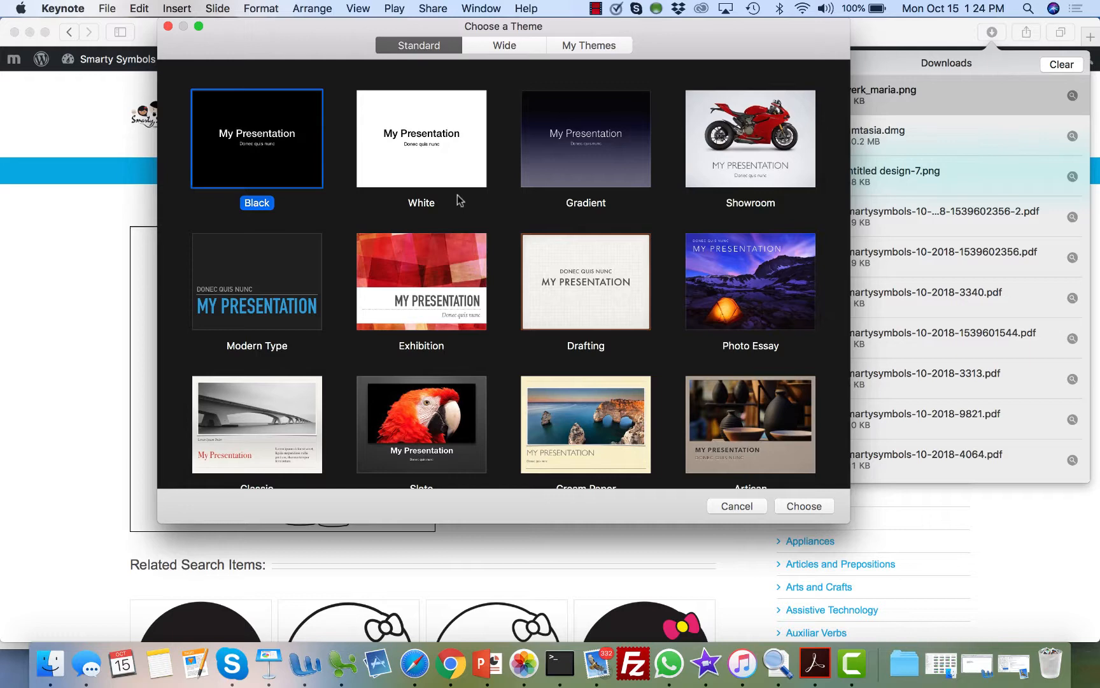
click(421, 139)
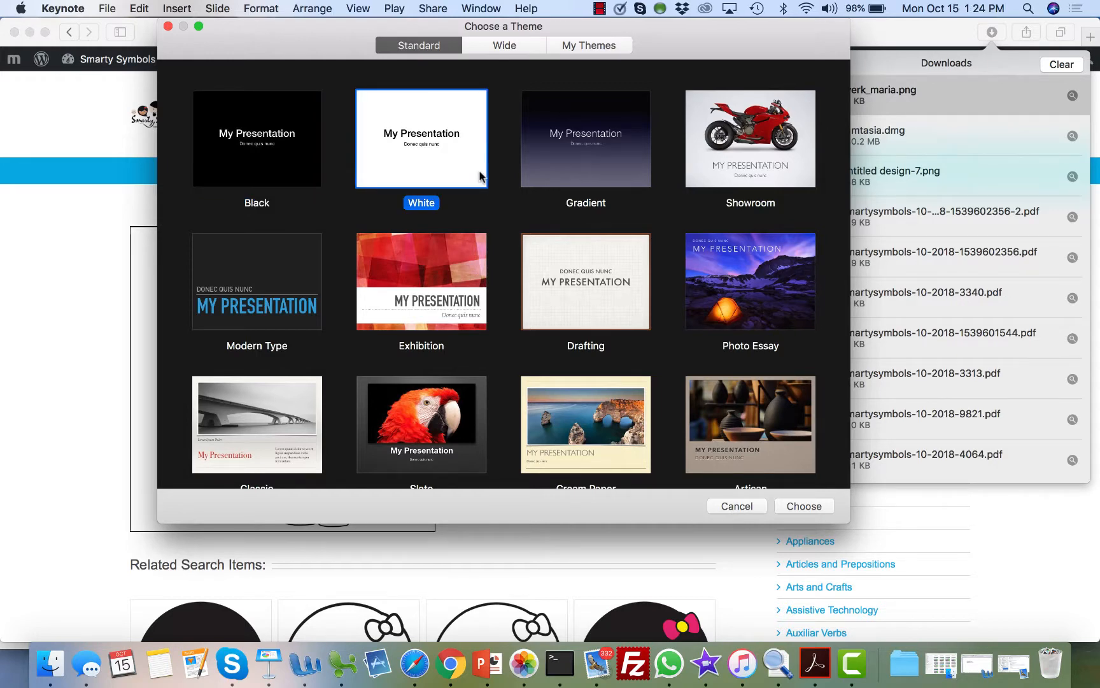
click(802, 506)
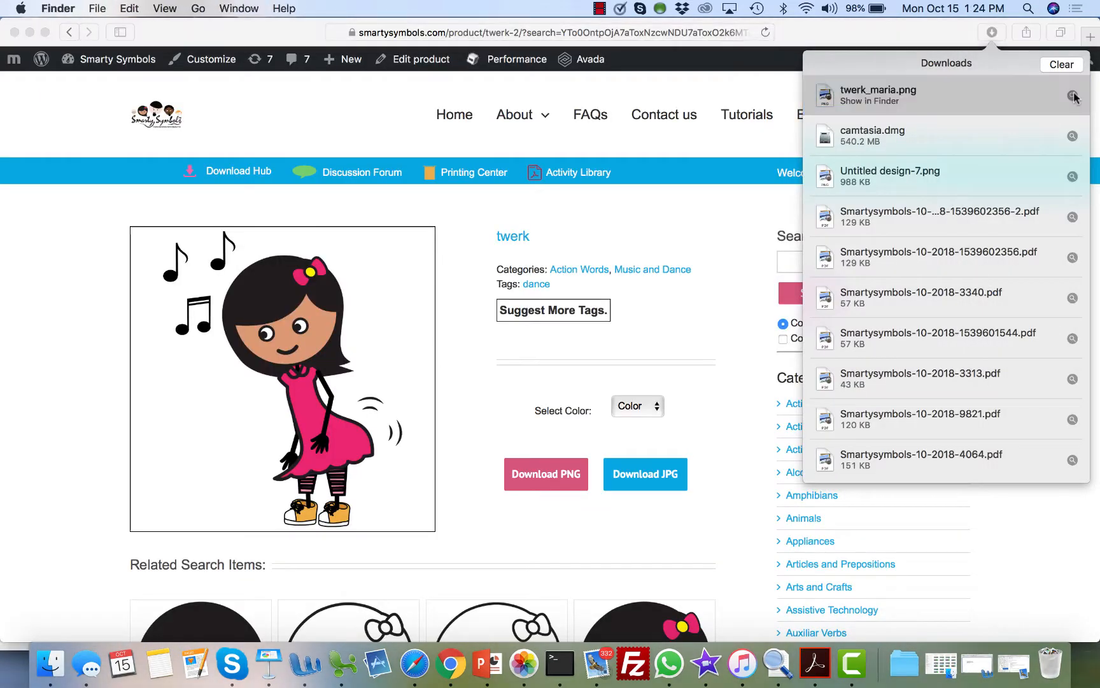
- Place the downloaded twerk PNG on the slide and send the blue shape behind it
click(869, 101)
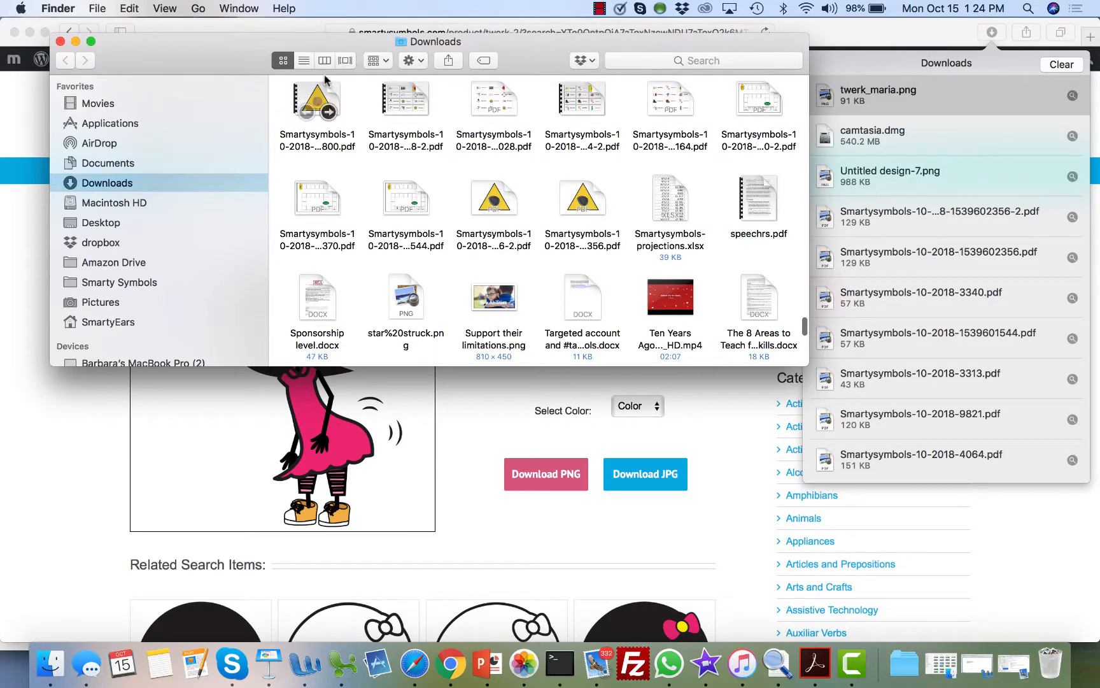
click(303, 60)
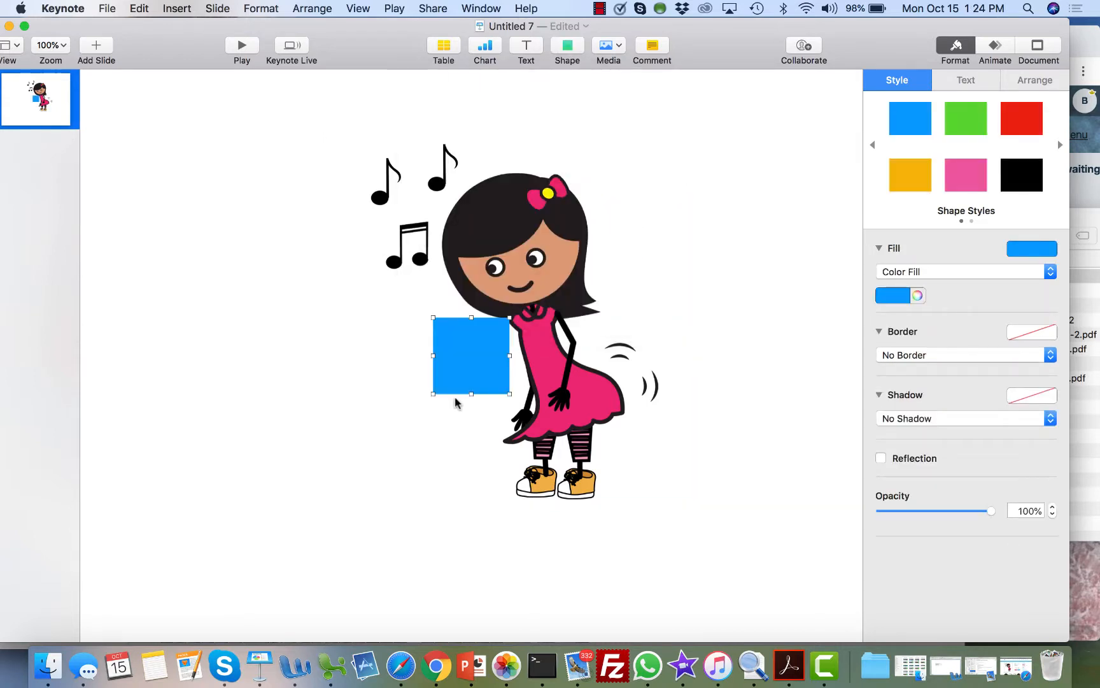
right_click(470, 354)
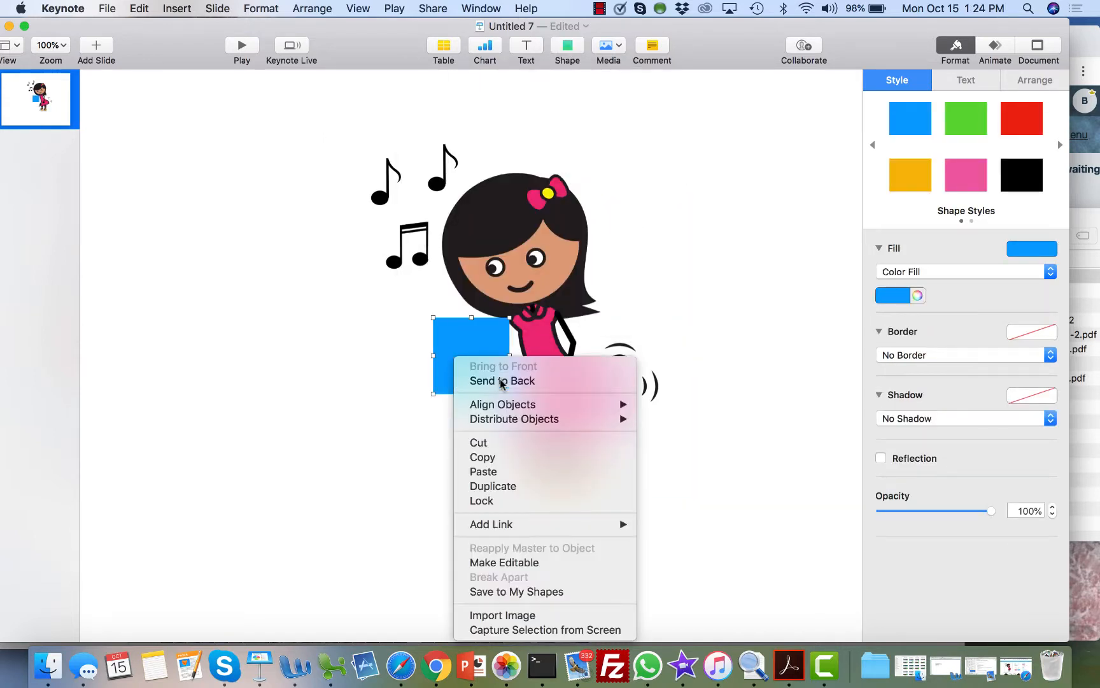
click(502, 381)
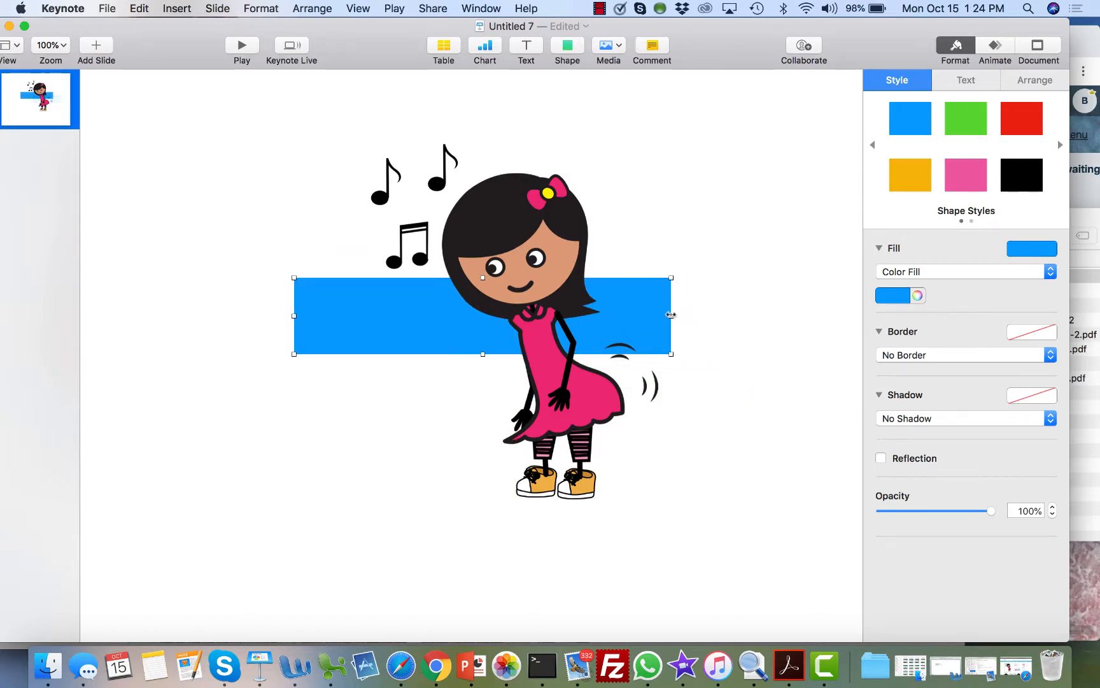
- Stretch the blue shape into a wide bar at the top of the slide, then return to Smarty Symbols
drag(670, 314, 792, 315)
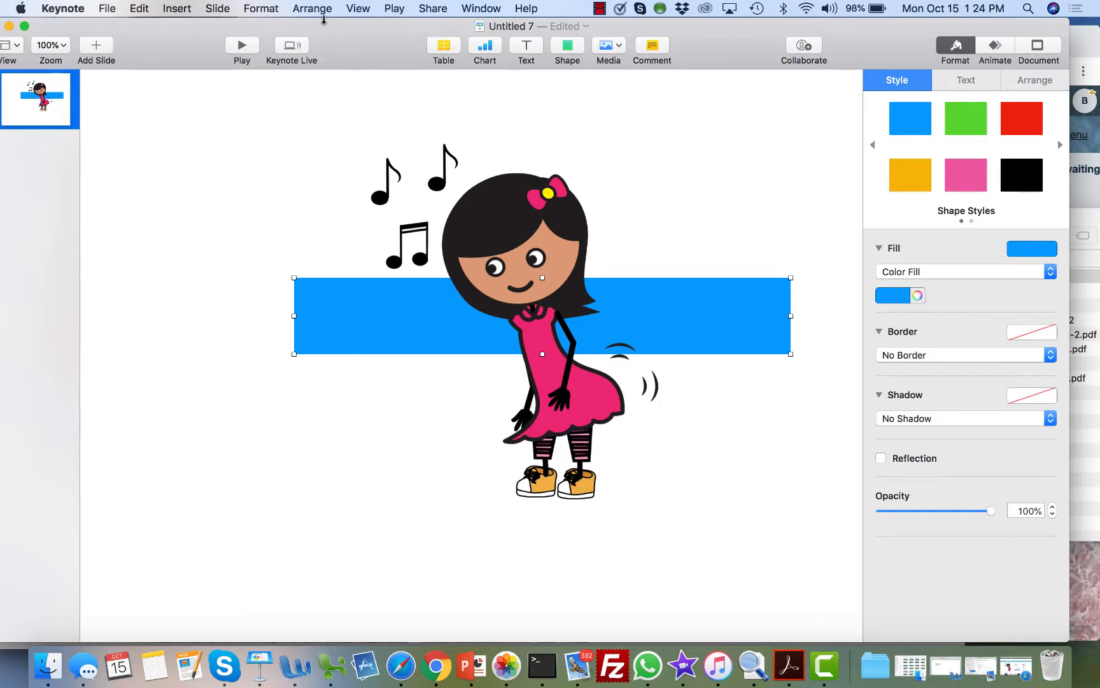
click(51, 44)
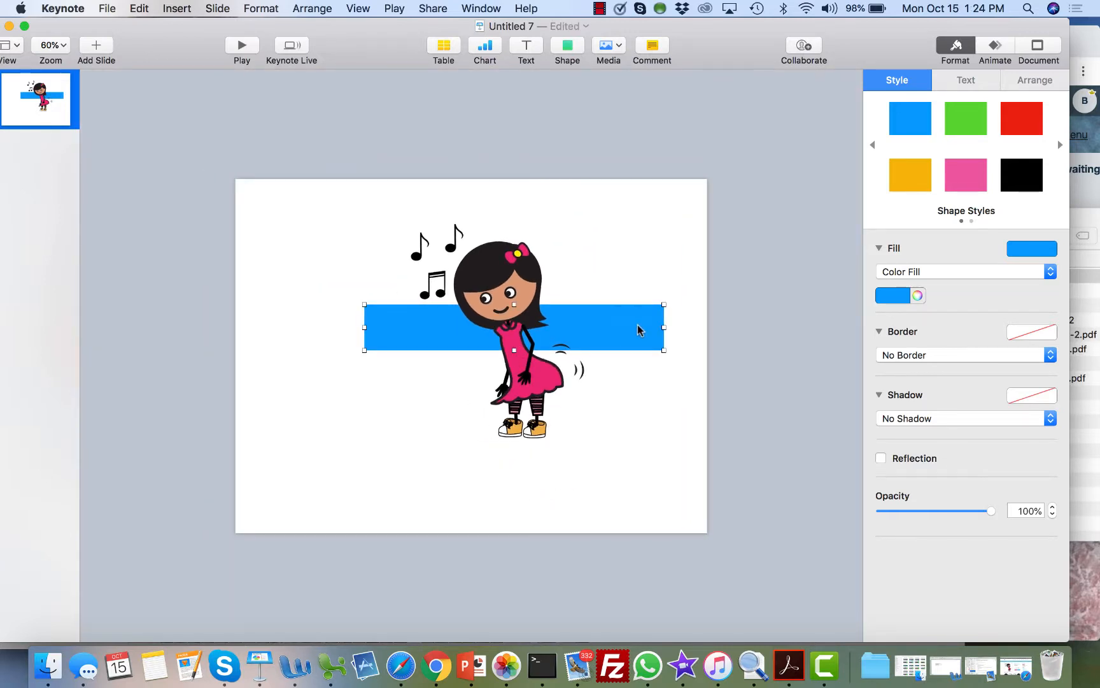
drag(638, 328, 606, 243)
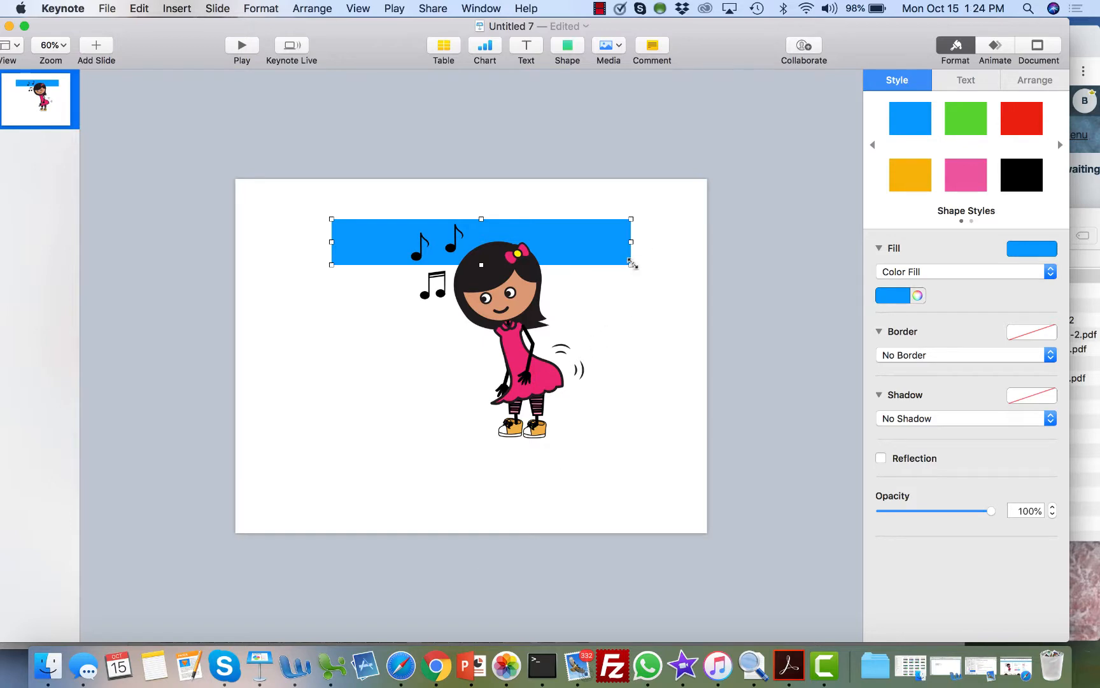
click(416, 663)
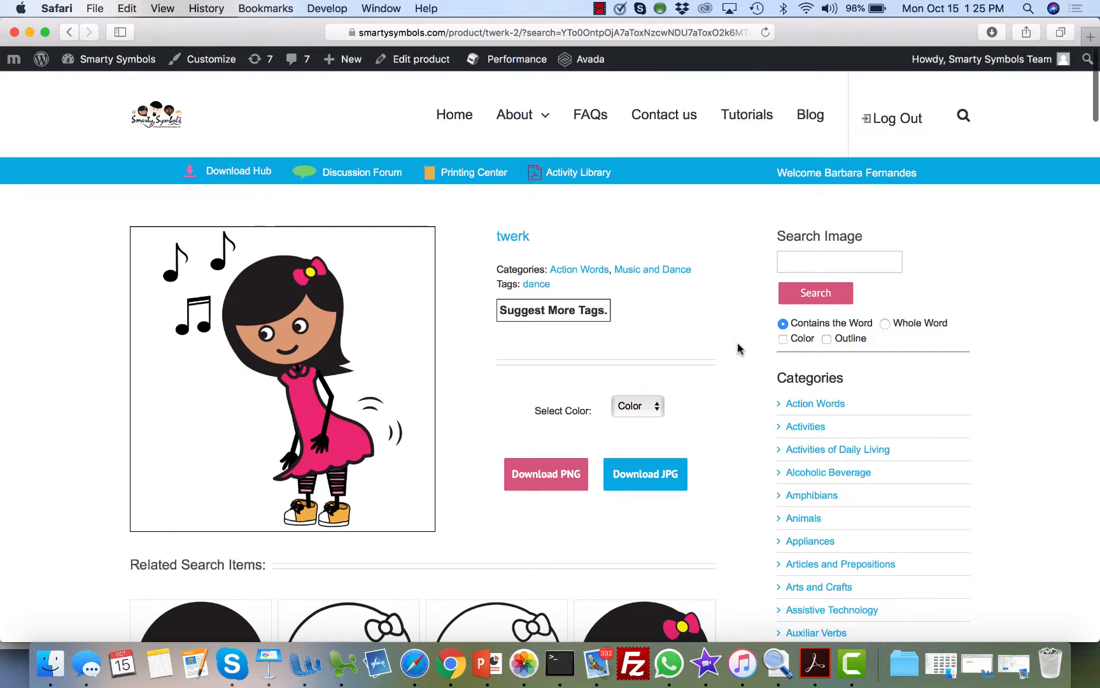
- Browse the Action Words category symbols such as able, accept and accomplish
scroll(down, 3)
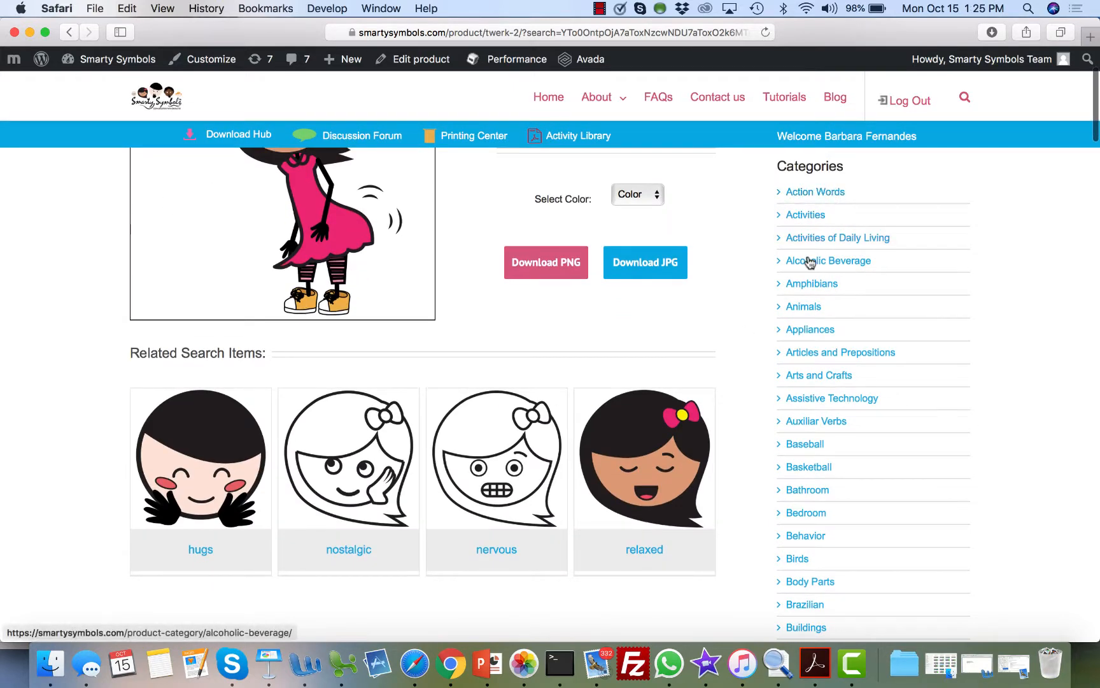
click(816, 191)
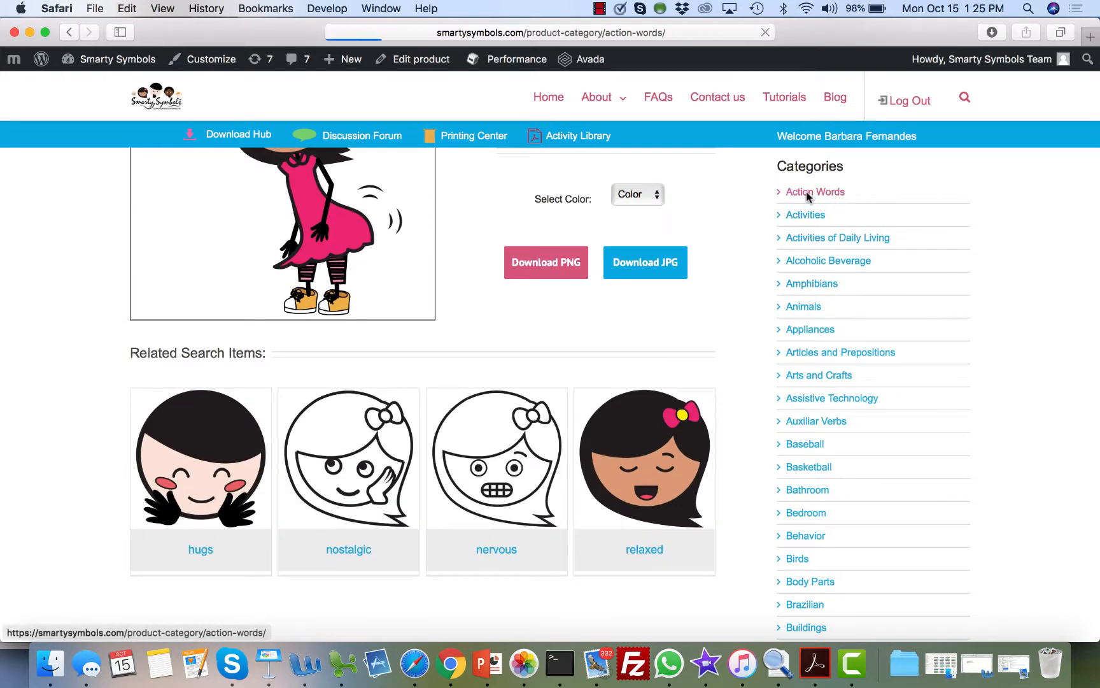
mouse_move(737, 312)
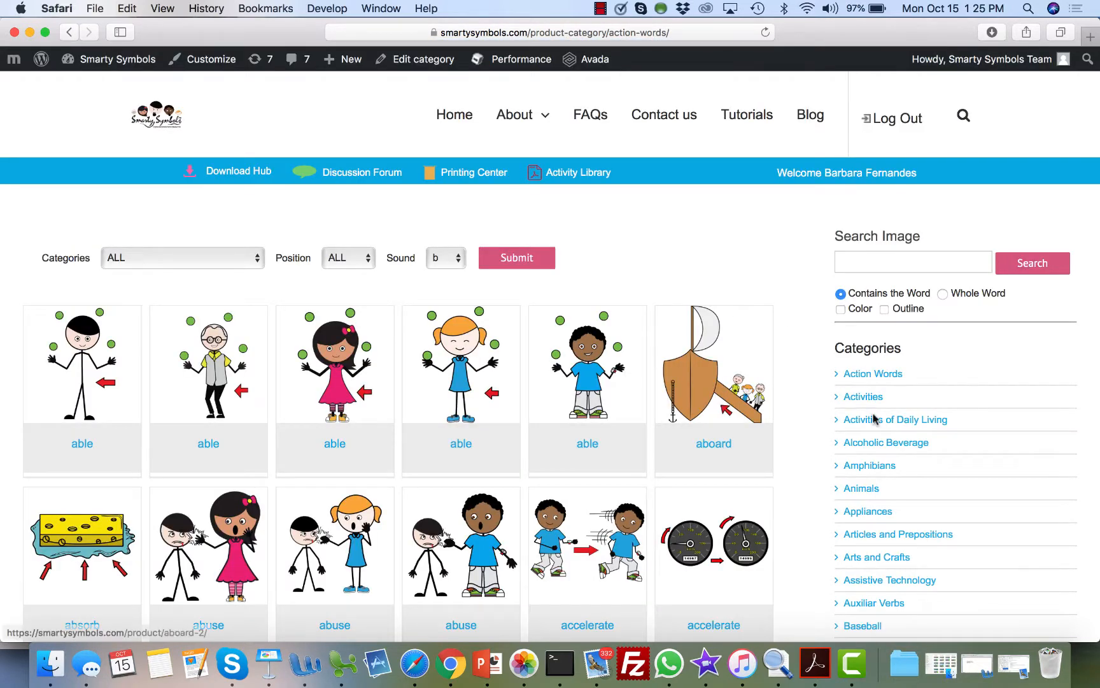
mouse_move(807, 475)
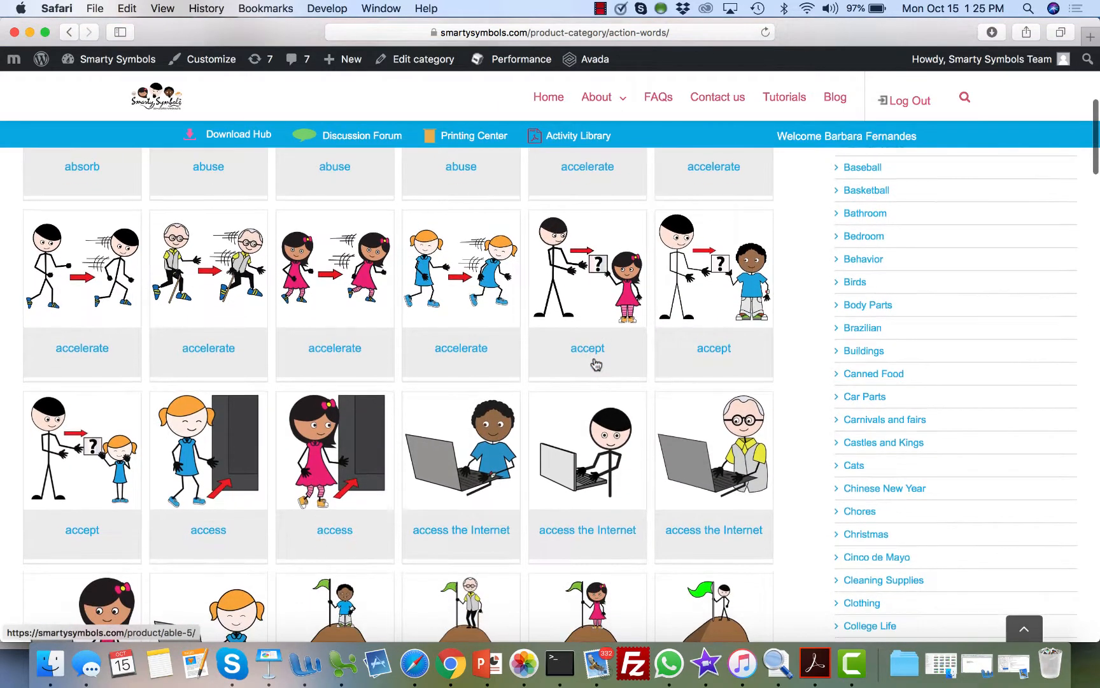
scroll(down, 3)
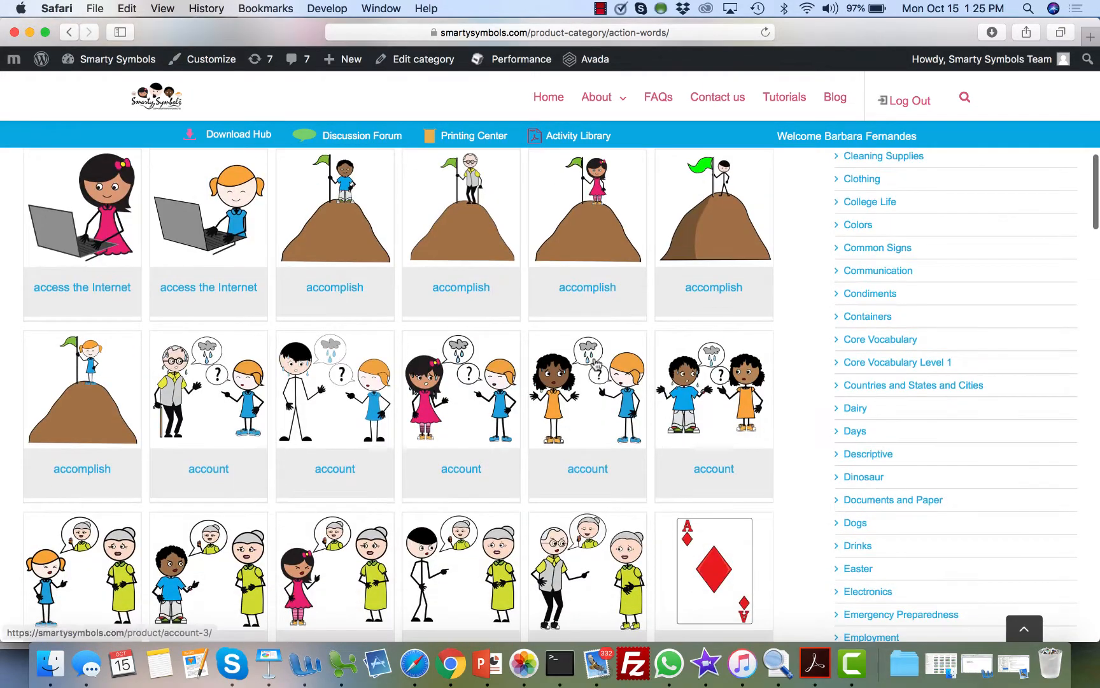
scroll(up, 3)
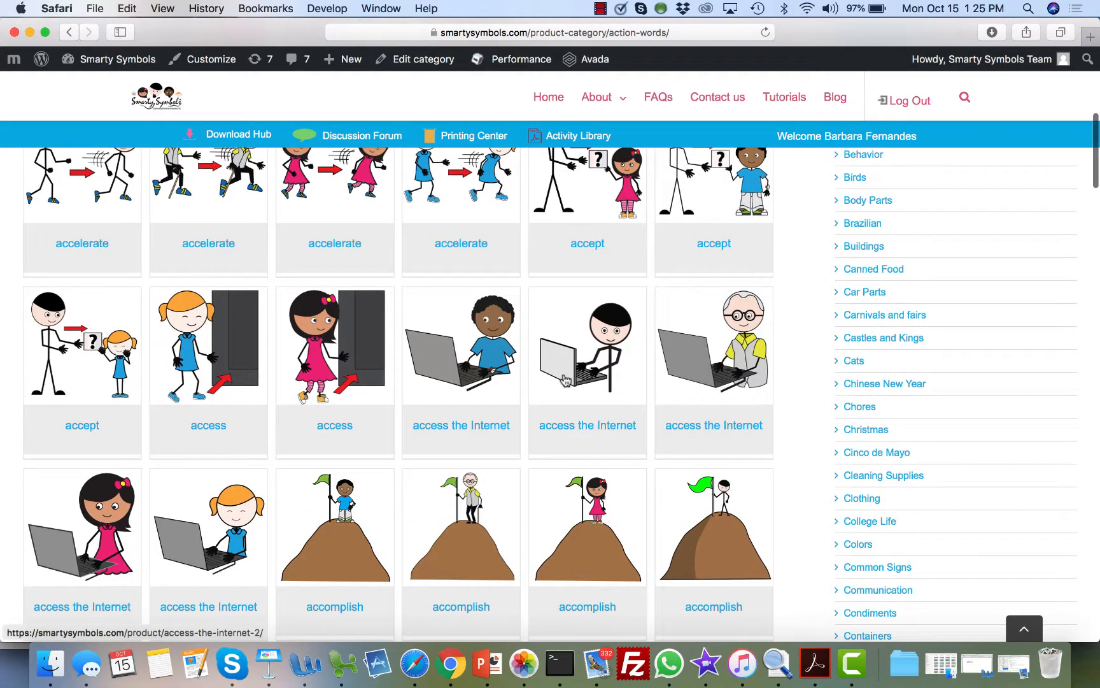
scroll(down, 3)
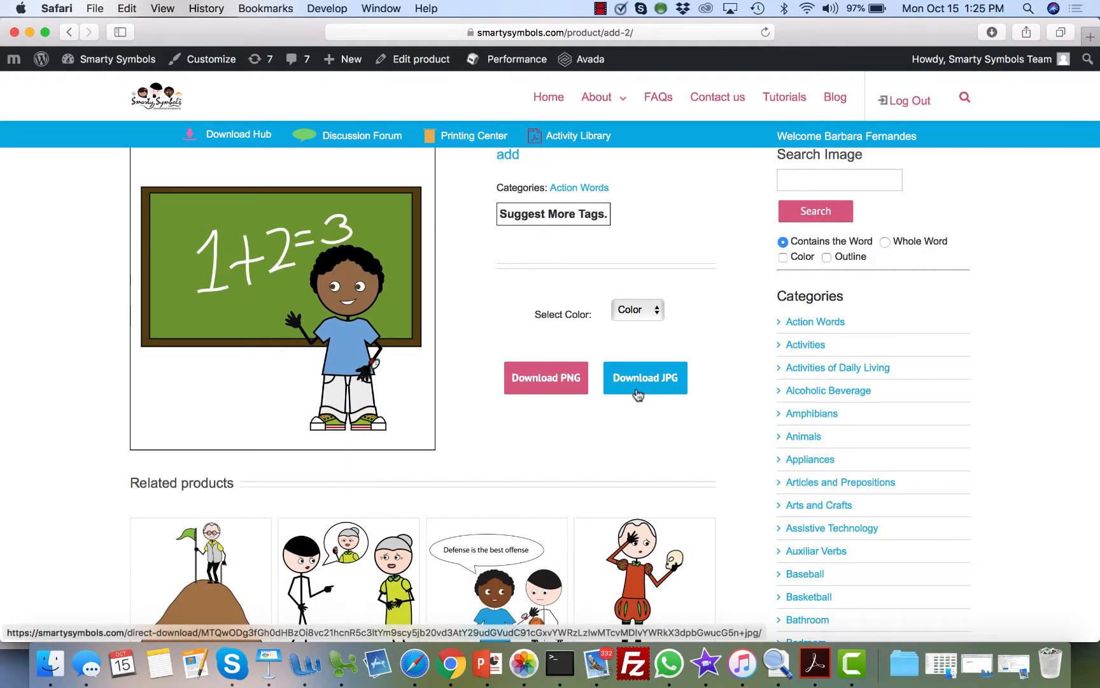
- Download the add symbol as a colour JPG, preview it, then switch the symbol to B & W
click(644, 377)
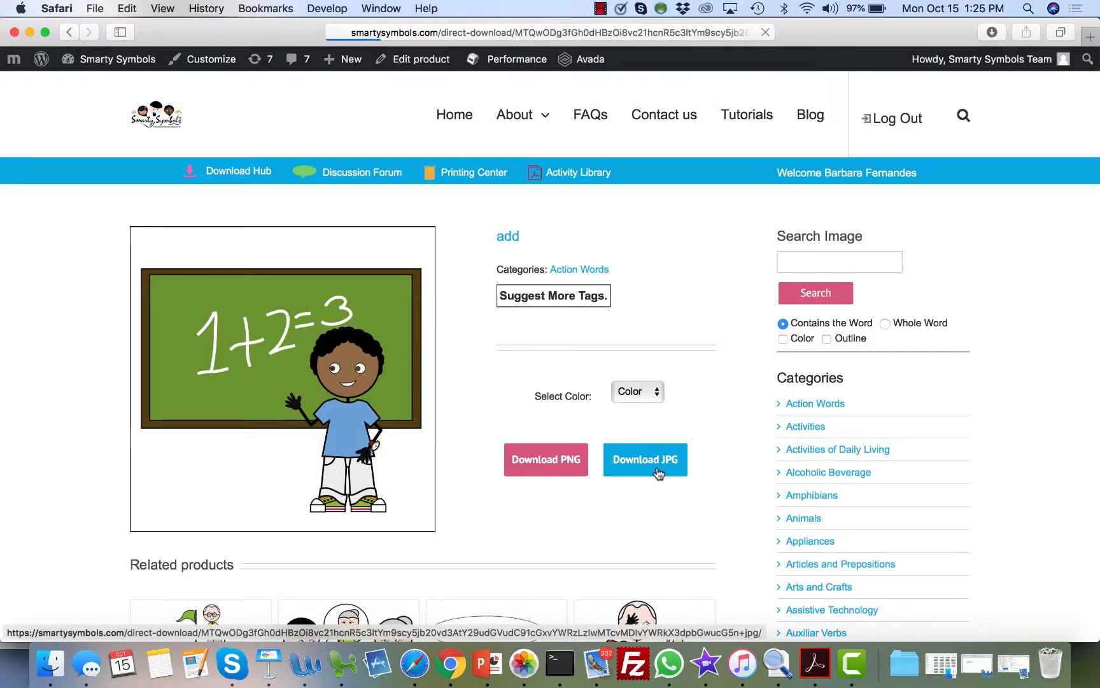
click(990, 32)
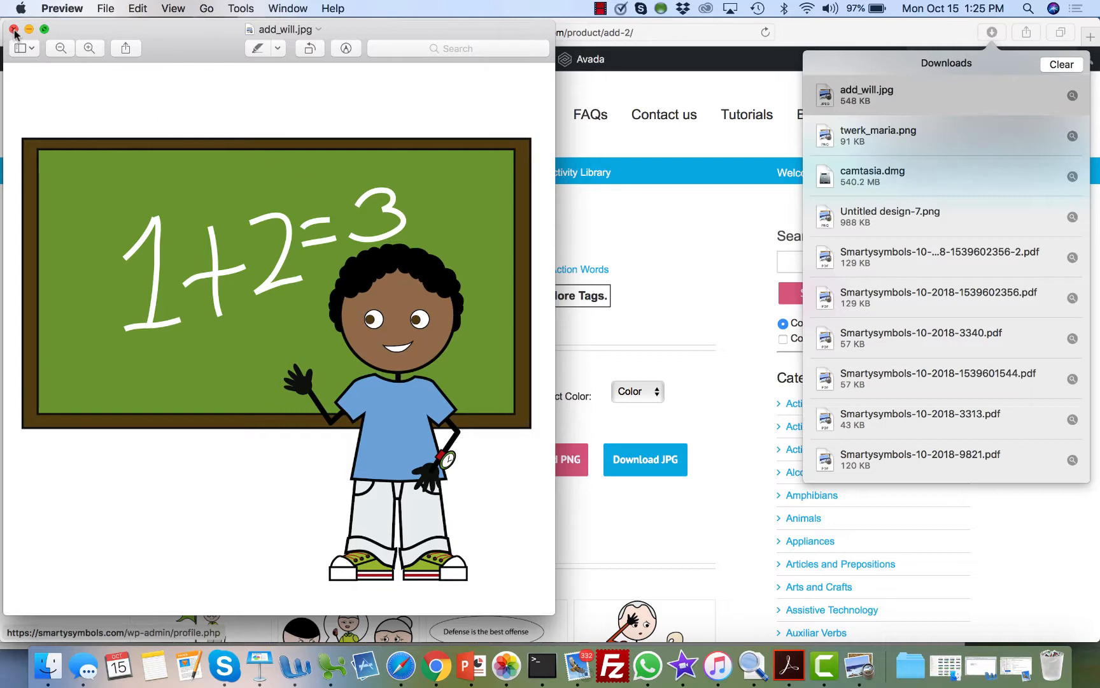
click(12, 29)
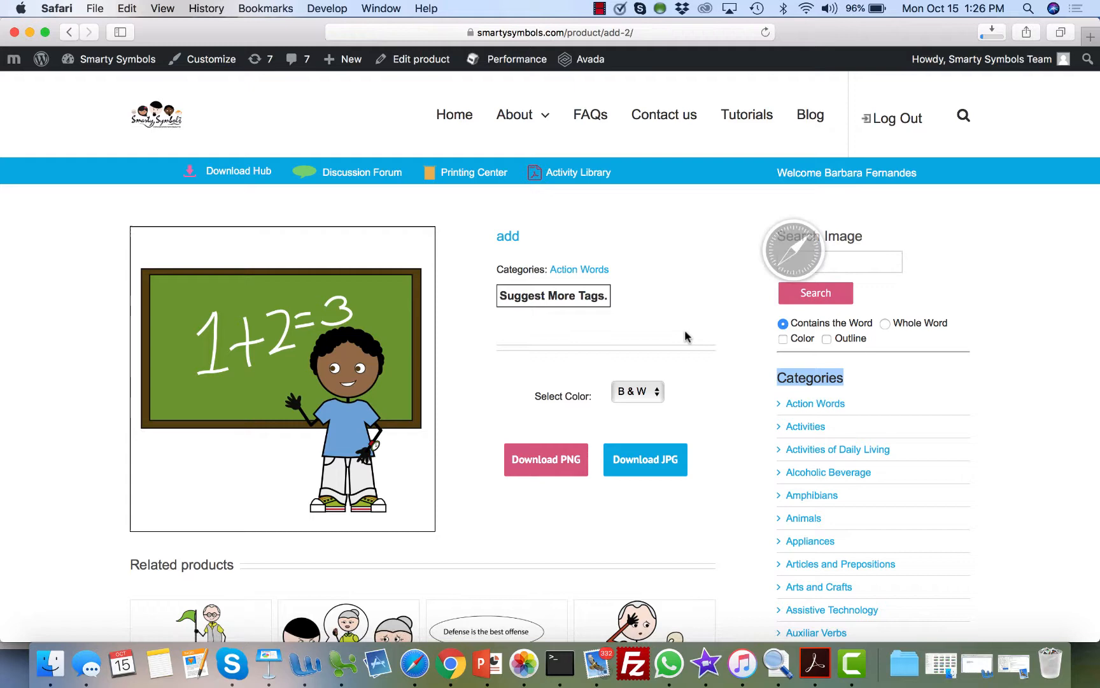
click(992, 32)
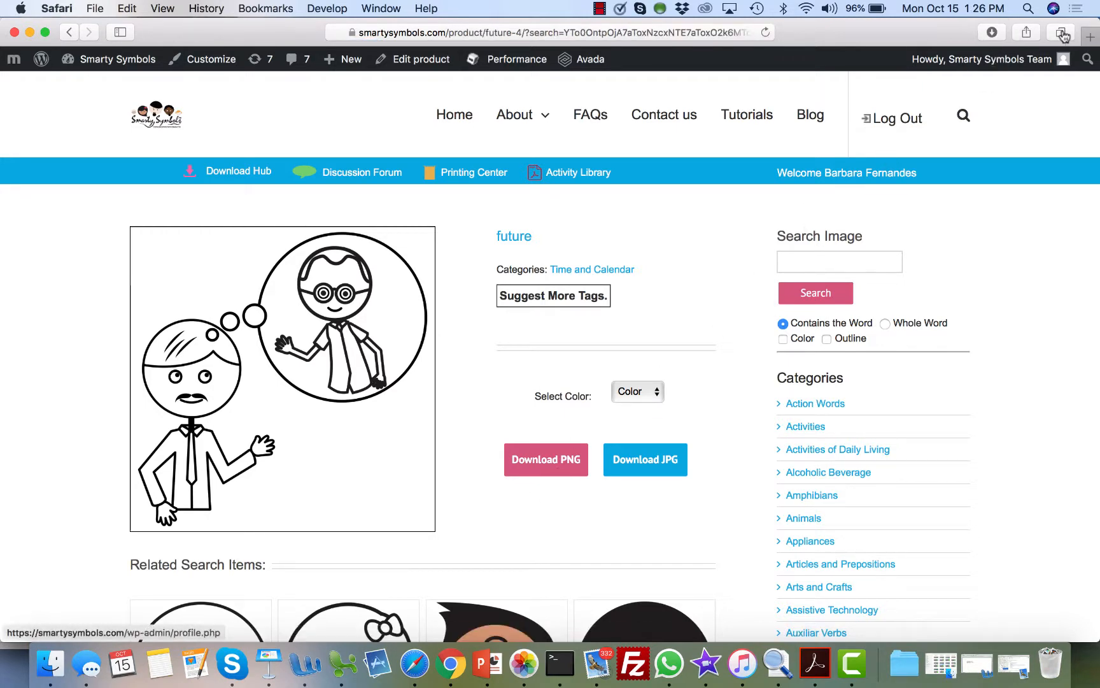
- View the downloaded future_04_outline.png from the recent downloads list
click(1062, 32)
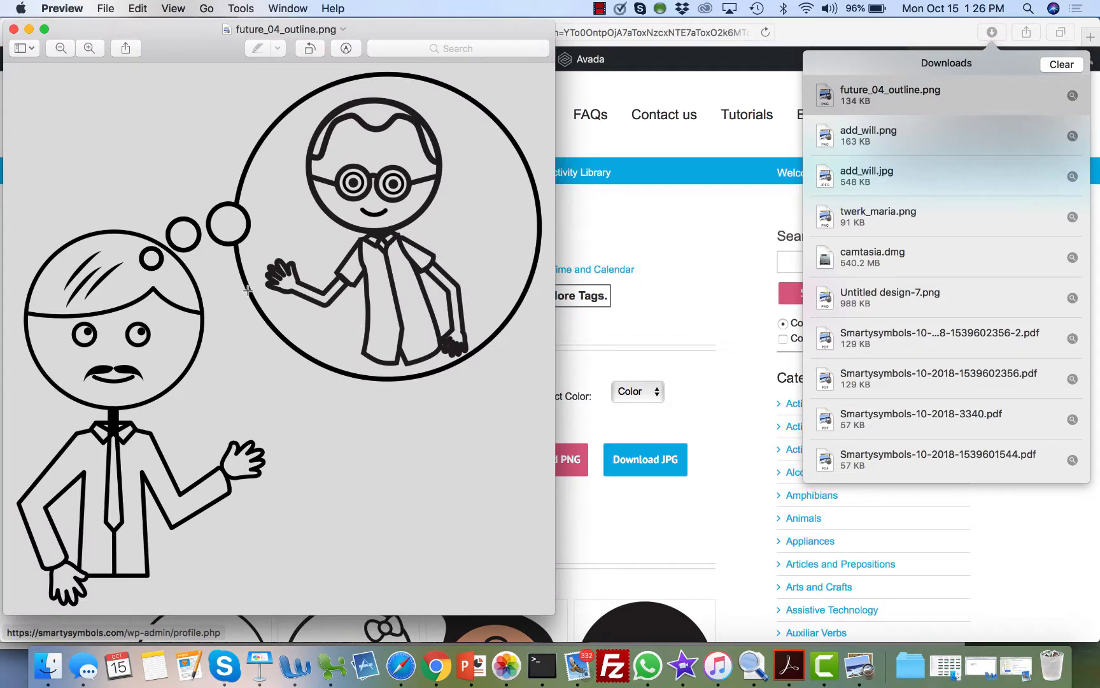
click(13, 30)
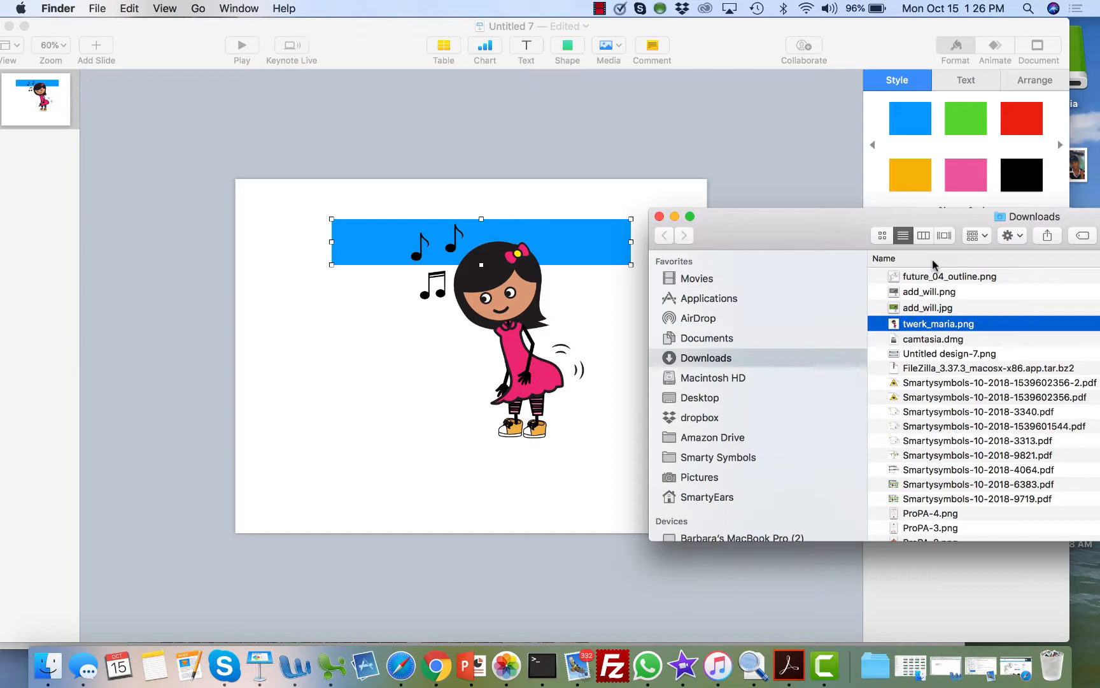
- Put the future outline drawing on the slide and enlarge the blue box to cover most of it
click(950, 277)
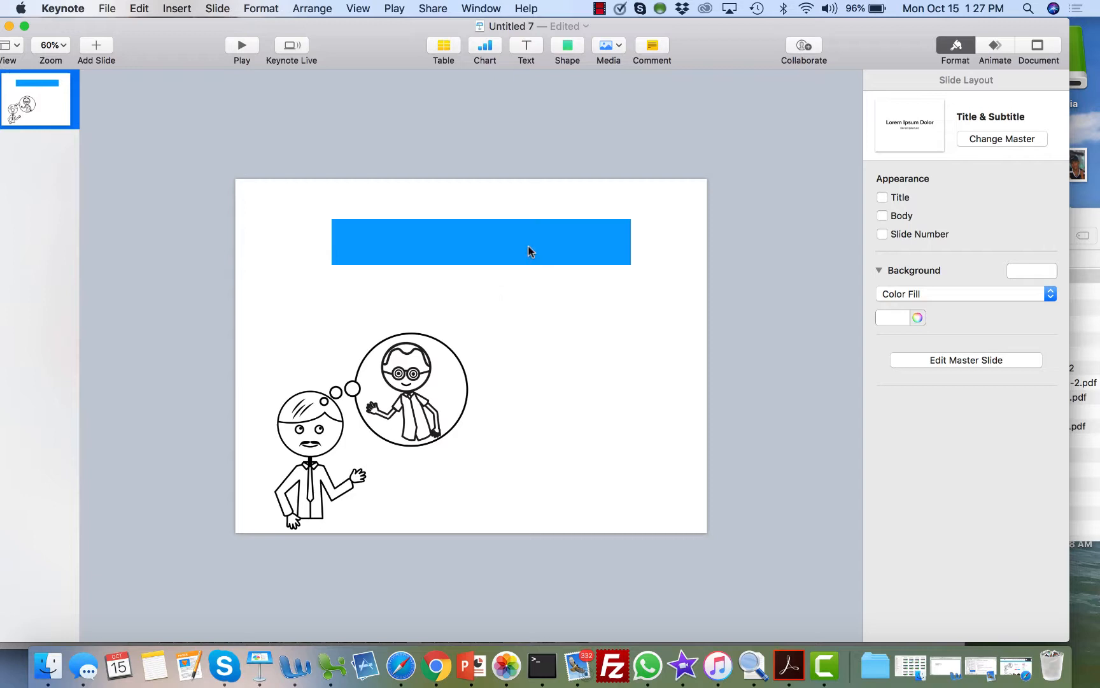
click(480, 242)
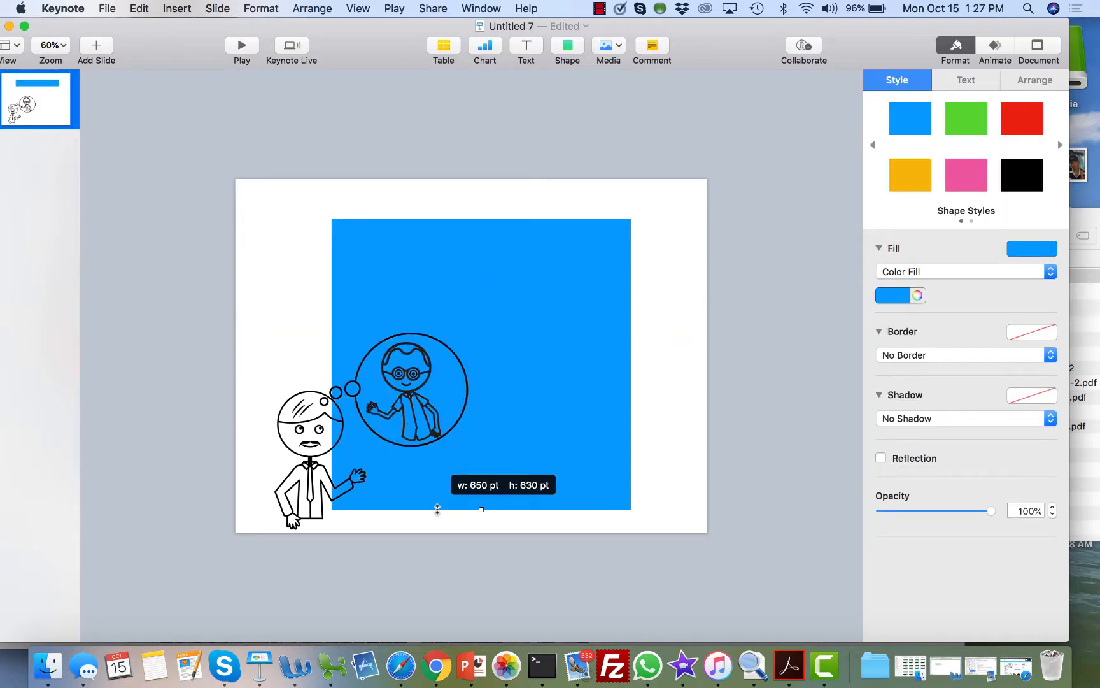
drag(437, 508, 480, 508)
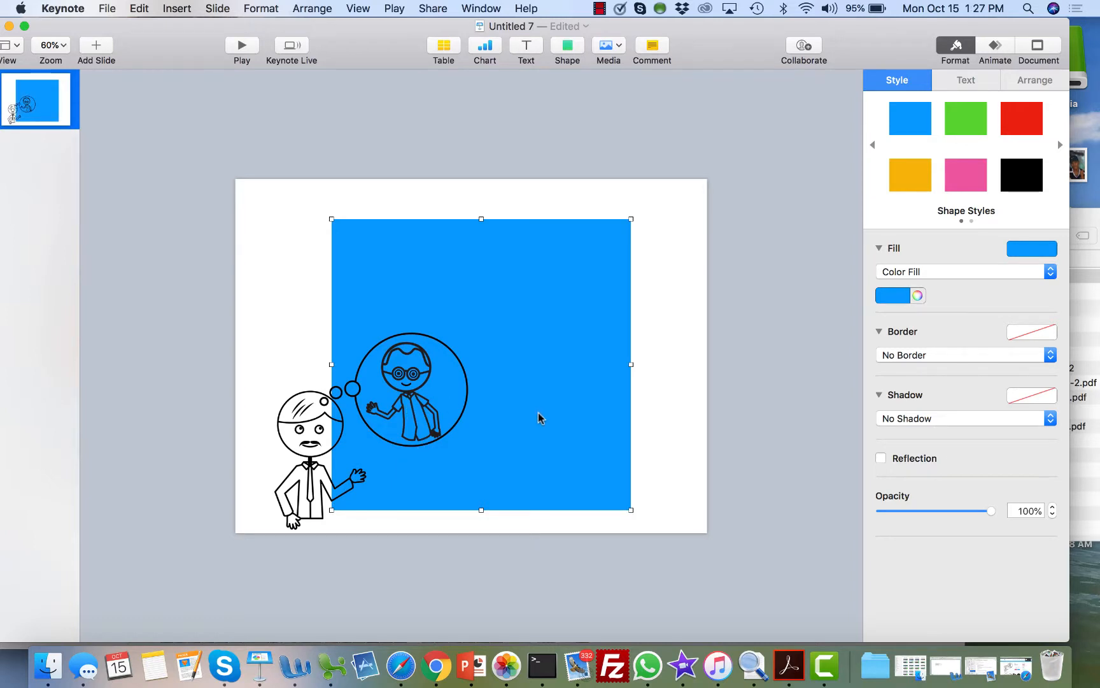
mouse_move(623, 490)
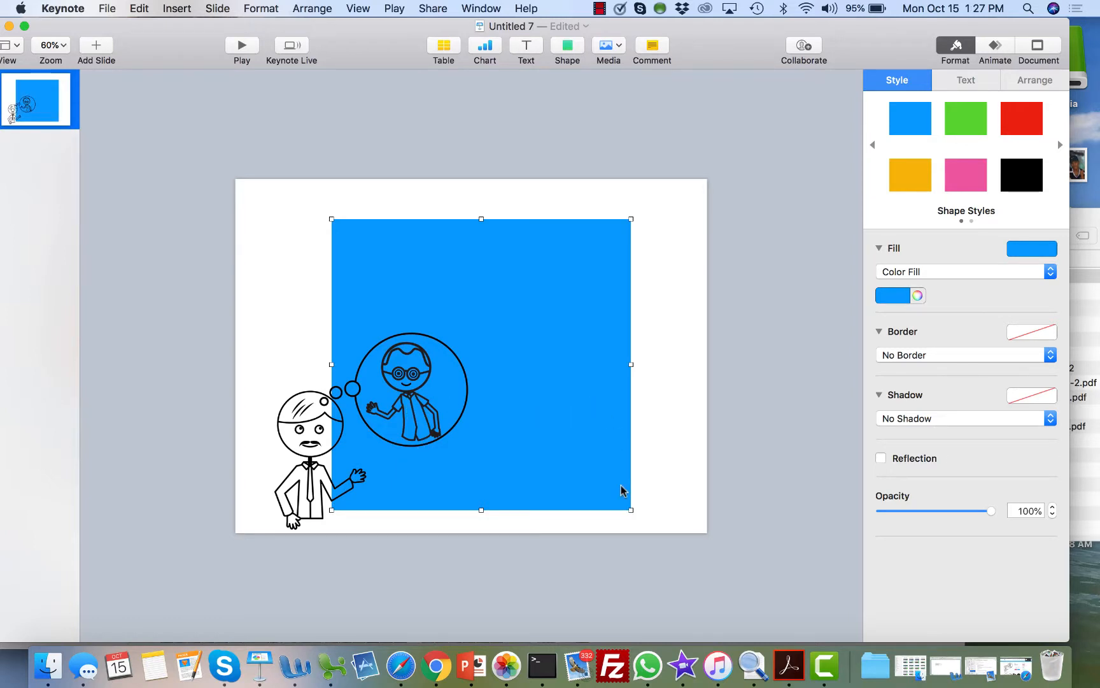
mouse_move(377, 622)
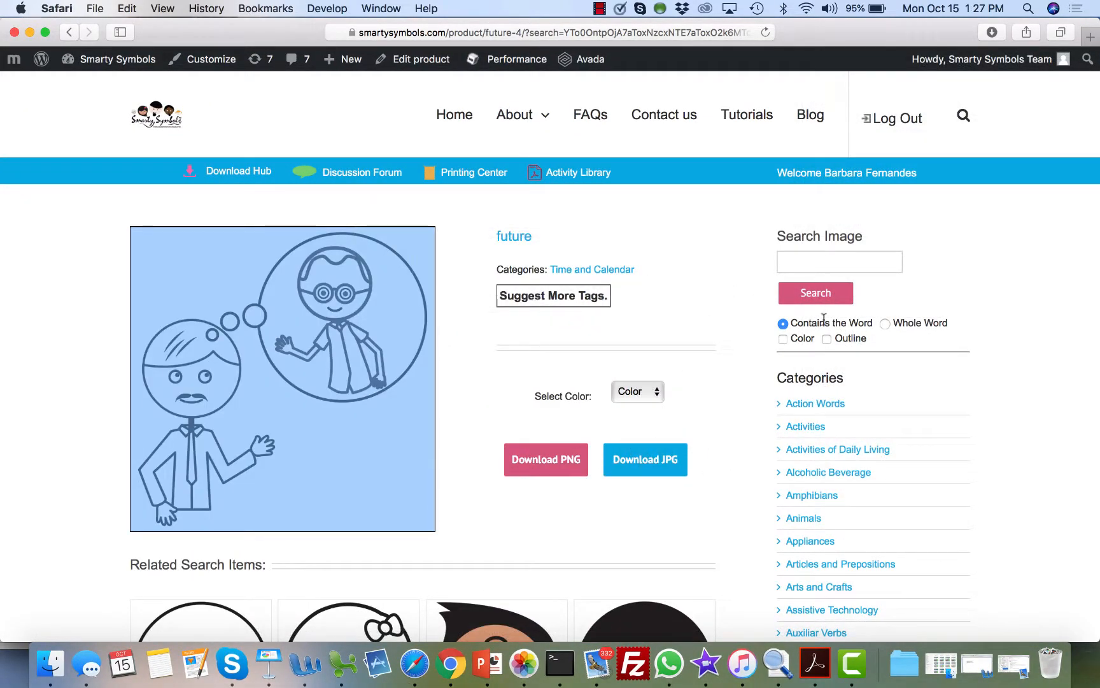
- Search the Smarty Symbols library for 'eat' and browse results like anteater, beat and eat
click(885, 322)
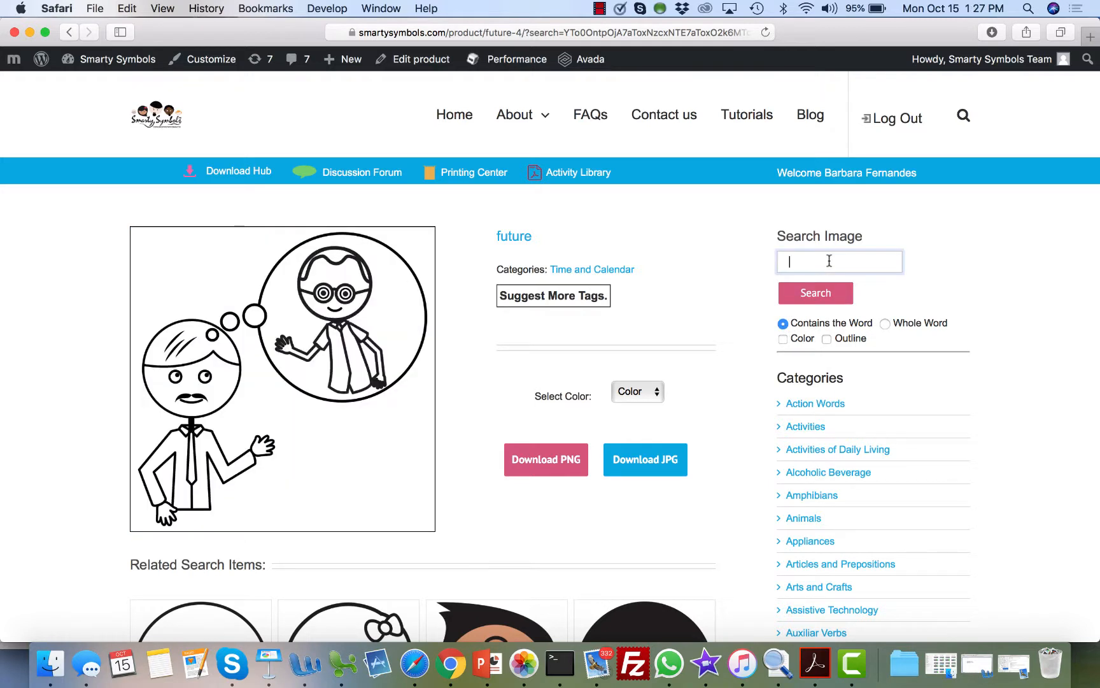
text(eat)
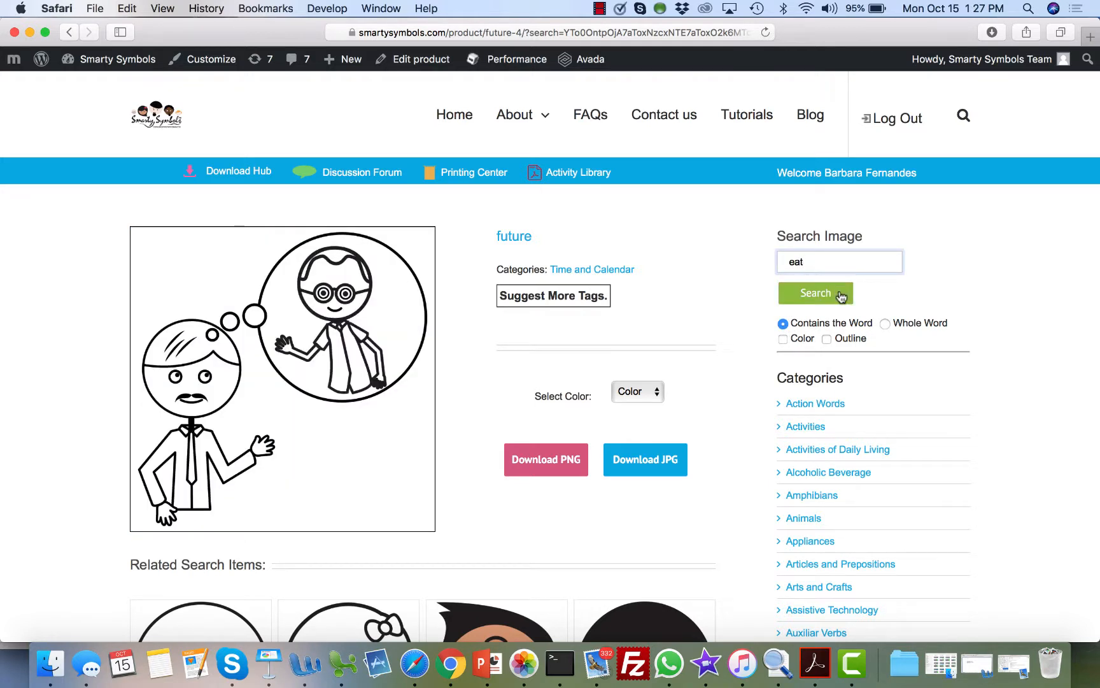
click(815, 293)
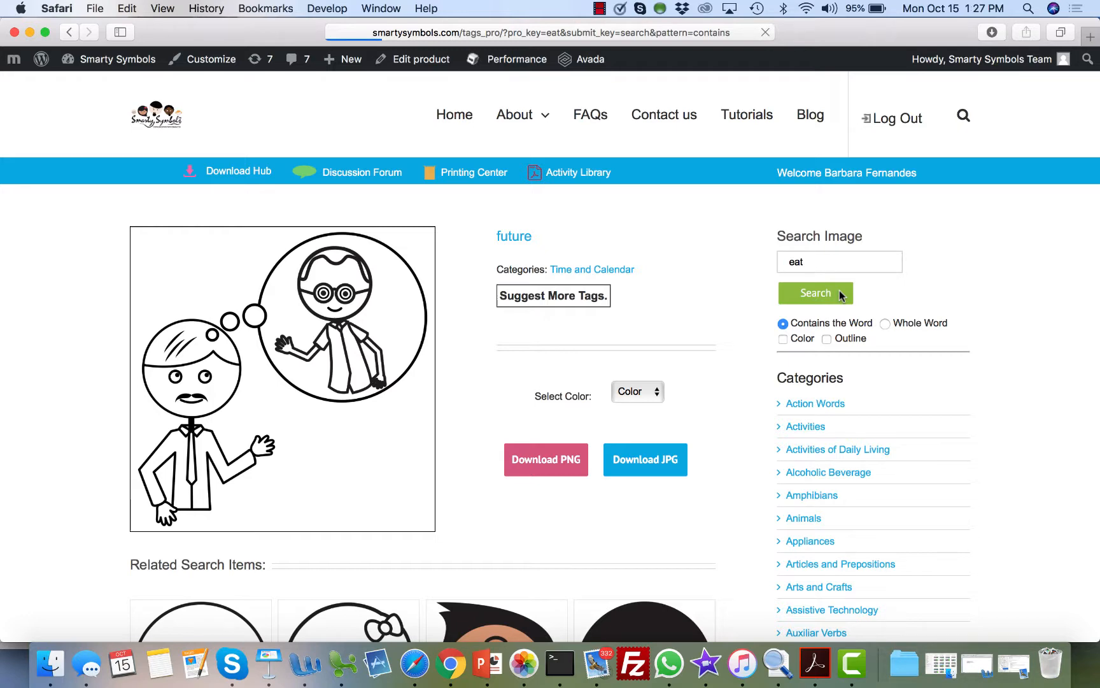
click(815, 293)
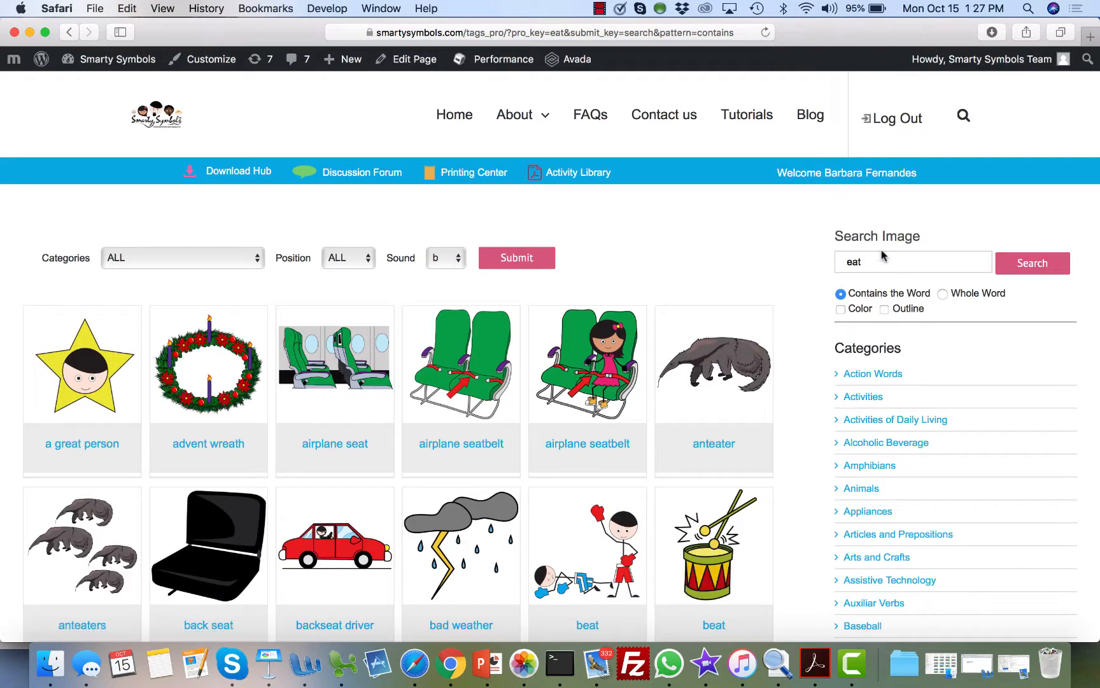
click(911, 262)
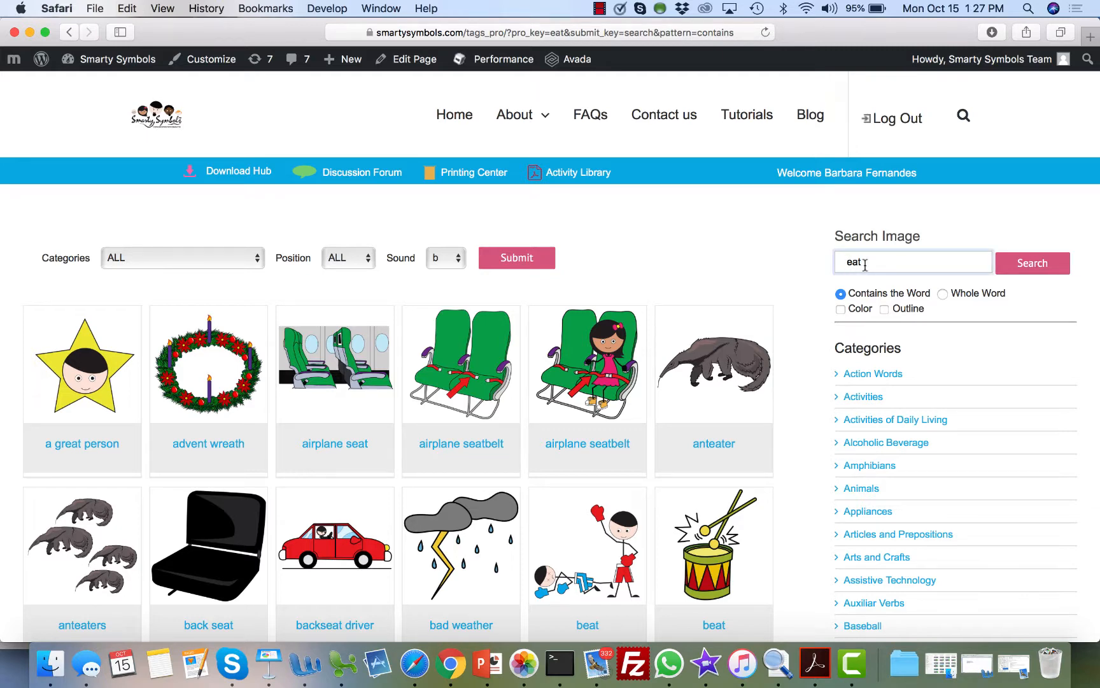
scroll(down, 3)
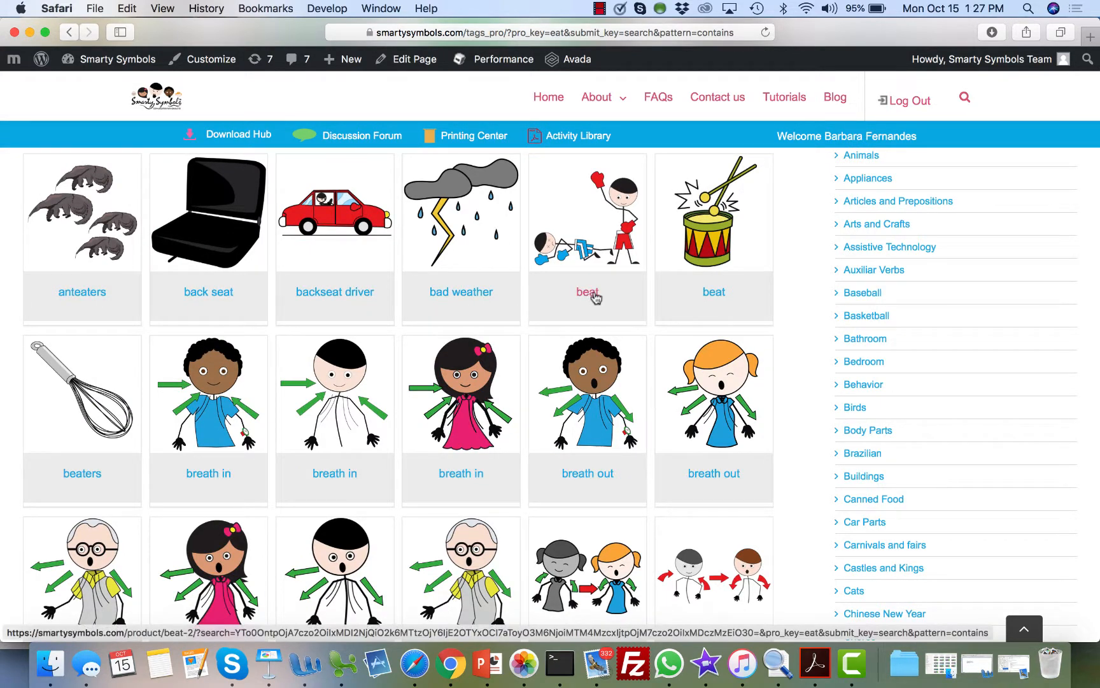
scroll(down, 3)
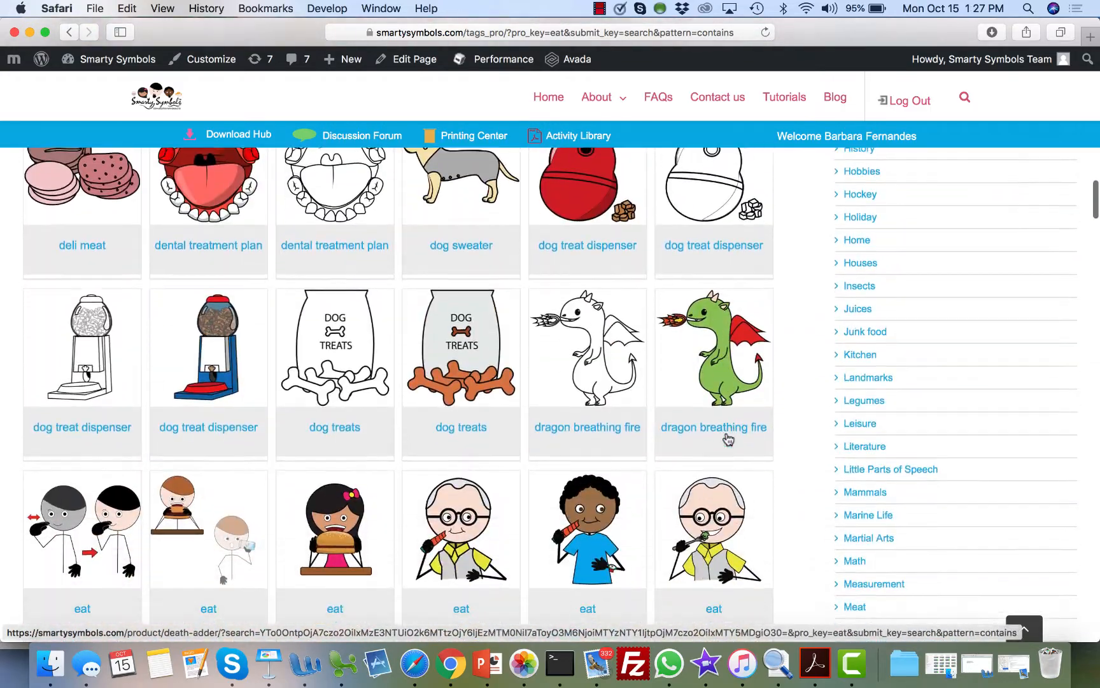
scroll(down, 3)
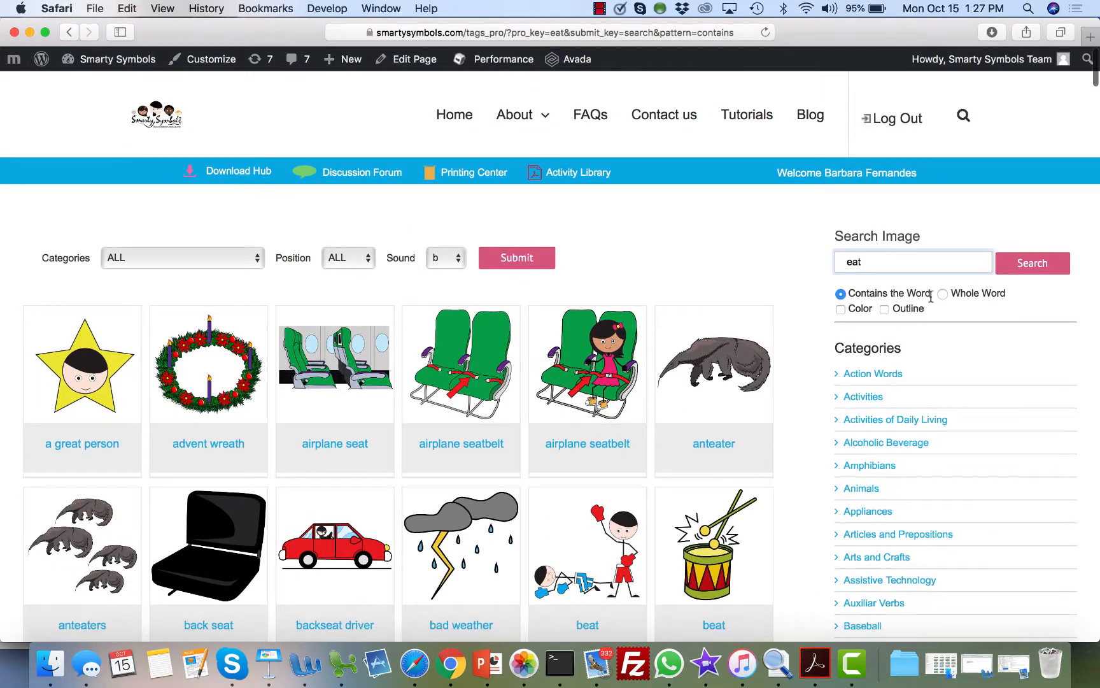
- Rerun the 'eat' search with Whole Word matching, showing eat, chew and taste symbols
click(944, 293)
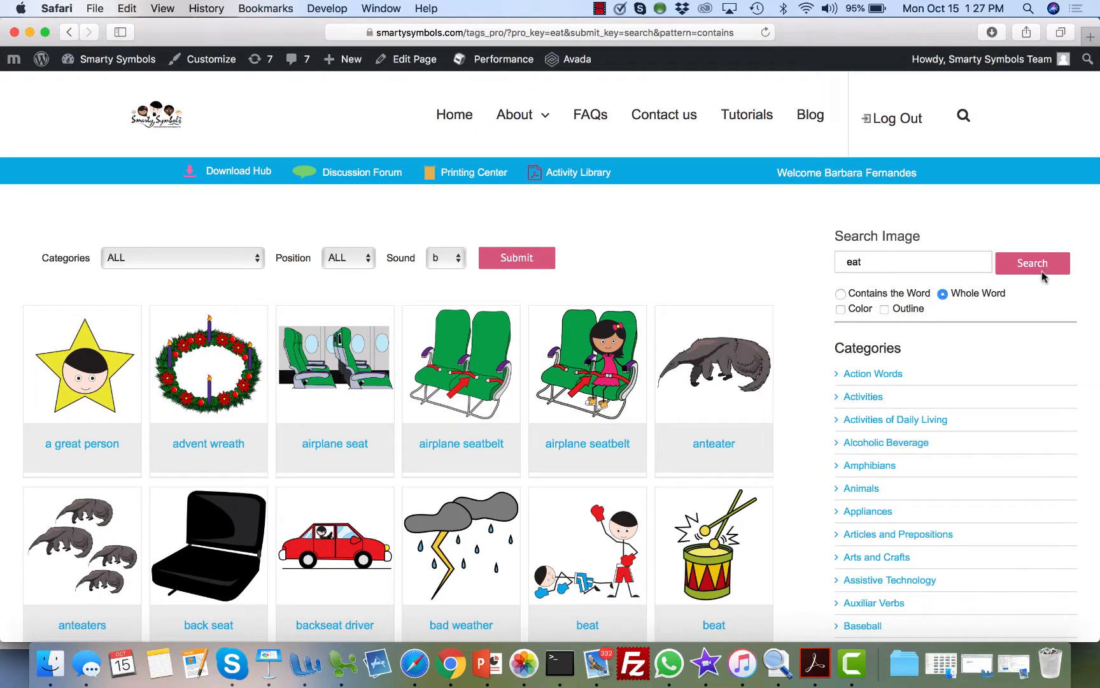
click(1032, 262)
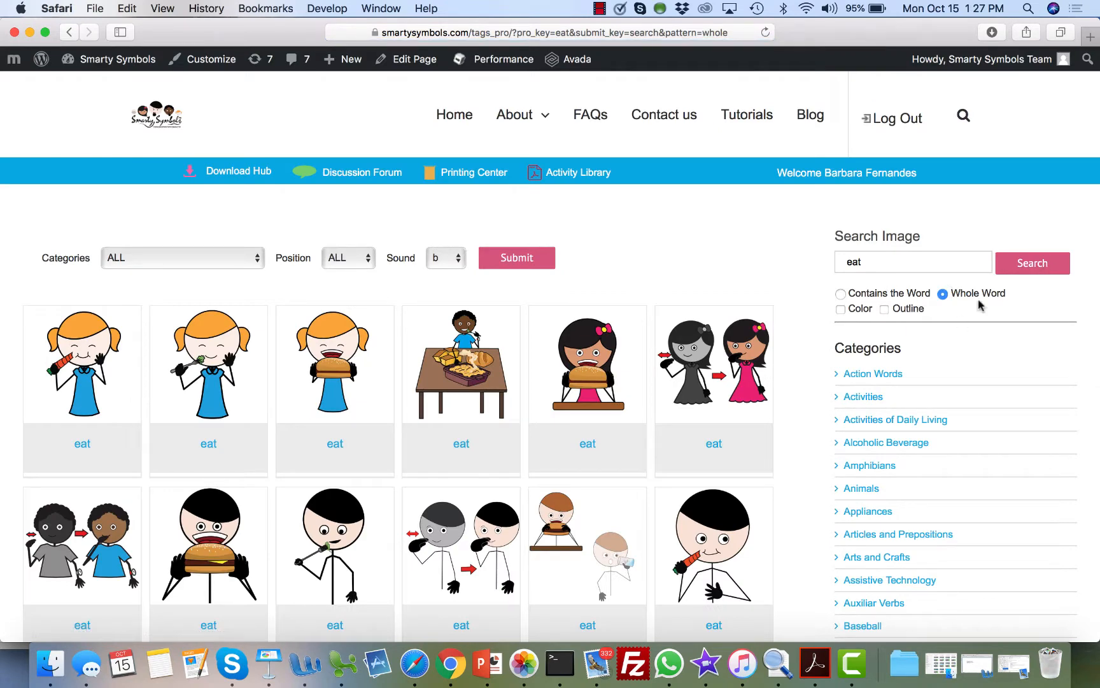
scroll(down, 3)
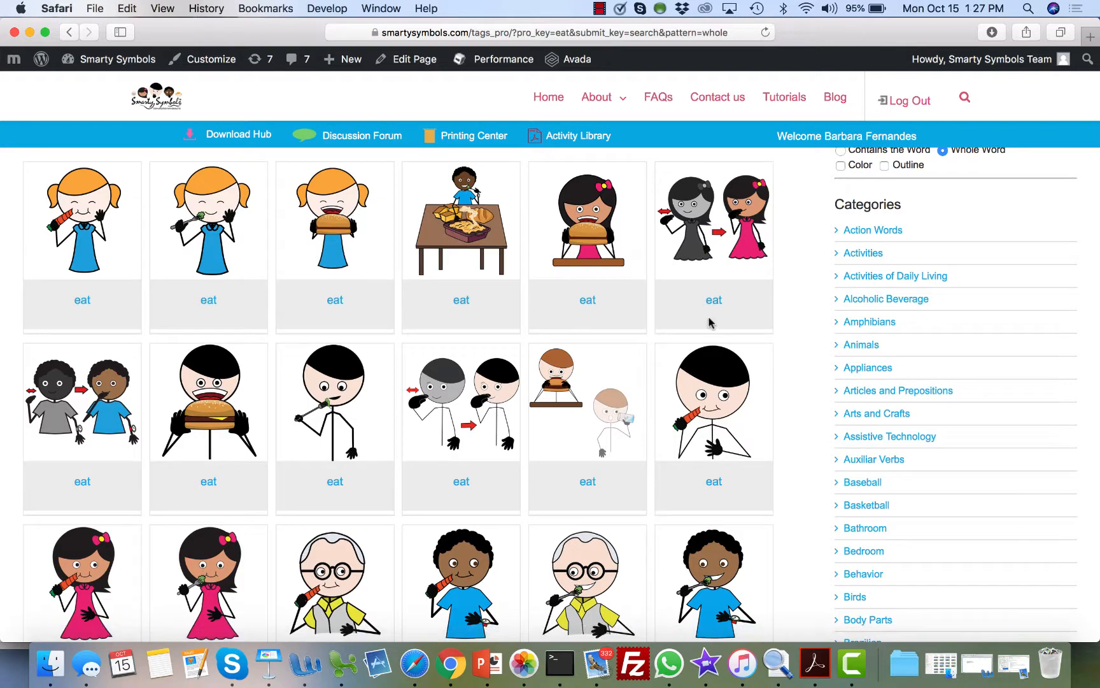
scroll(down, 3)
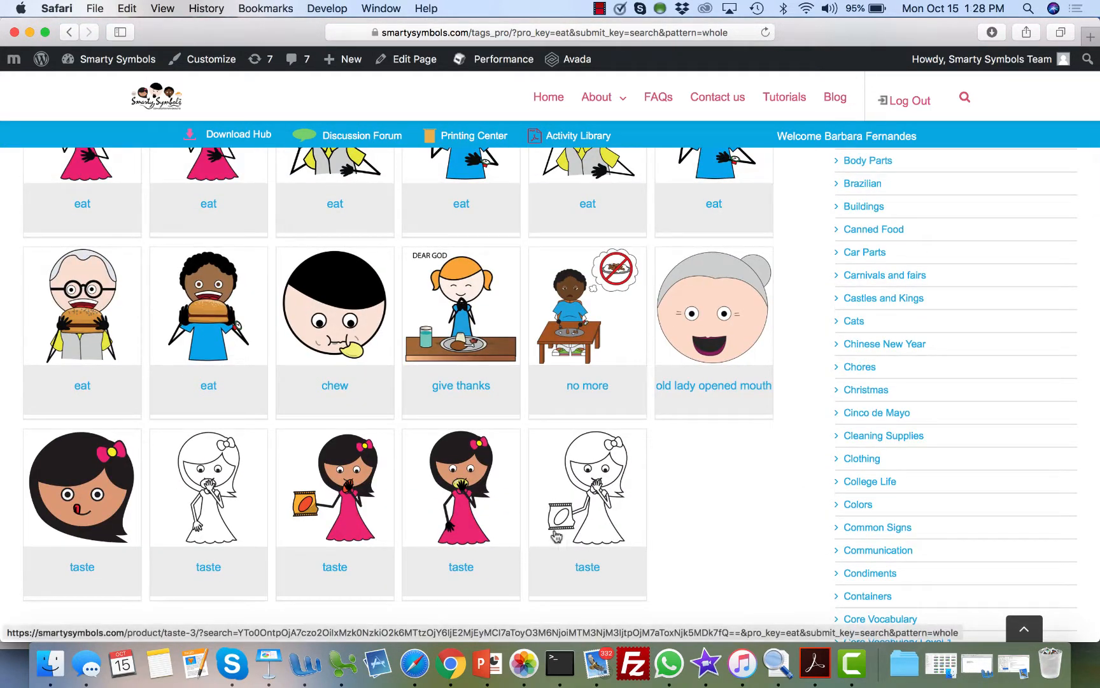
mouse_move(724, 489)
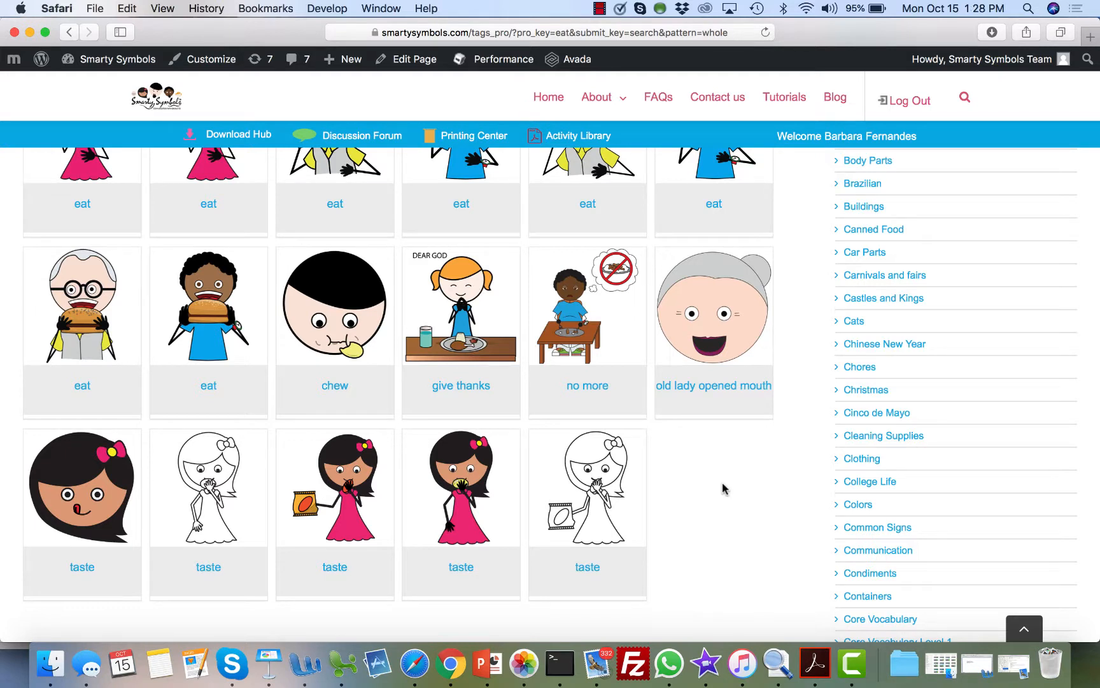
mouse_move(358, 319)
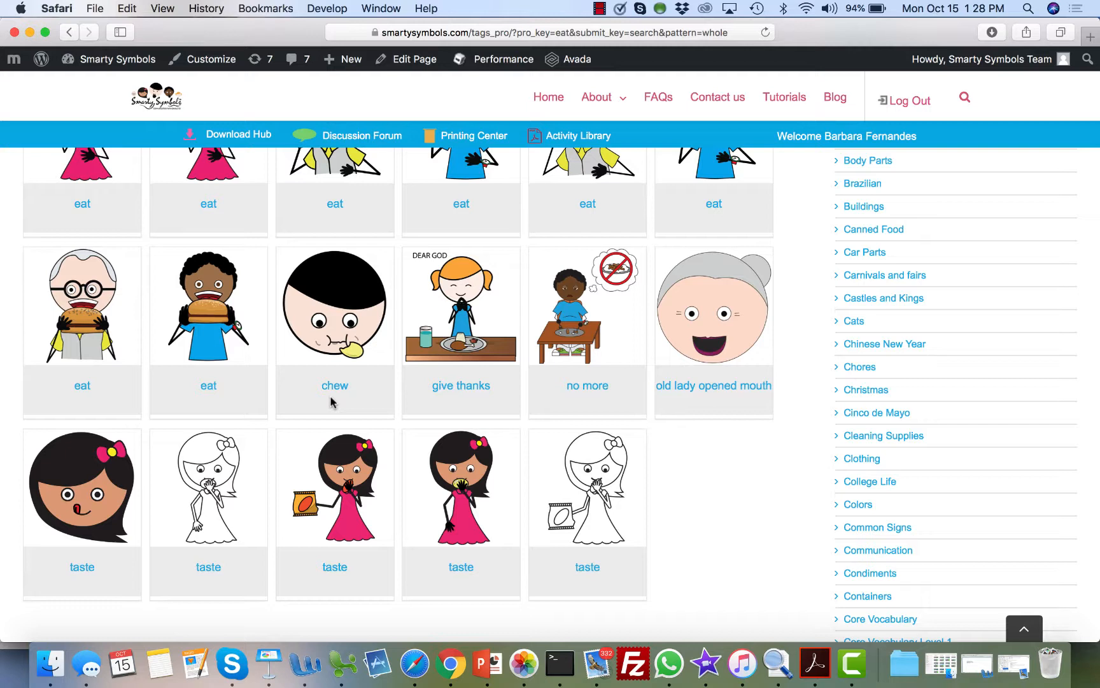
mouse_move(334, 305)
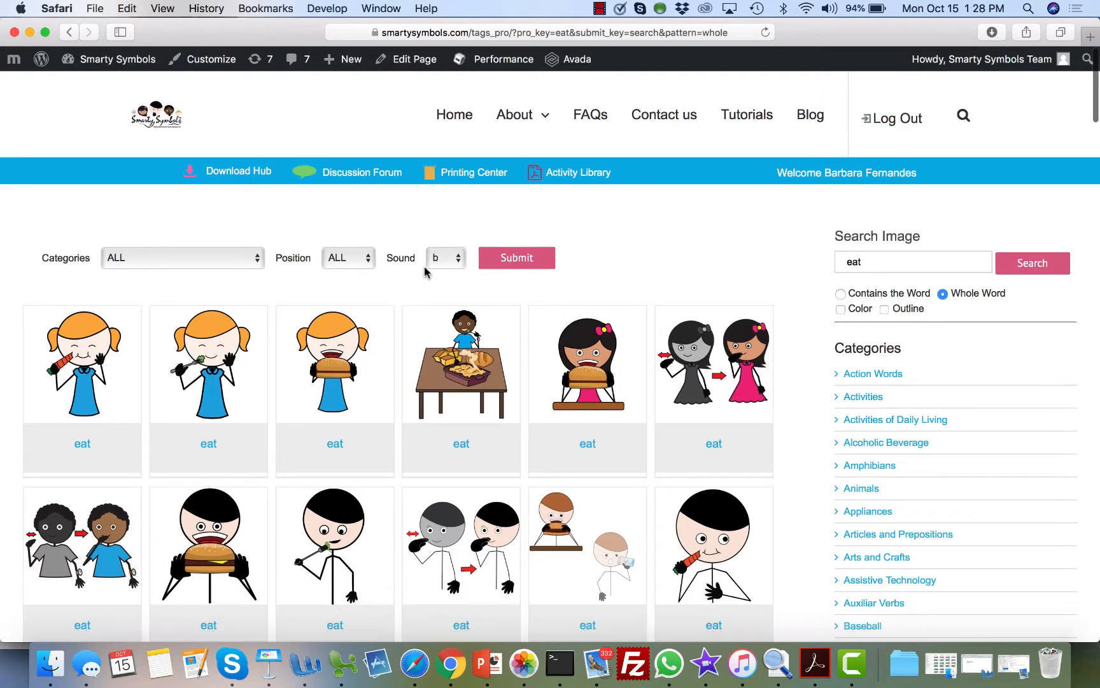
- Filter the library by the 'bl' sound (after first picking 'dr'), giving 221 images
click(445, 258)
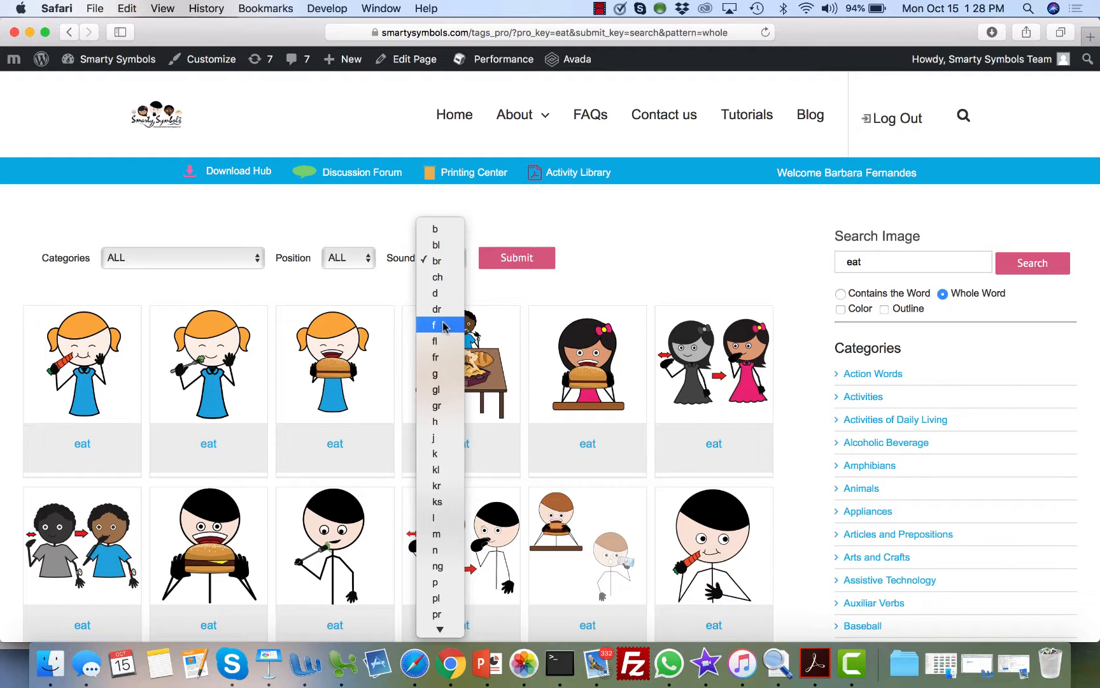
mouse_move(440, 405)
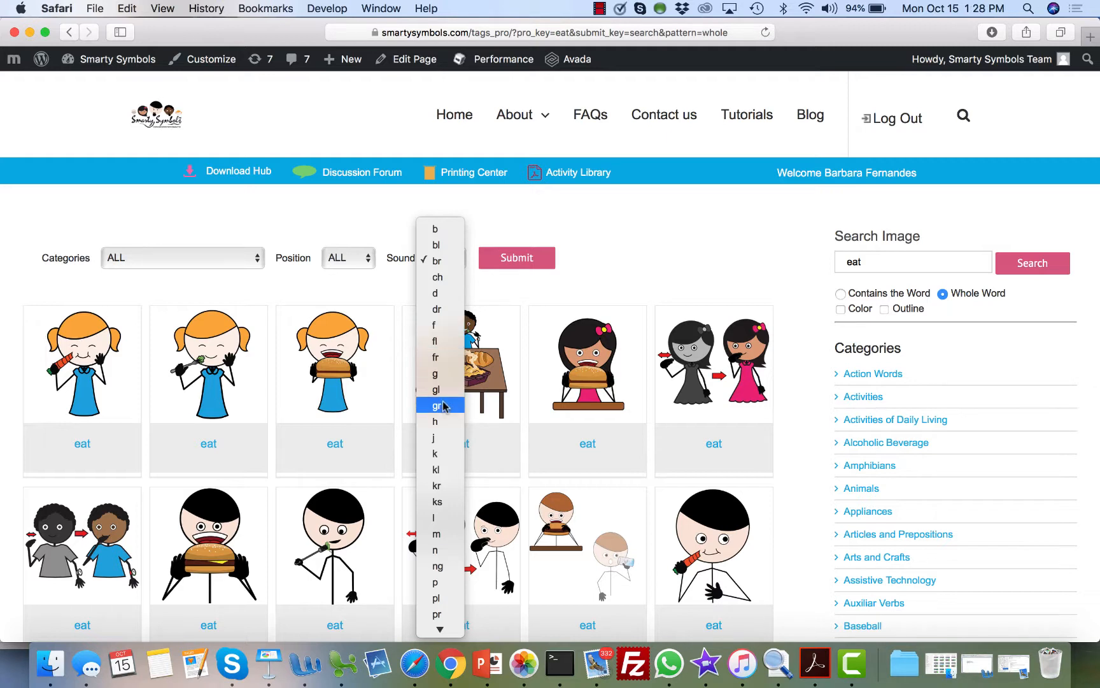
mouse_move(437, 308)
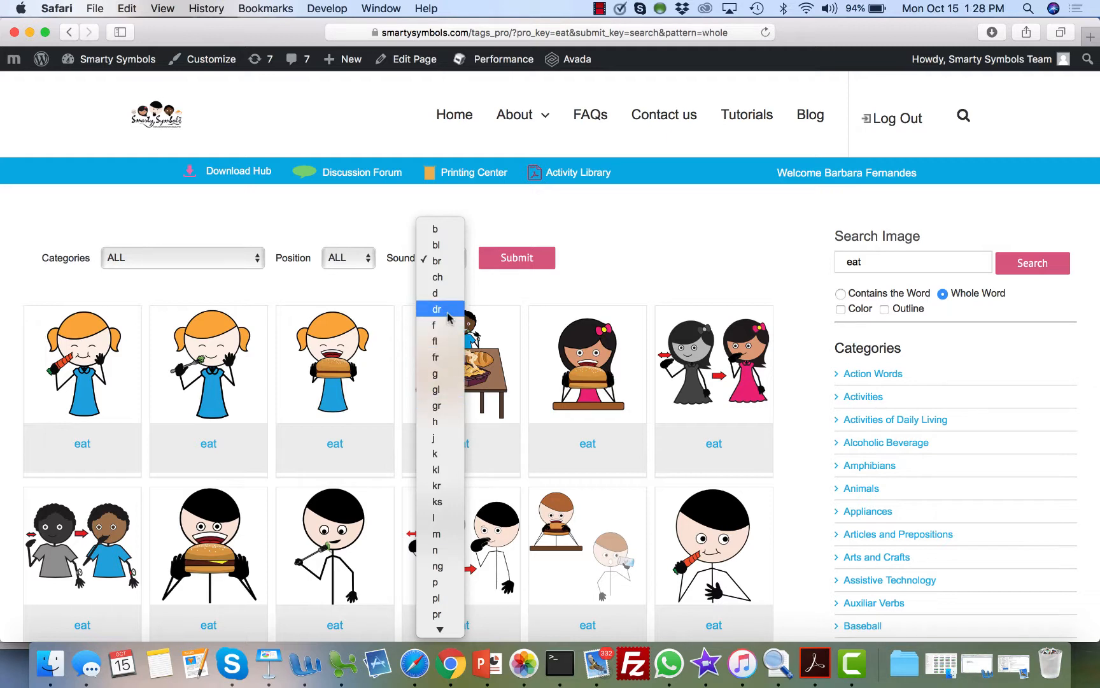
click(437, 308)
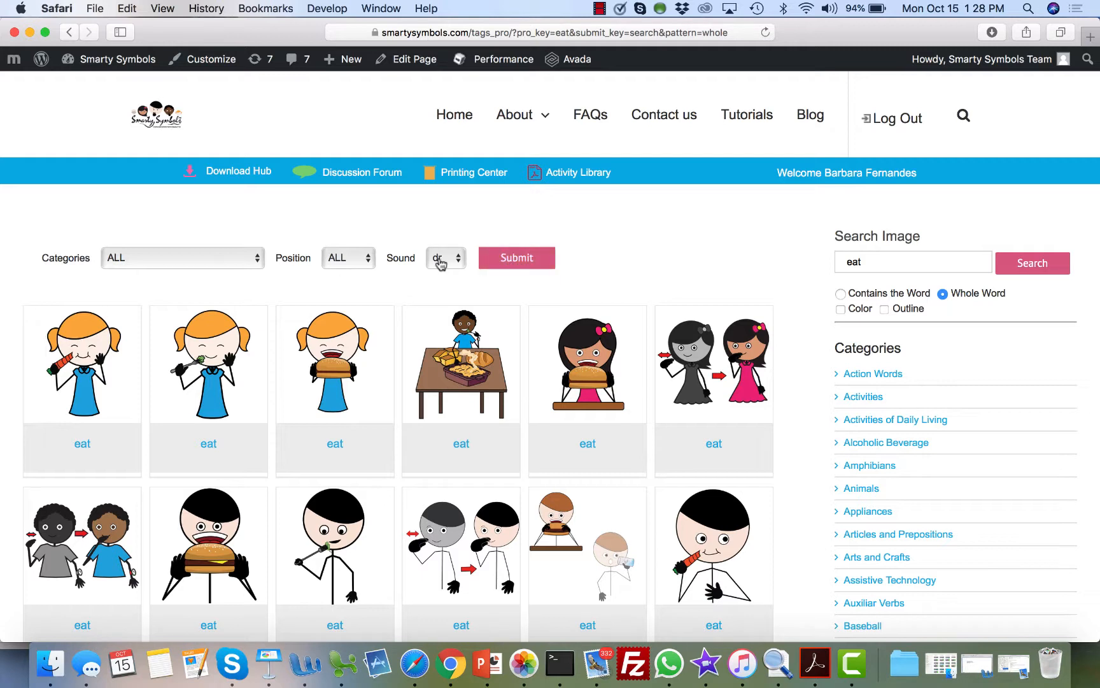
click(444, 258)
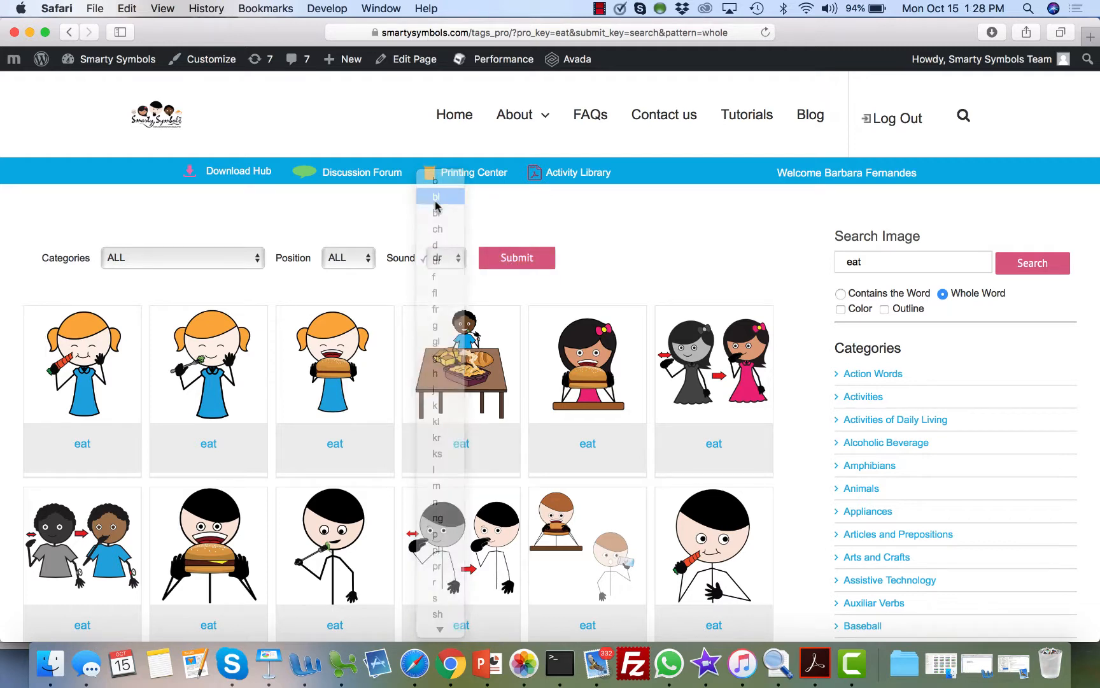
click(515, 257)
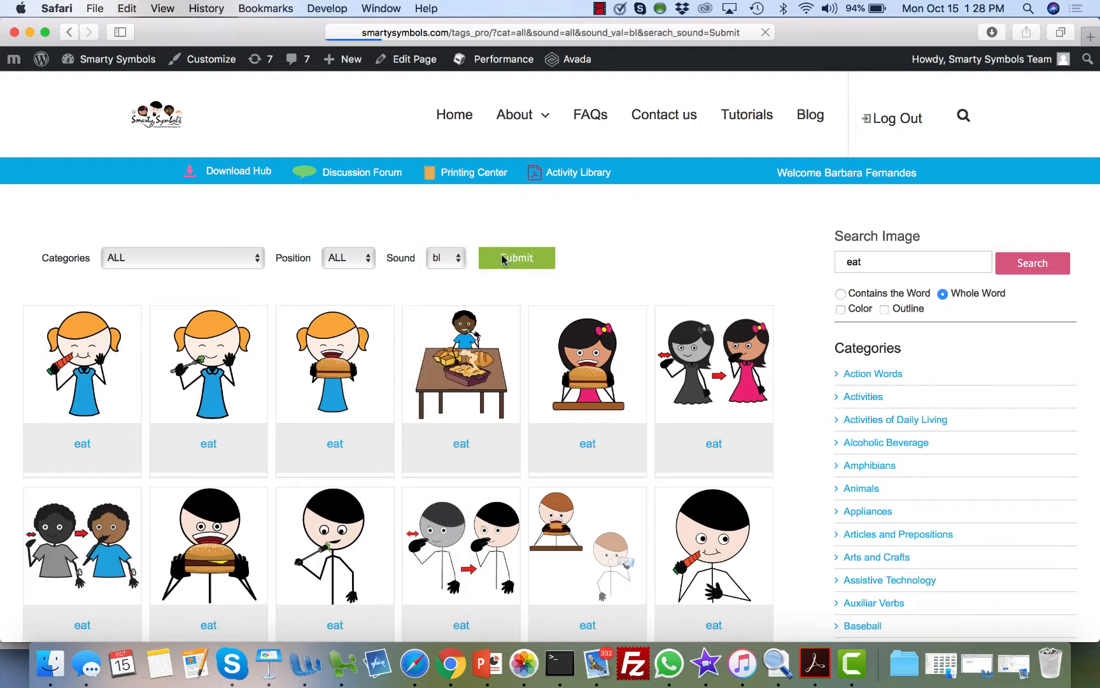
click(517, 257)
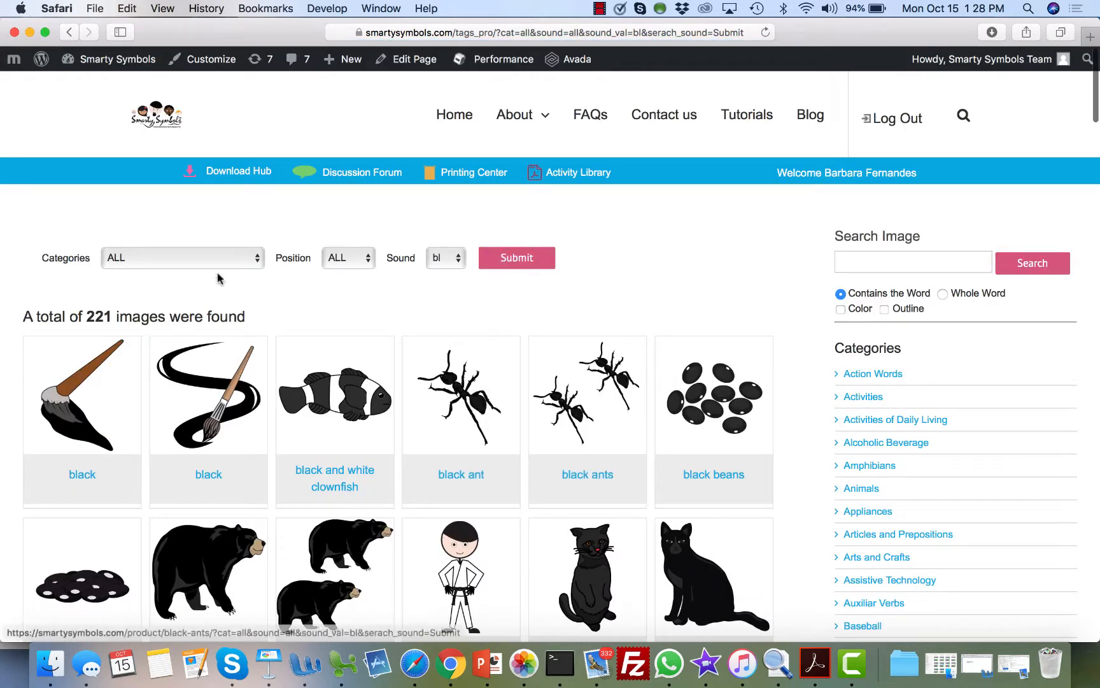
- Browse the bl results such as black, black ant and black beans, then head to the Printing Center
scroll(down, 3)
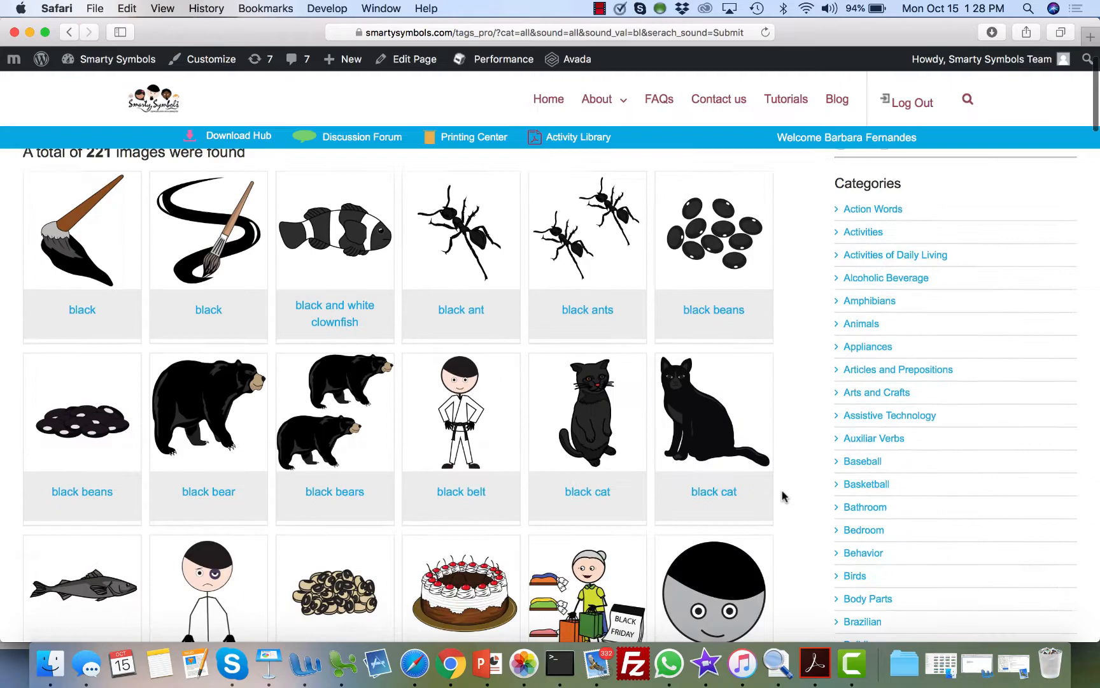
scroll(down, 3)
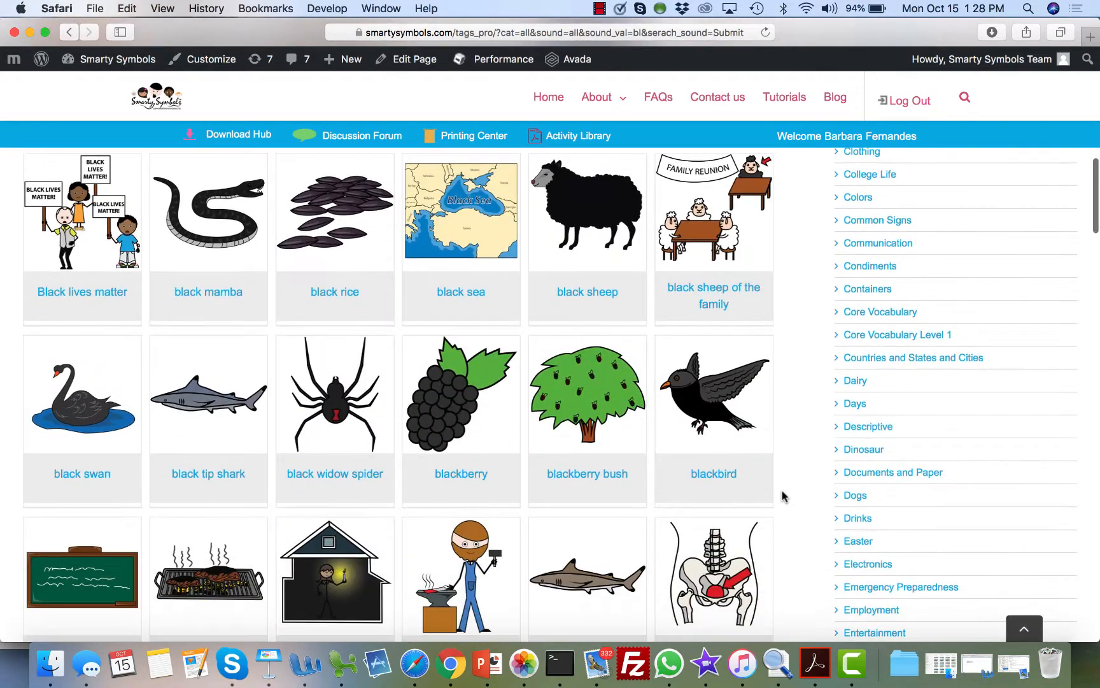
scroll(down, 3)
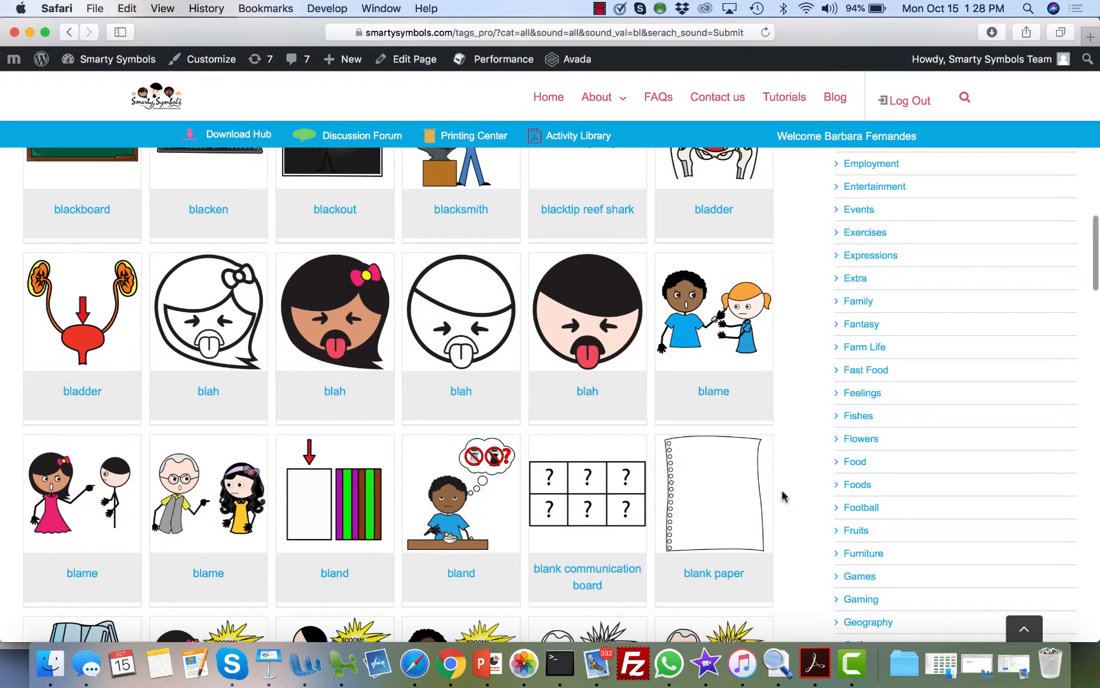
scroll(down, 3)
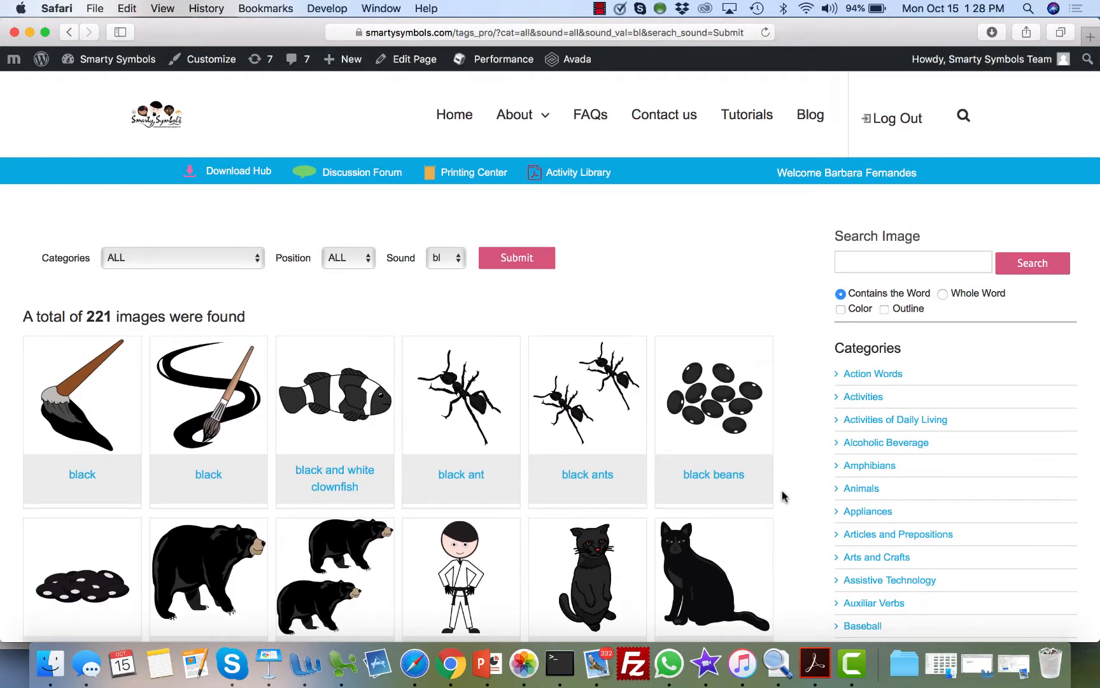
mouse_move(498, 246)
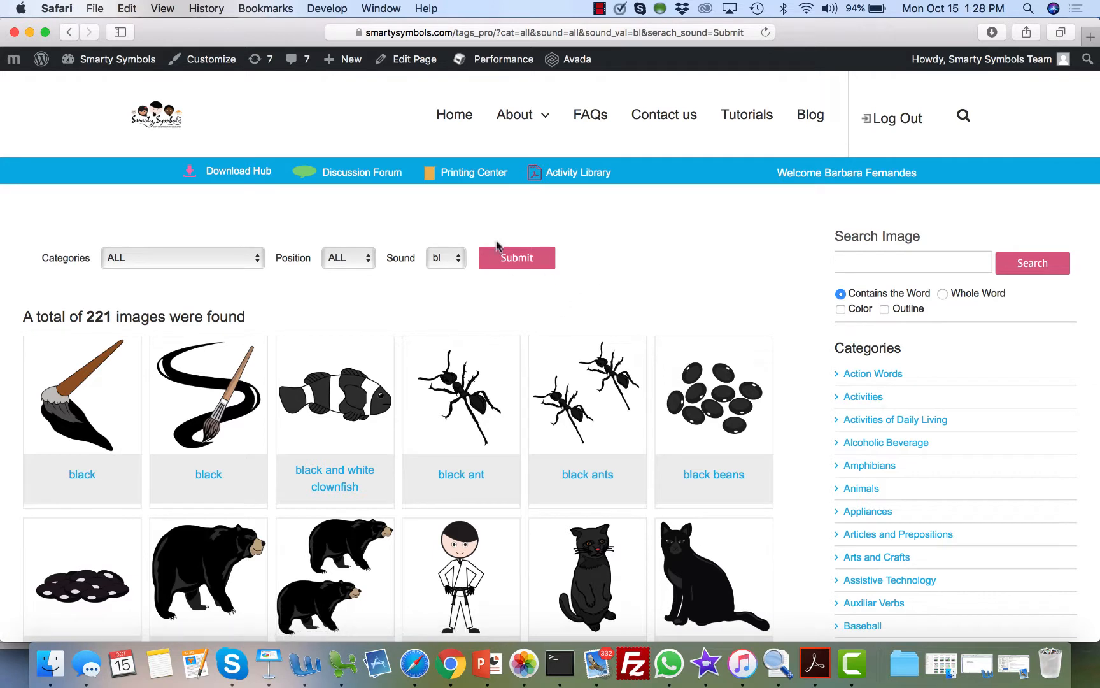
mouse_move(474, 173)
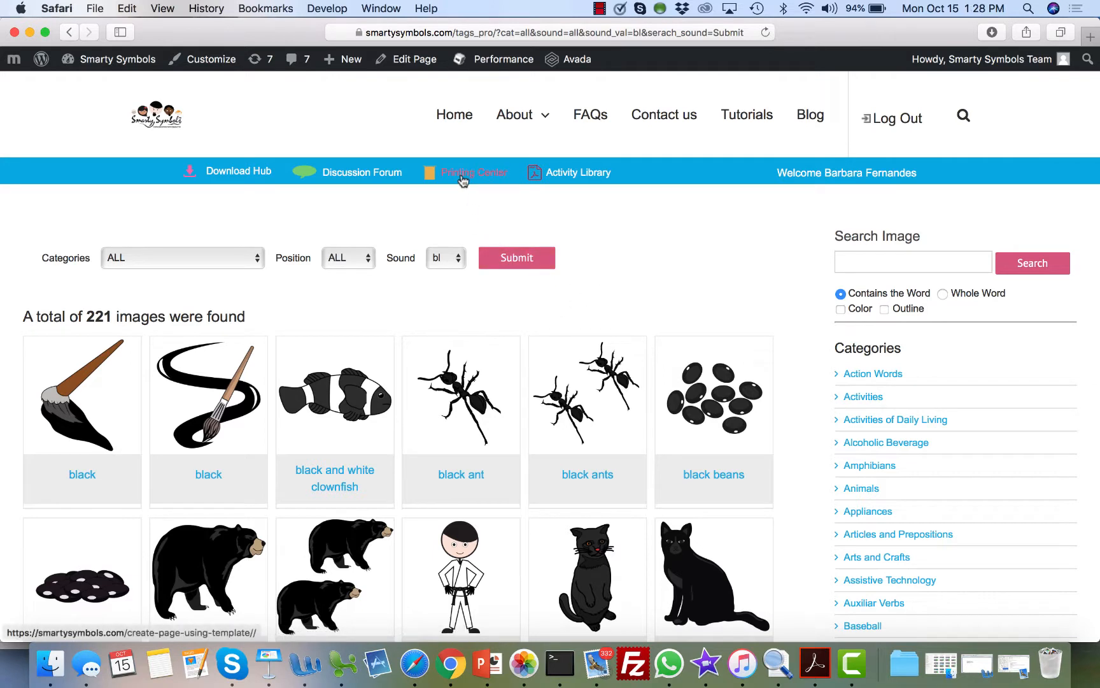
click(474, 173)
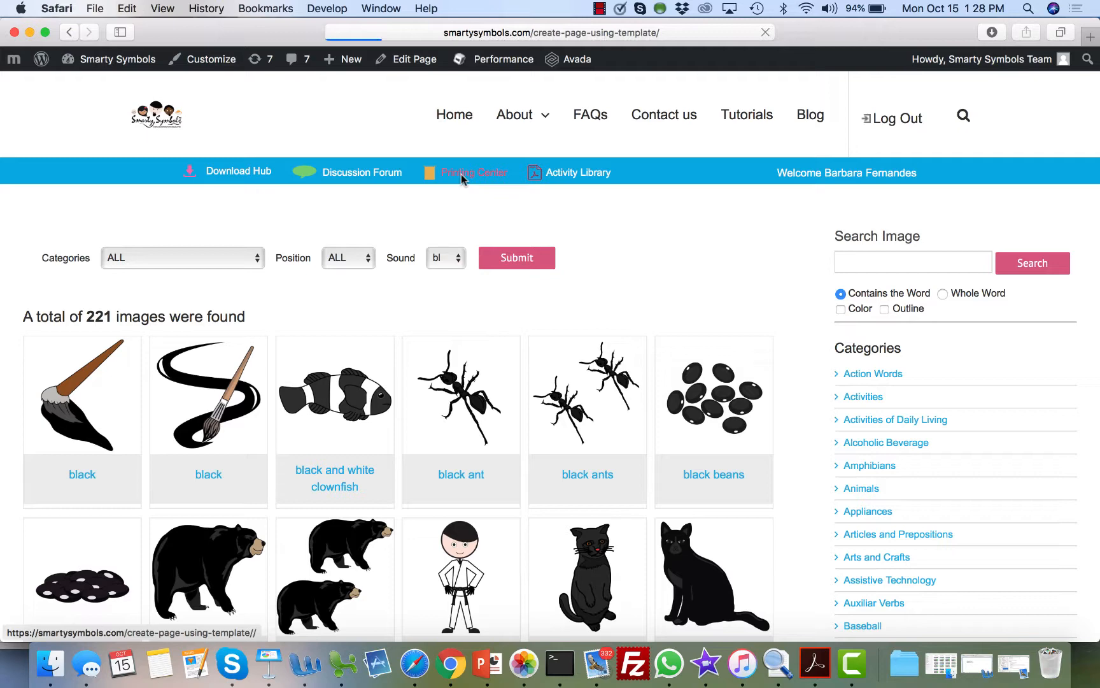
- Apply a six-cell flashcard grid template to open the blank page editor
click(473, 172)
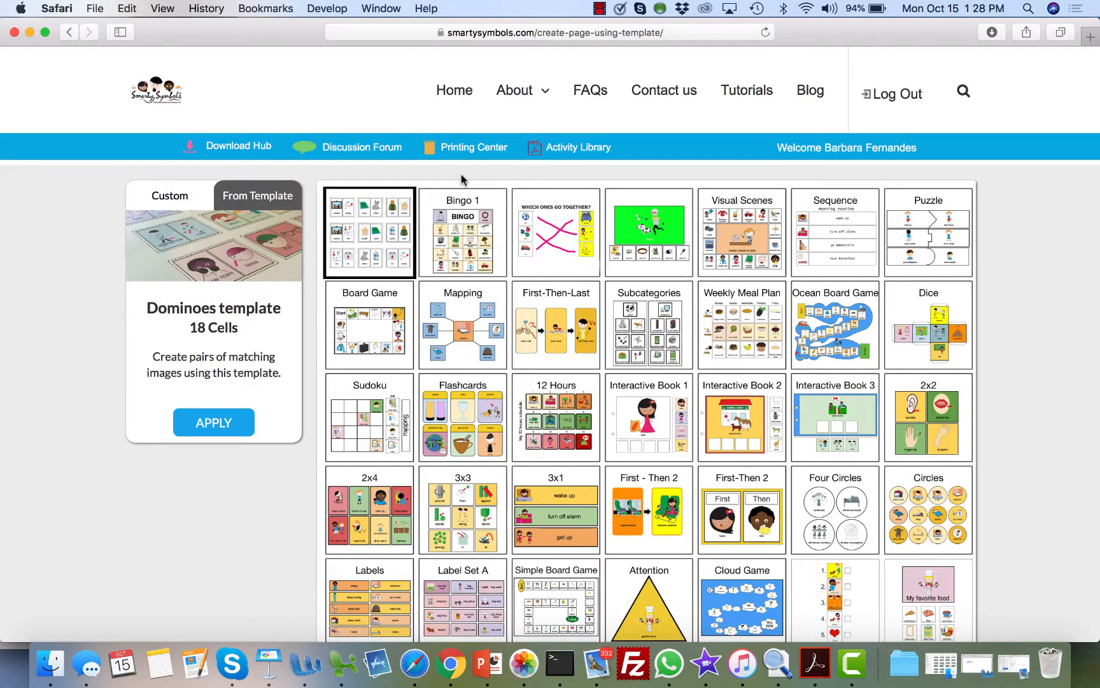
mouse_move(1037, 420)
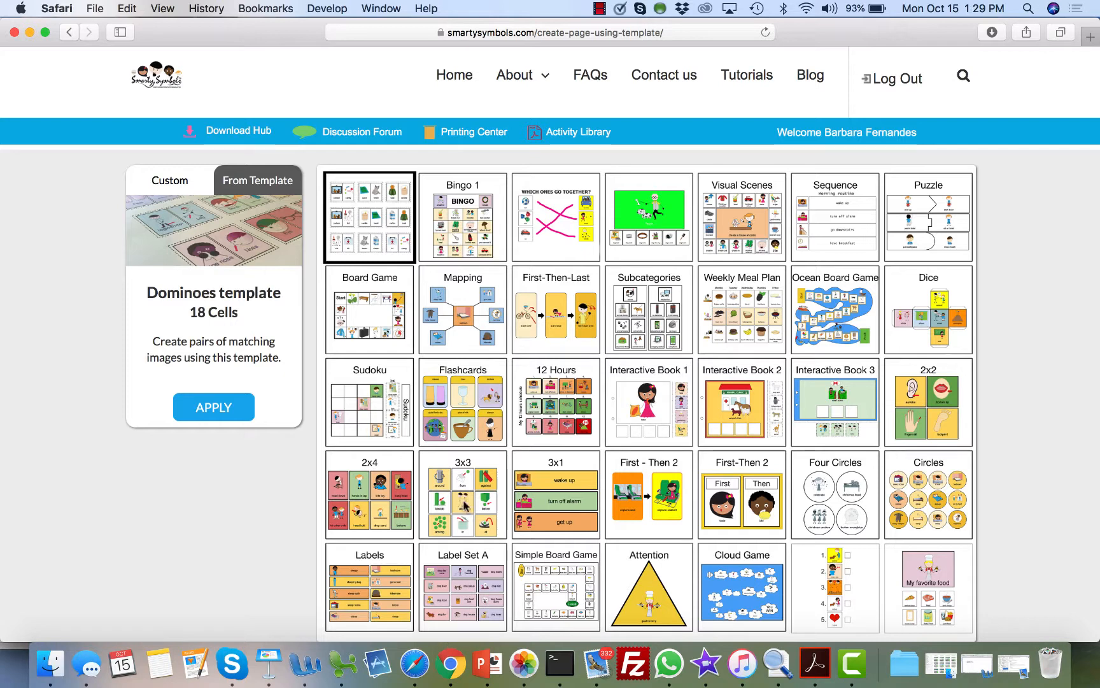
click(462, 401)
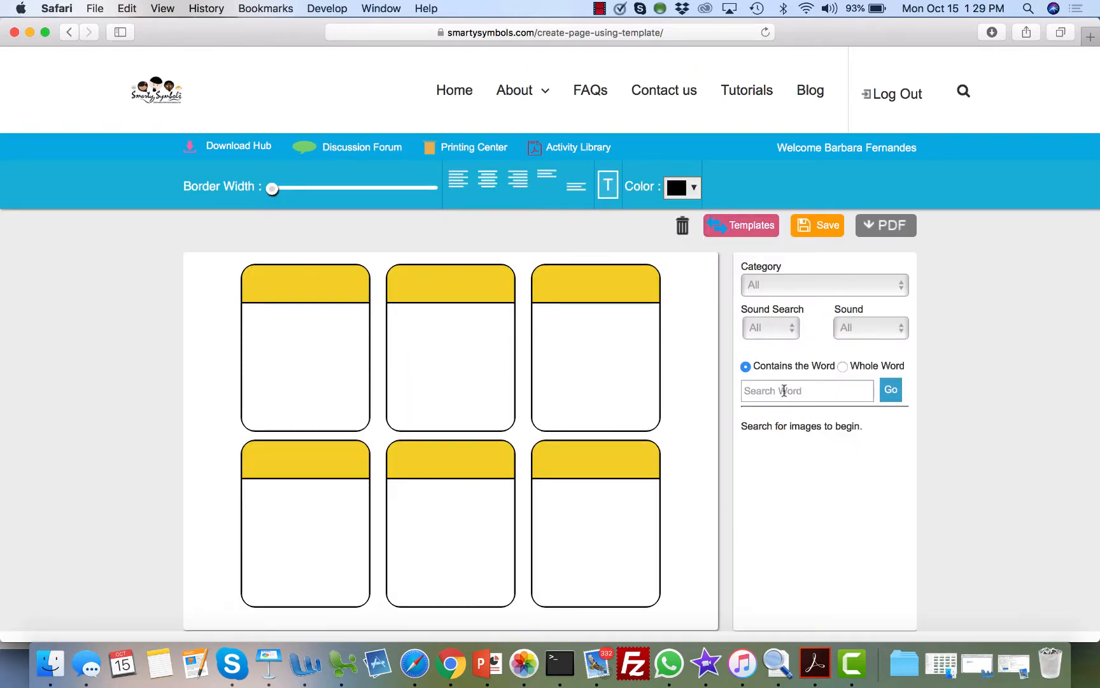
- Search the word "eat" and place results like beat and breath in into the empty cells
text(e)
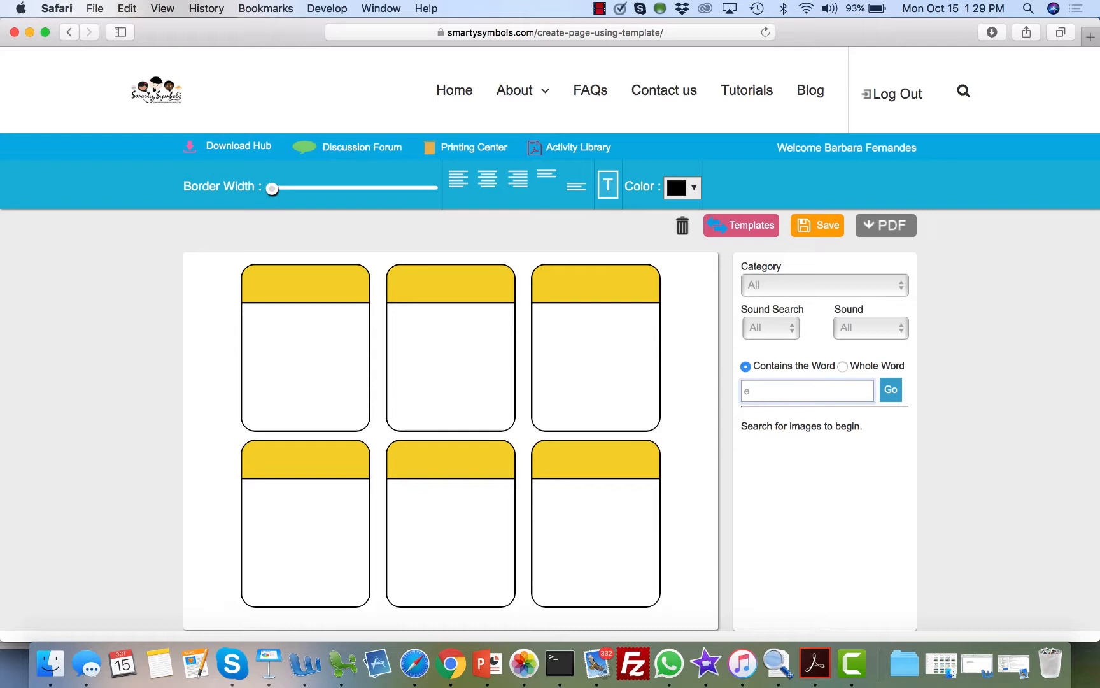
text(at)
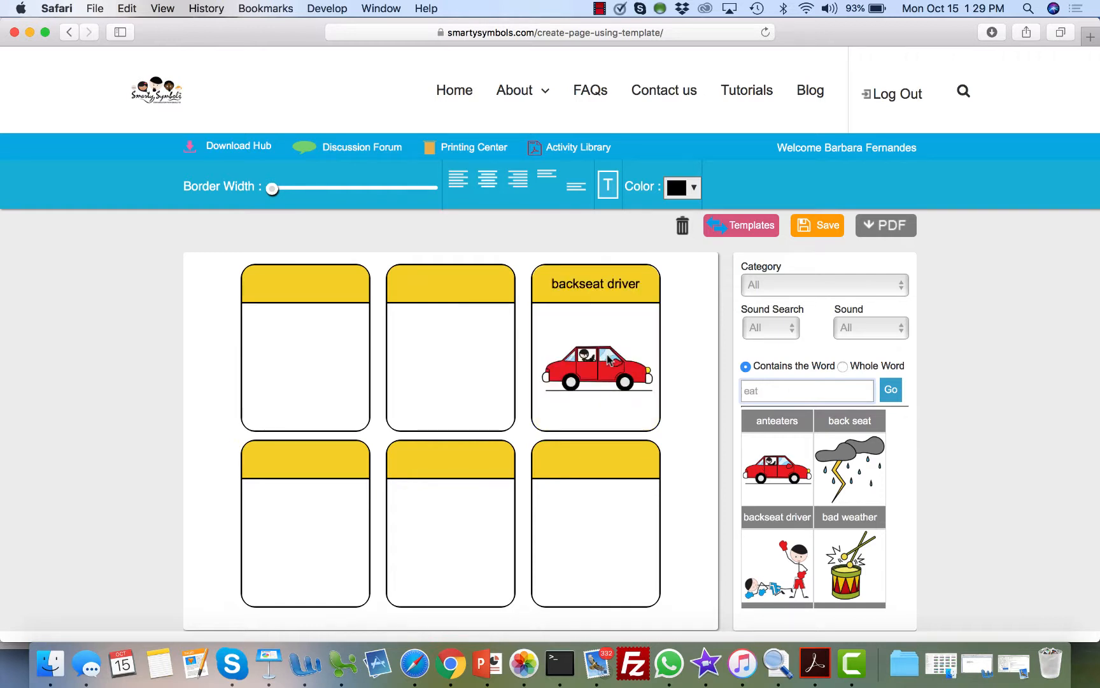
click(849, 464)
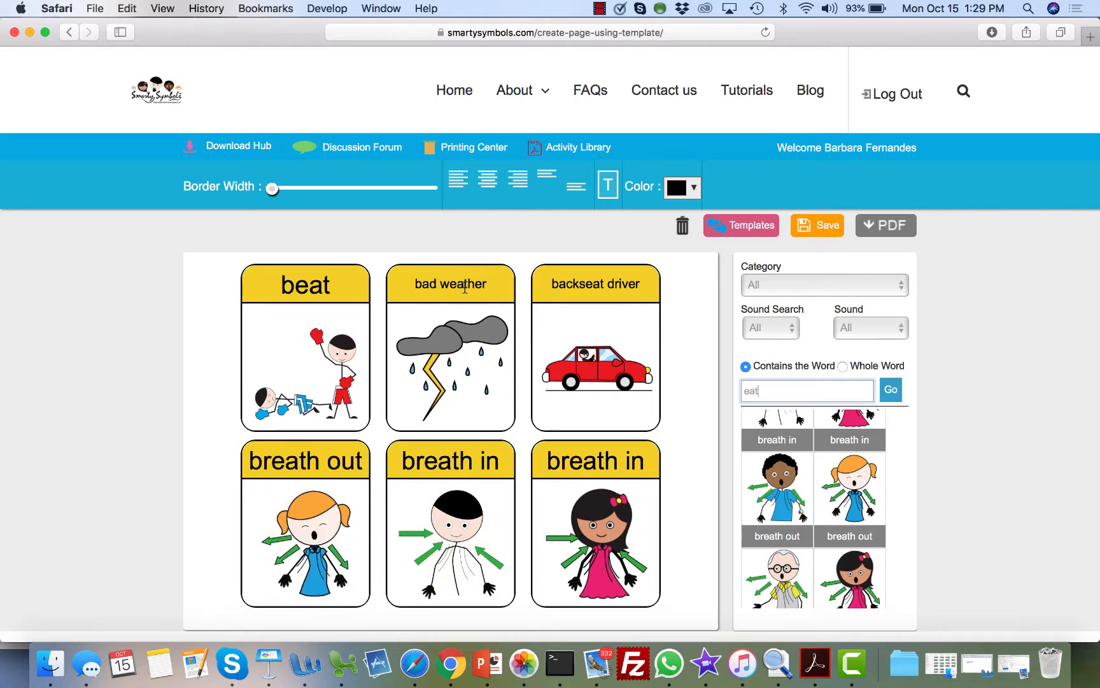
- Relabel the middle bottom cell "breathe" and give it a peach background
click(450, 347)
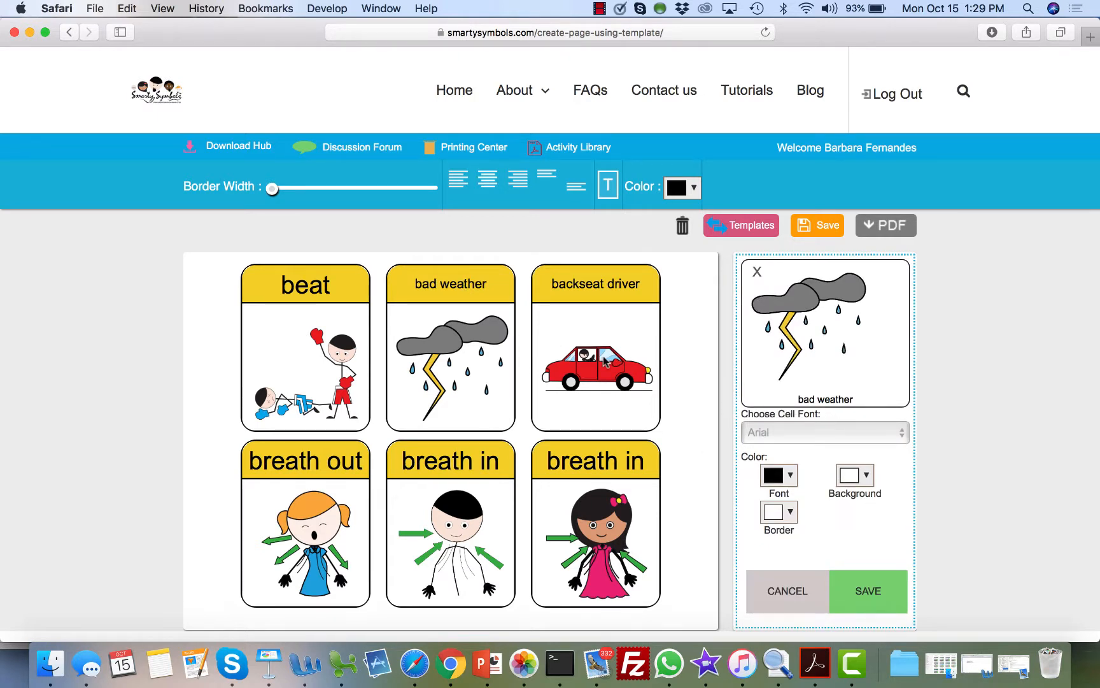
click(593, 540)
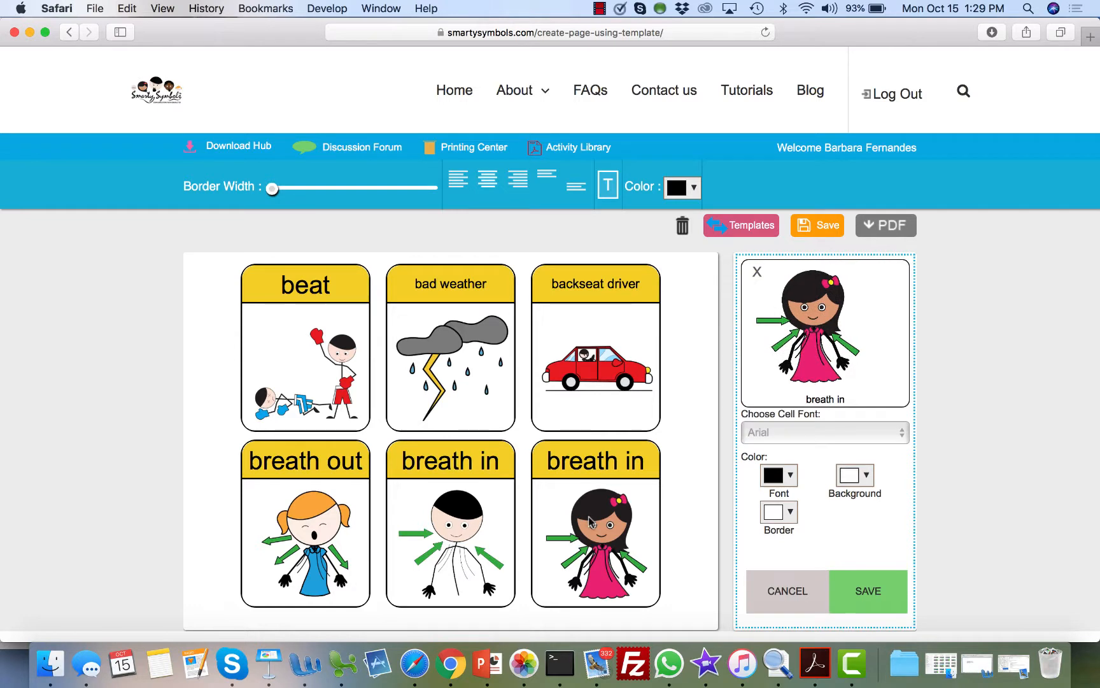
mouse_move(832, 418)
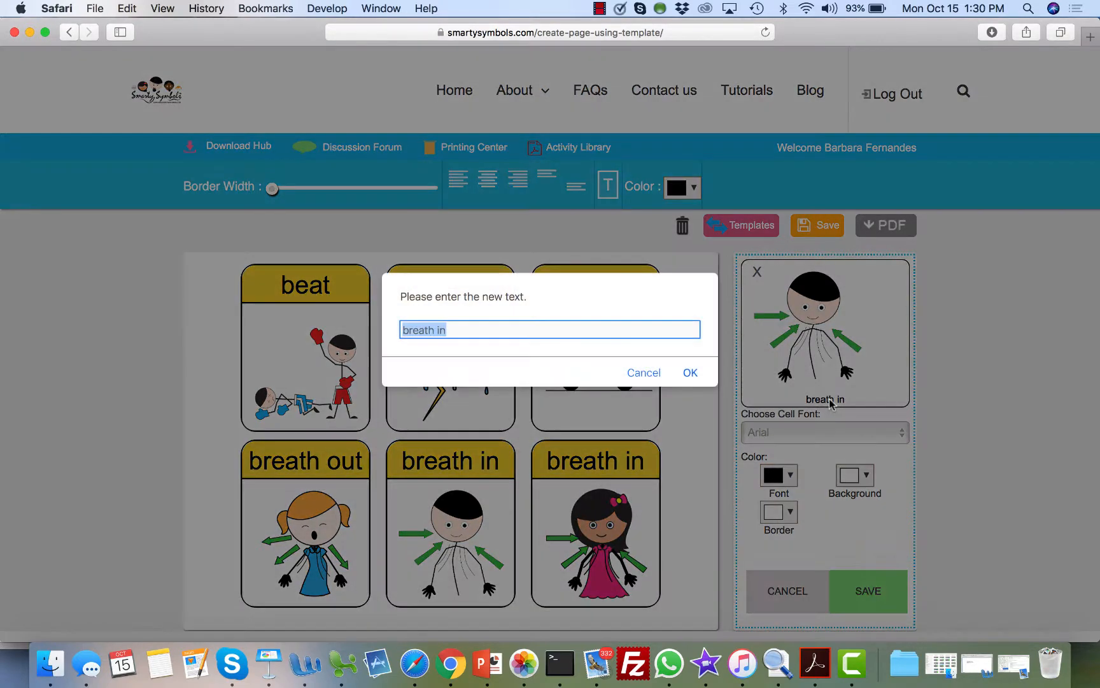
mouse_move(480, 386)
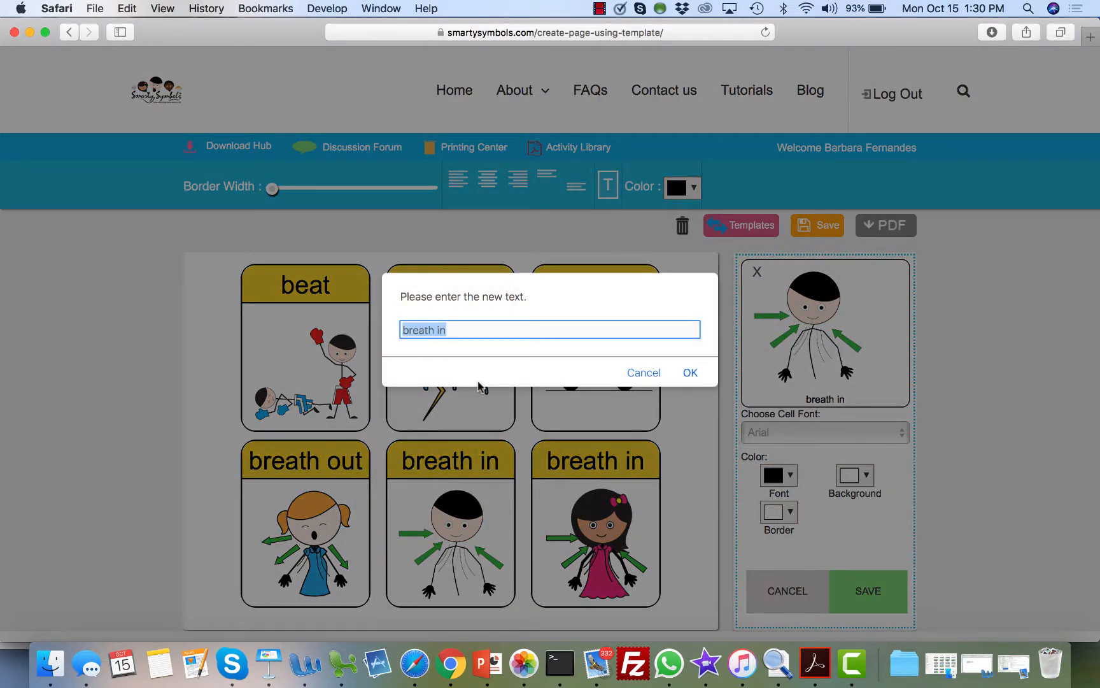
text(breathe)
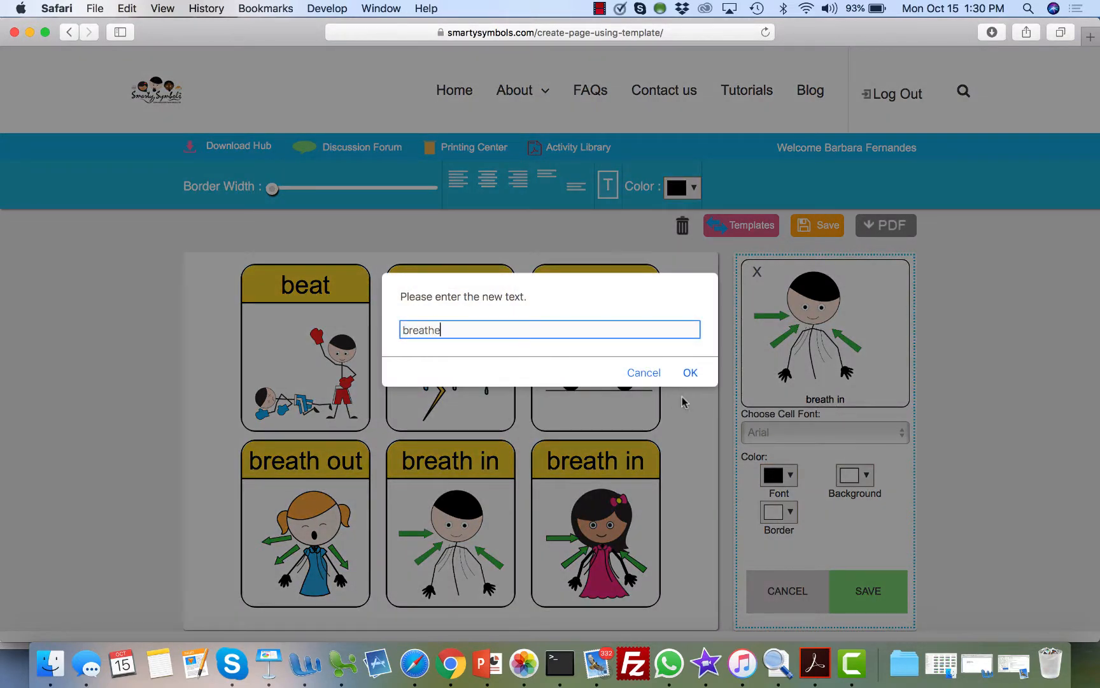
click(689, 372)
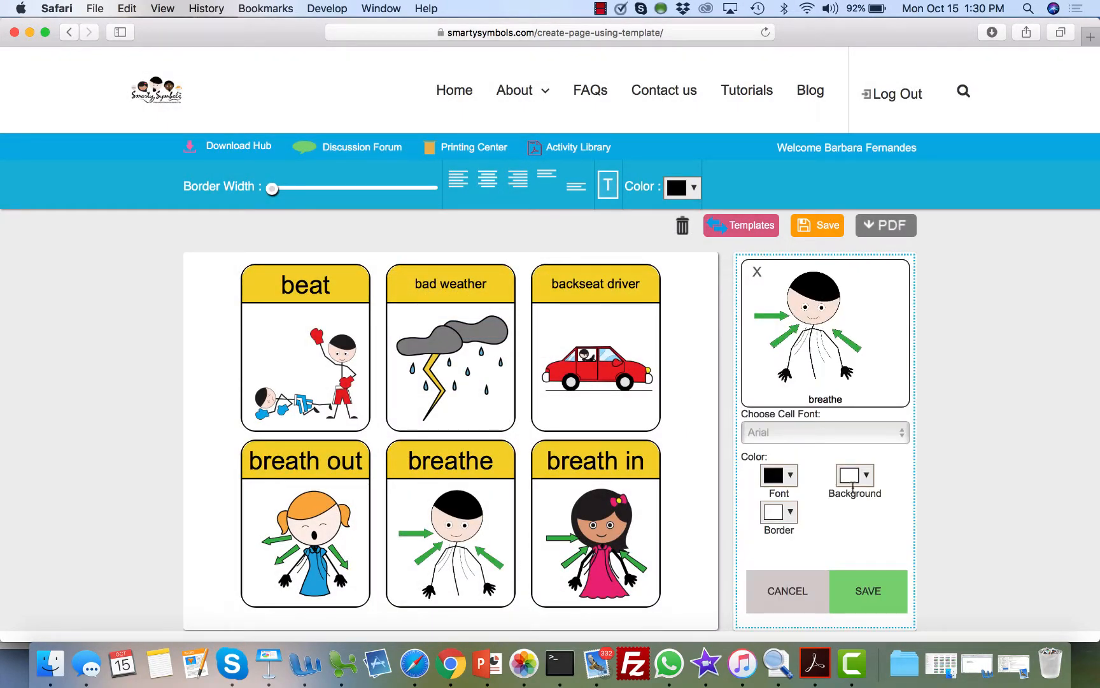
click(865, 475)
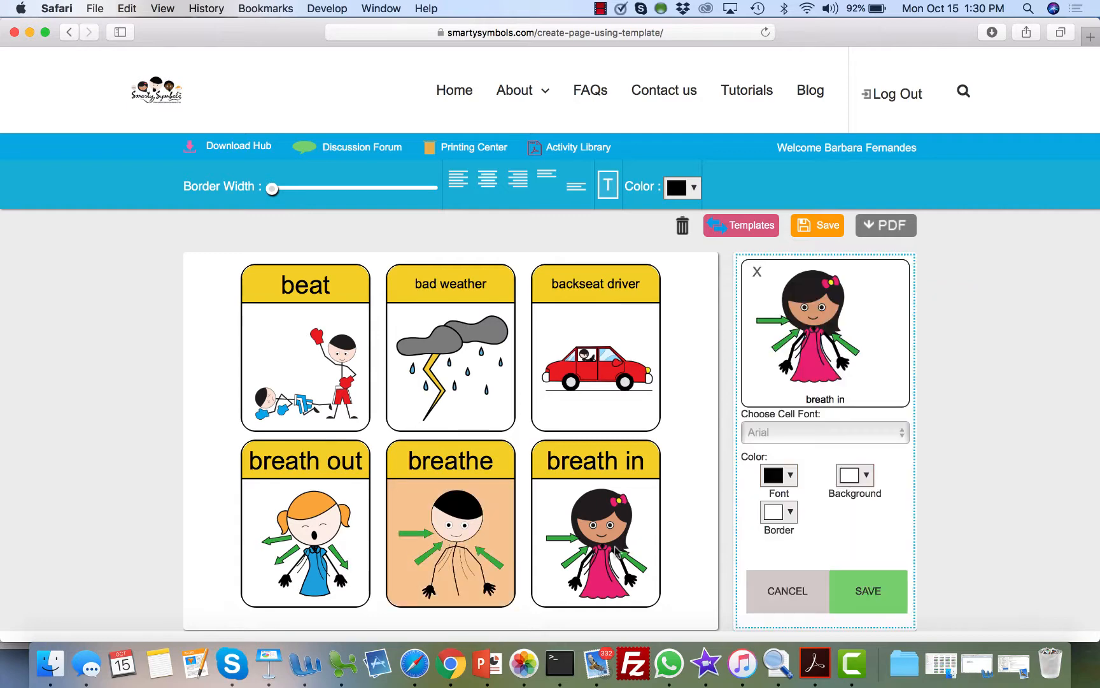
- Give the bottom-right breath in label a decorative font and save the cell edits
click(824, 432)
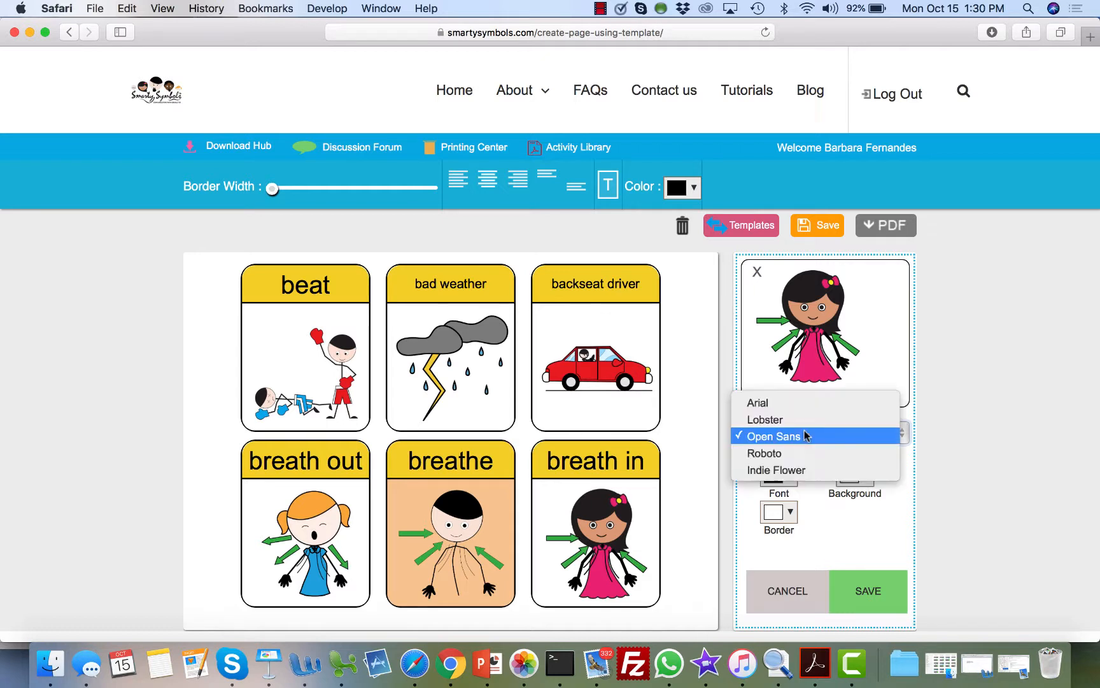
click(764, 452)
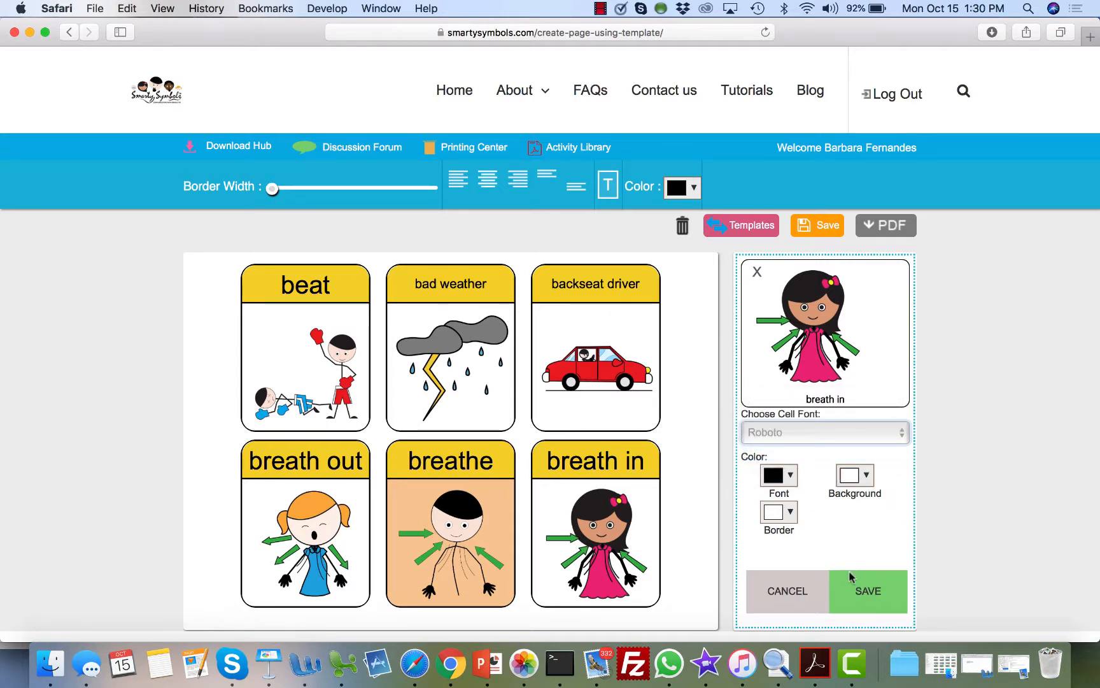
click(824, 432)
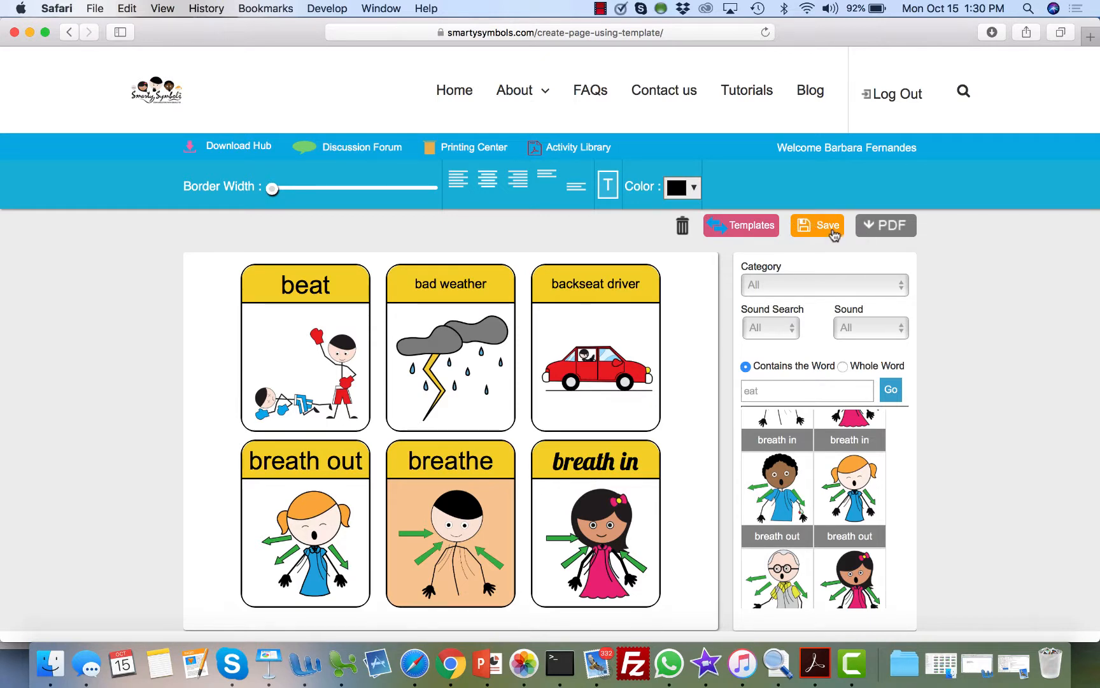
mouse_move(886, 232)
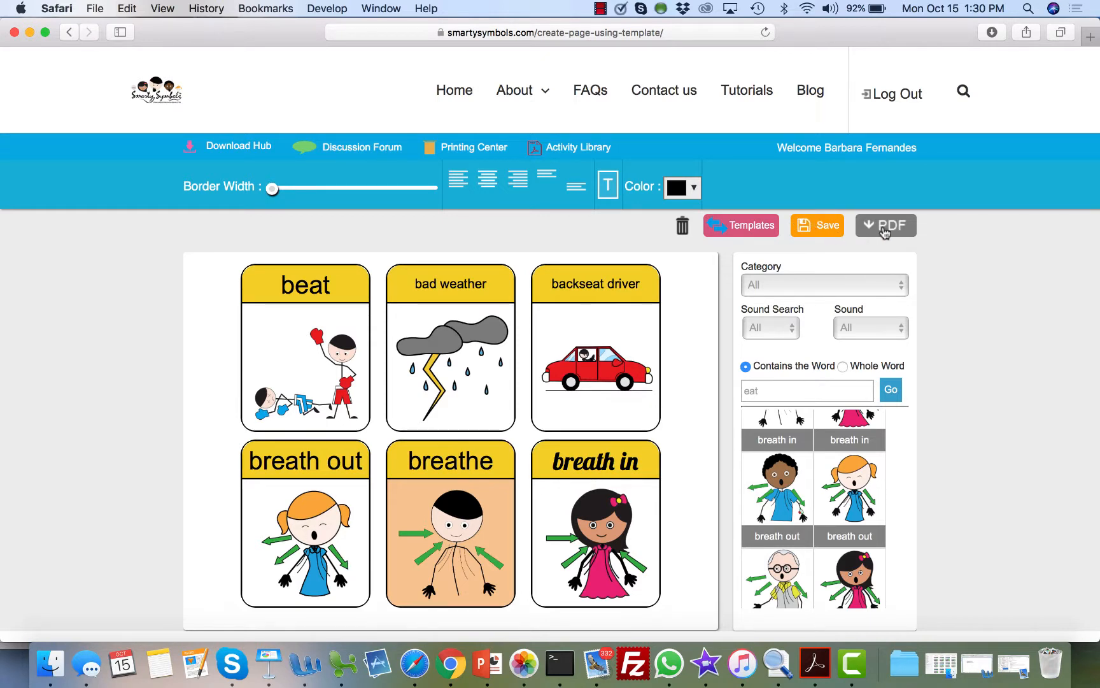
- Export the six-cell board as a PDF and view the new Smartysymbols file from Downloads
click(886, 225)
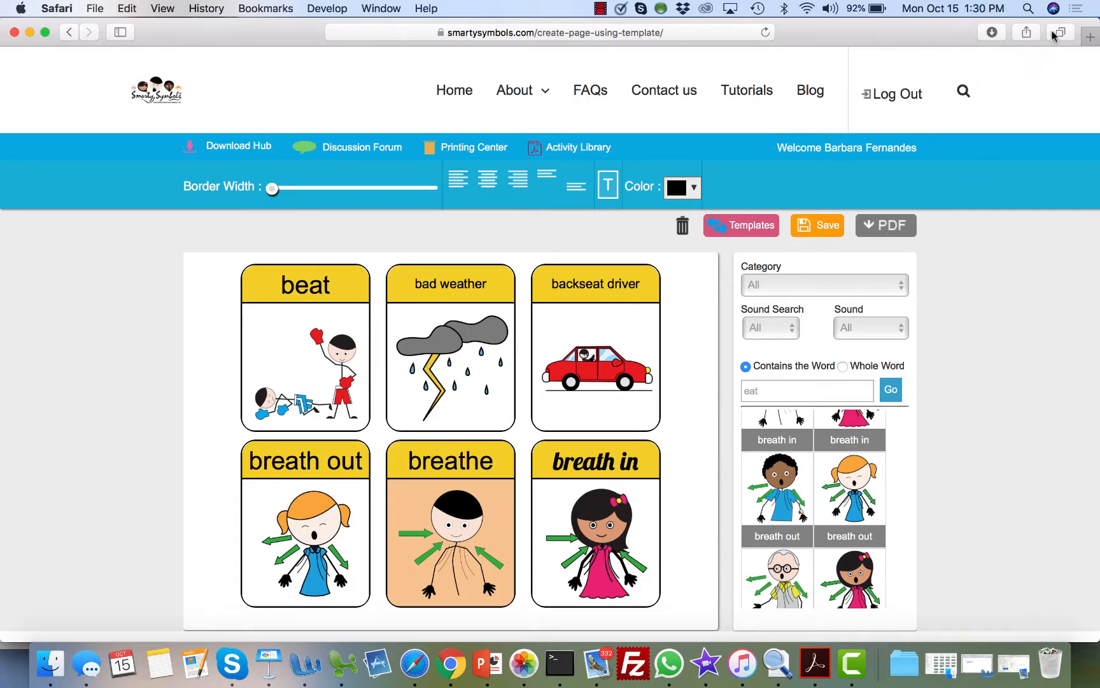
click(992, 32)
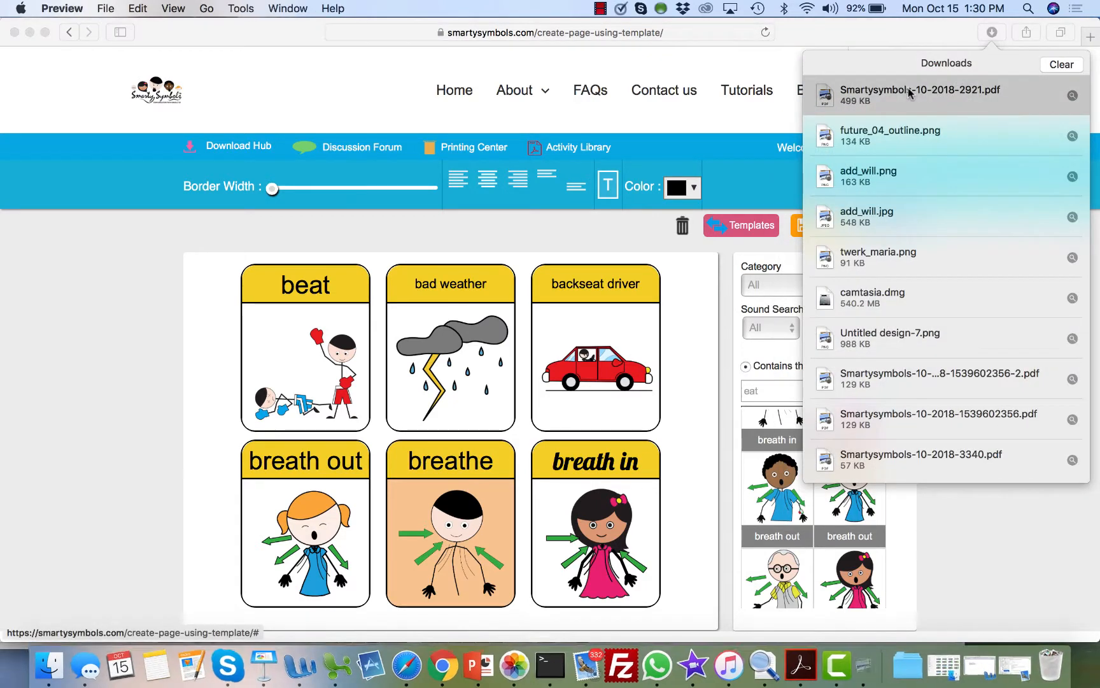
click(919, 95)
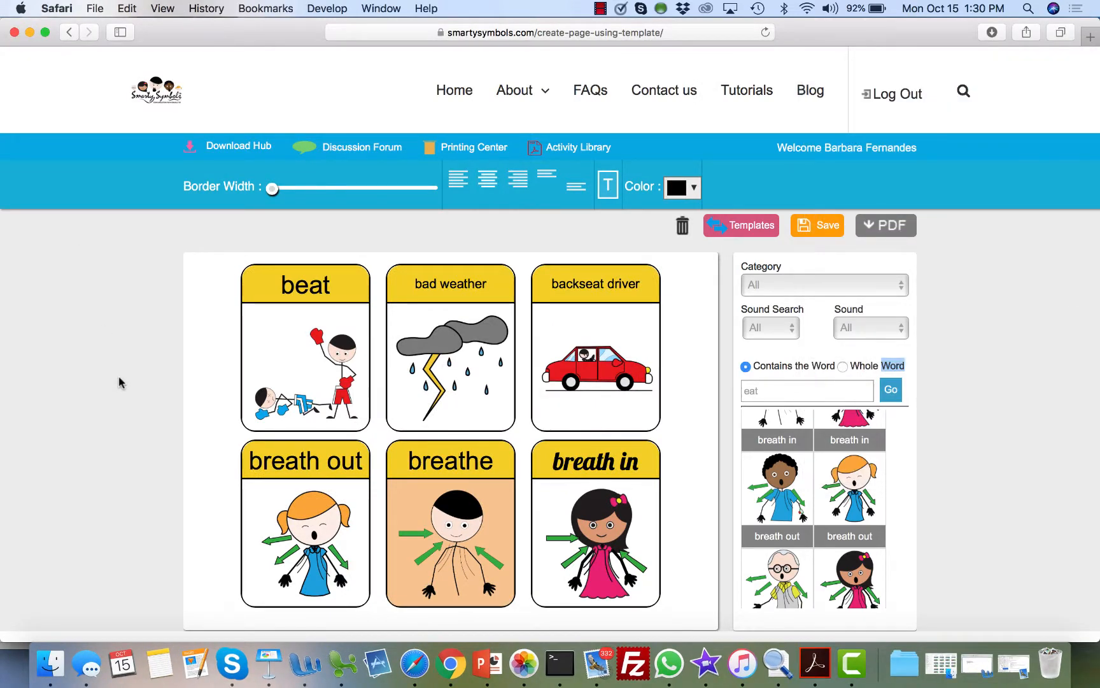
mouse_move(140, 394)
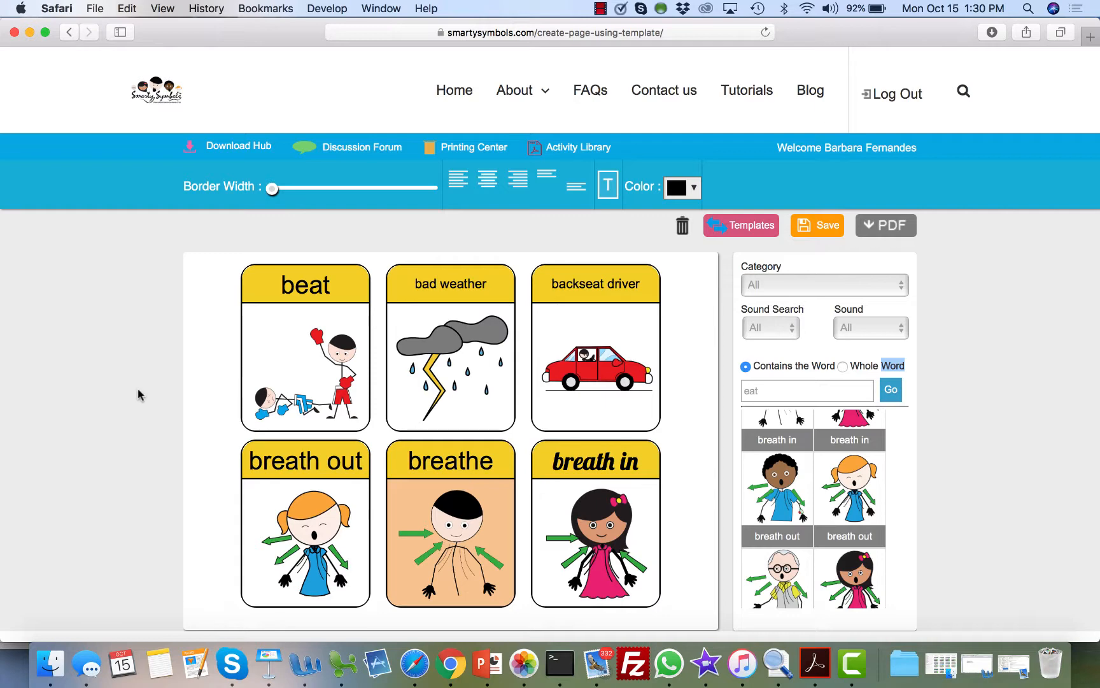
mouse_move(760, 242)
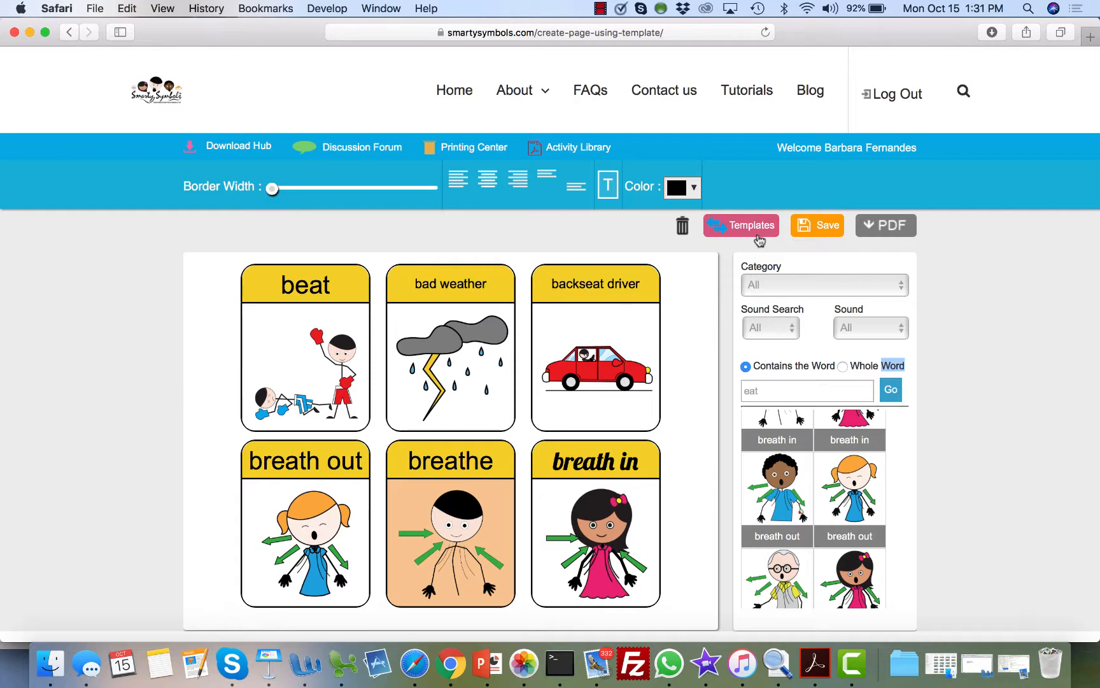
- Save the board as shared project "demo" tagged Pre-K and Articulation, available to other users
click(885, 225)
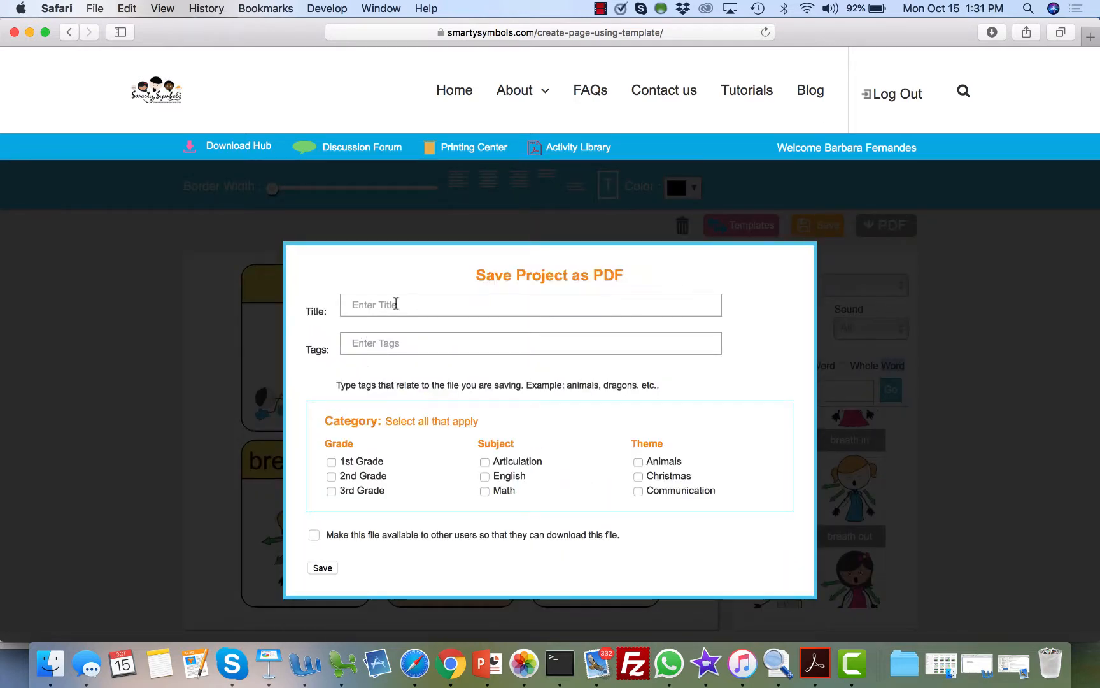
text(Test)
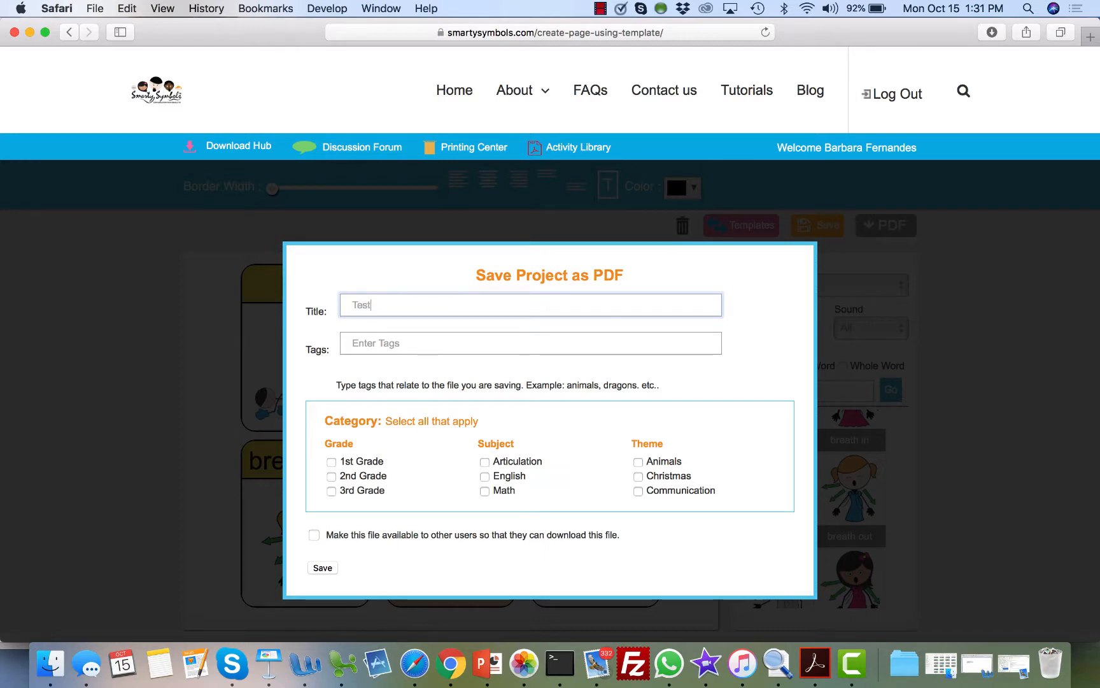
text(demo)
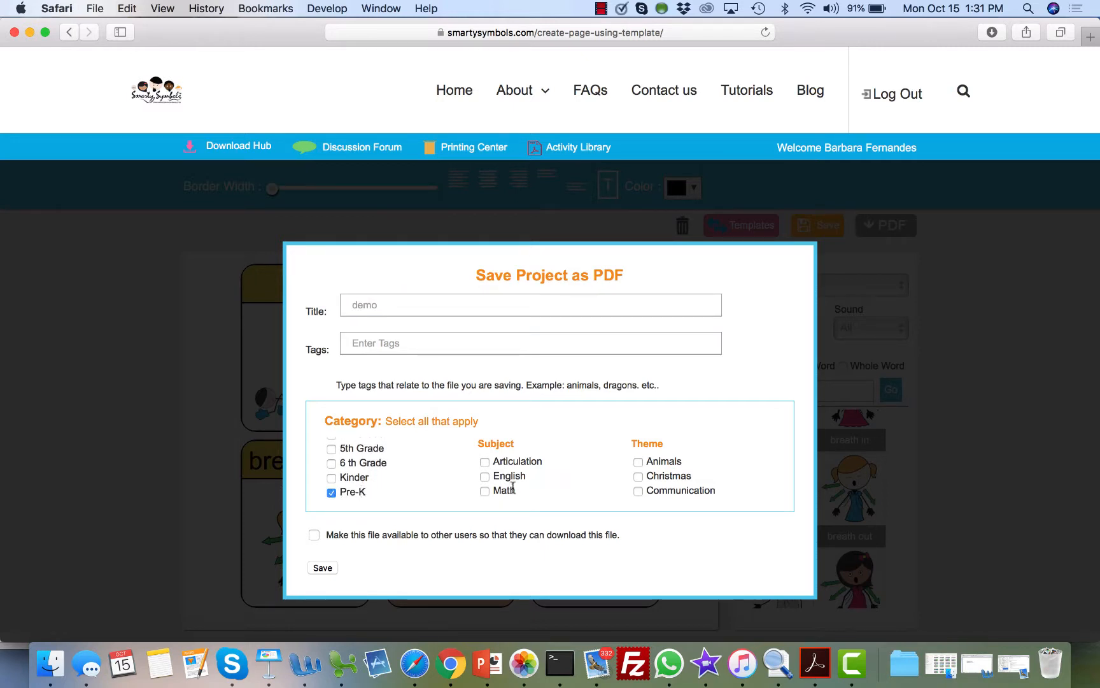
click(484, 461)
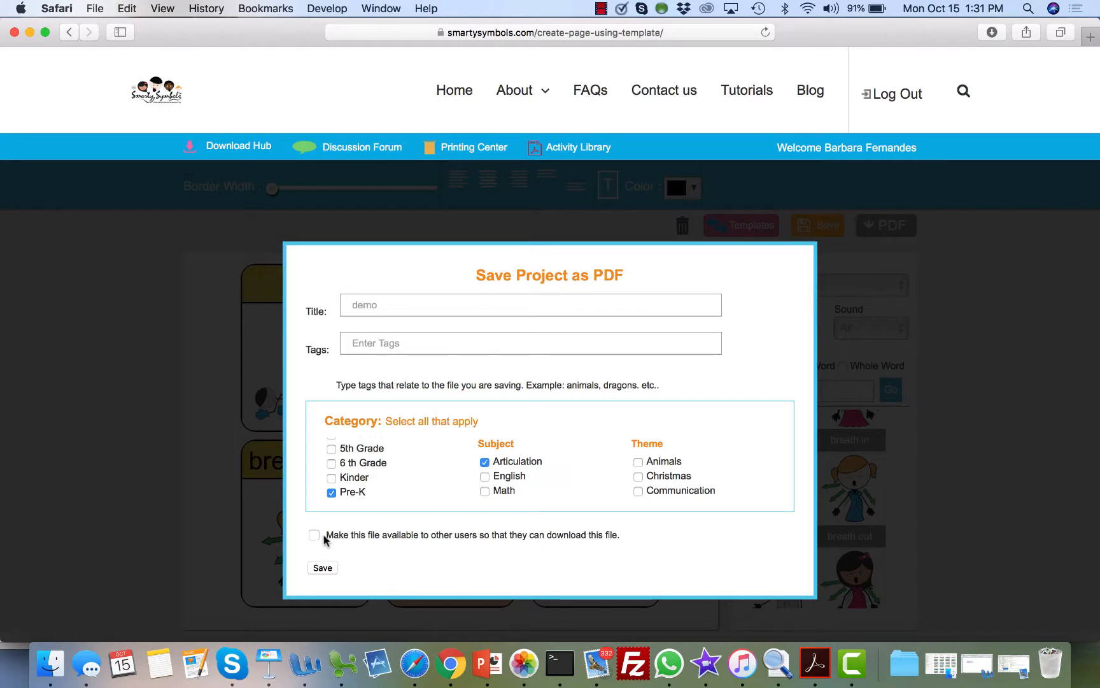
click(315, 535)
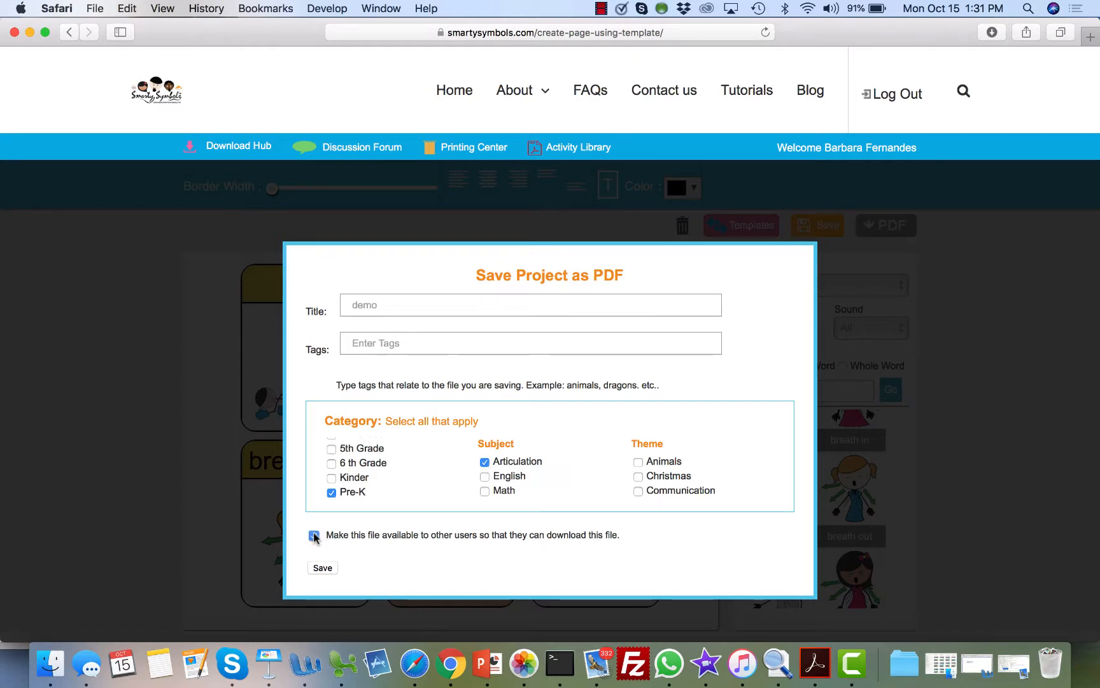
click(314, 535)
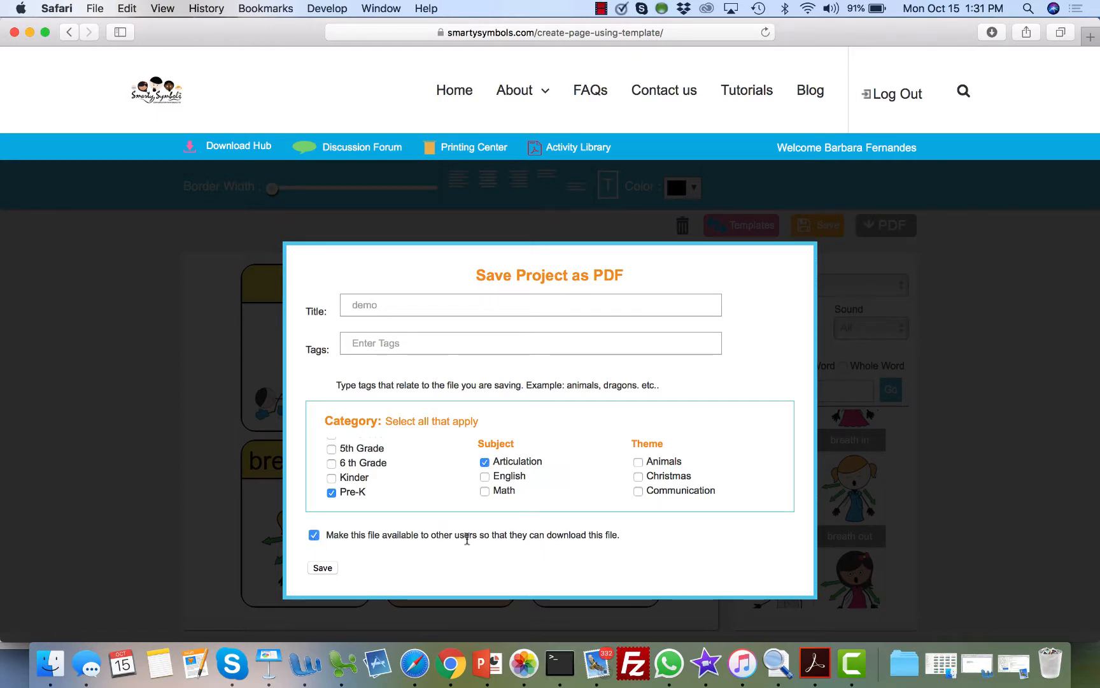
mouse_move(528, 550)
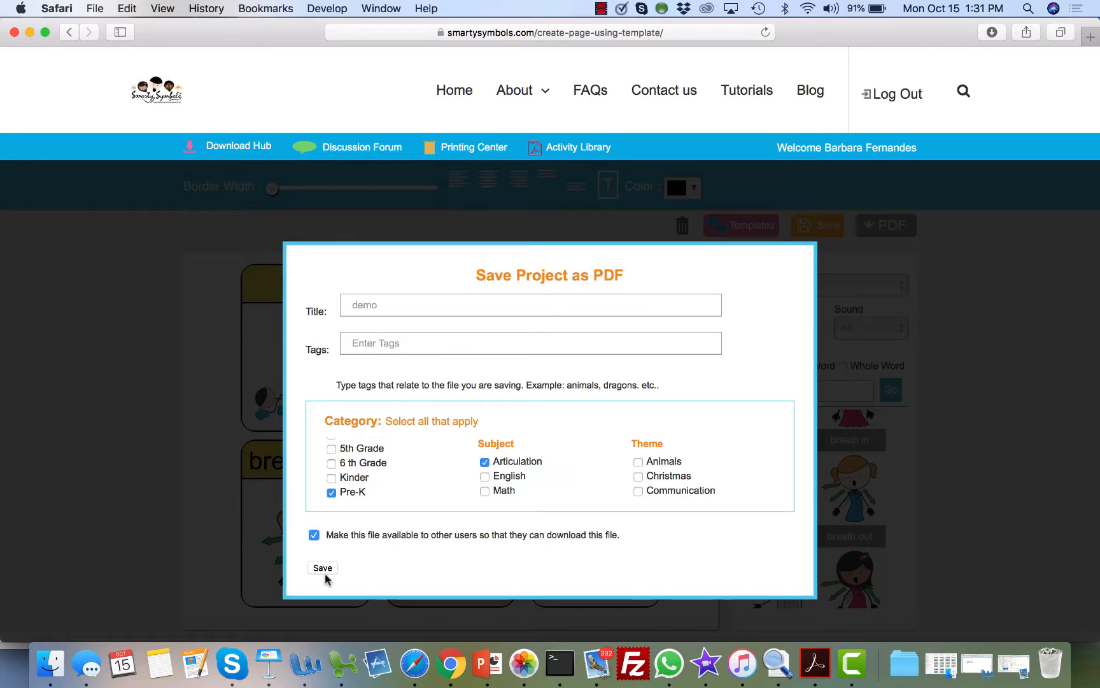
click(322, 567)
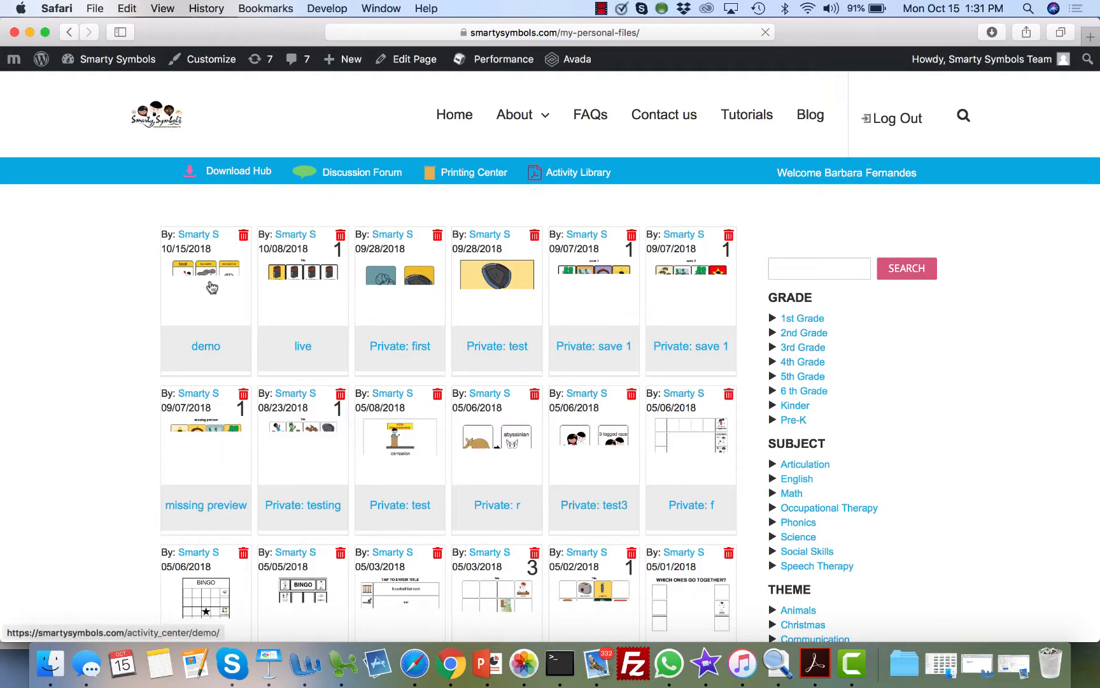
click(579, 172)
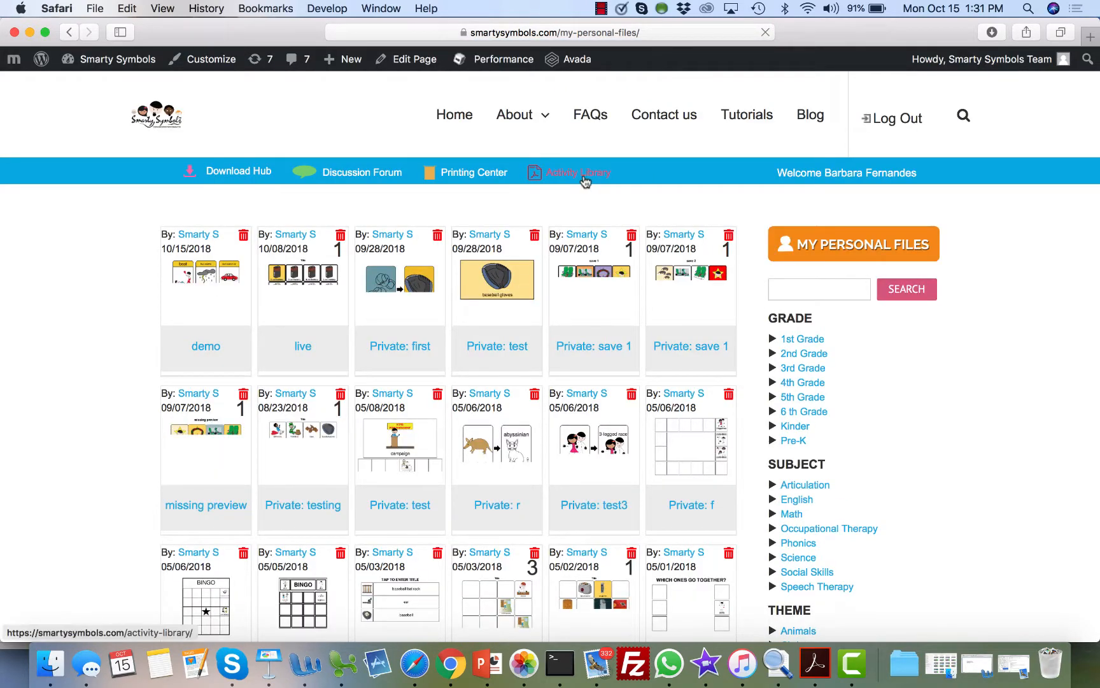
click(580, 174)
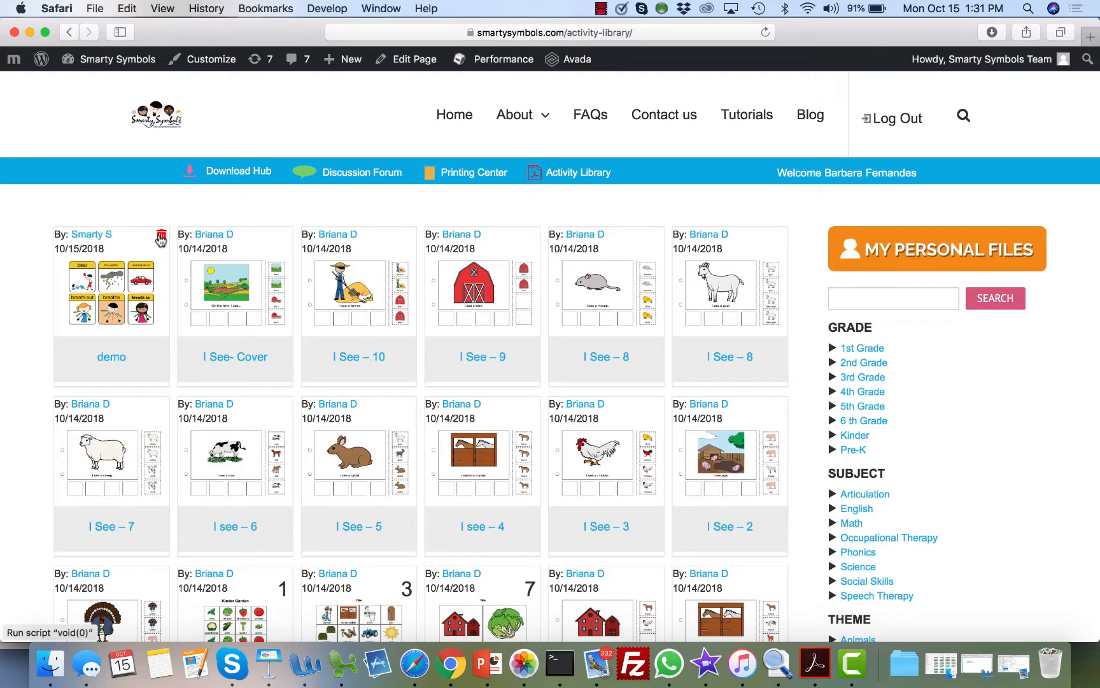
mouse_move(595, 195)
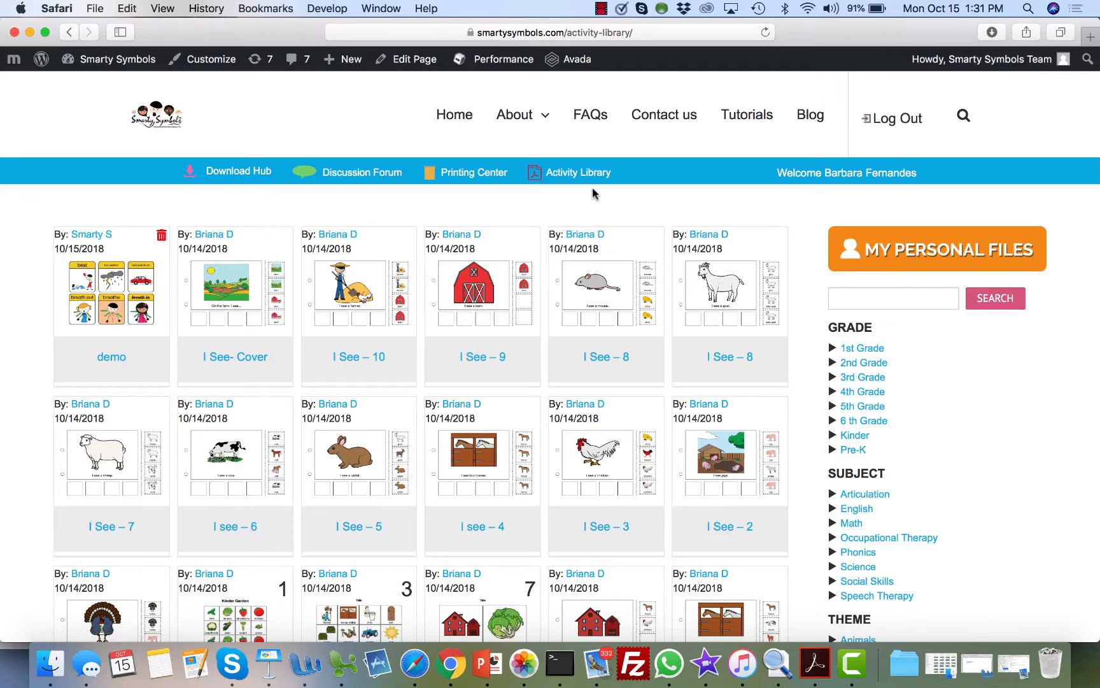
mouse_move(803, 523)
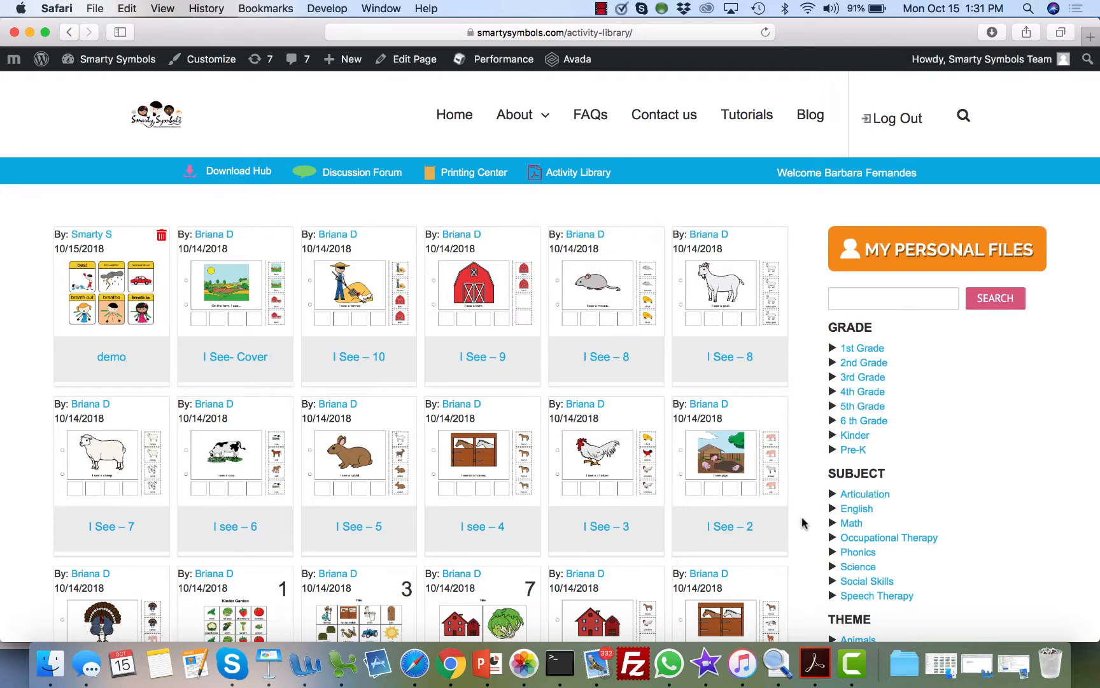
scroll(down, 3)
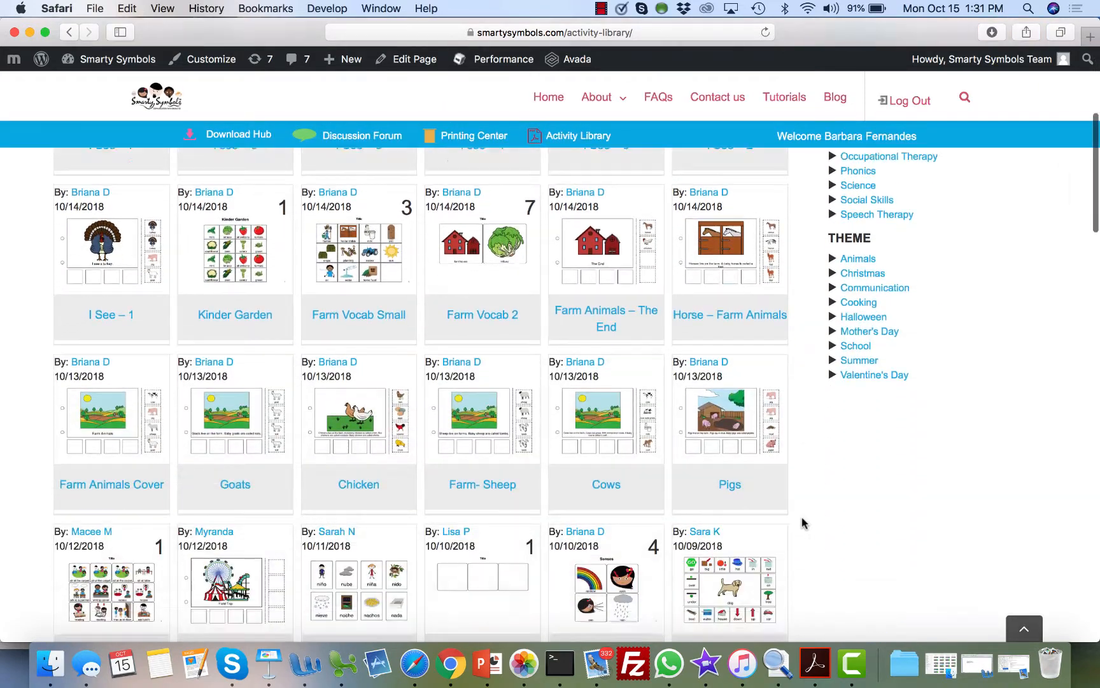
scroll(down, 3)
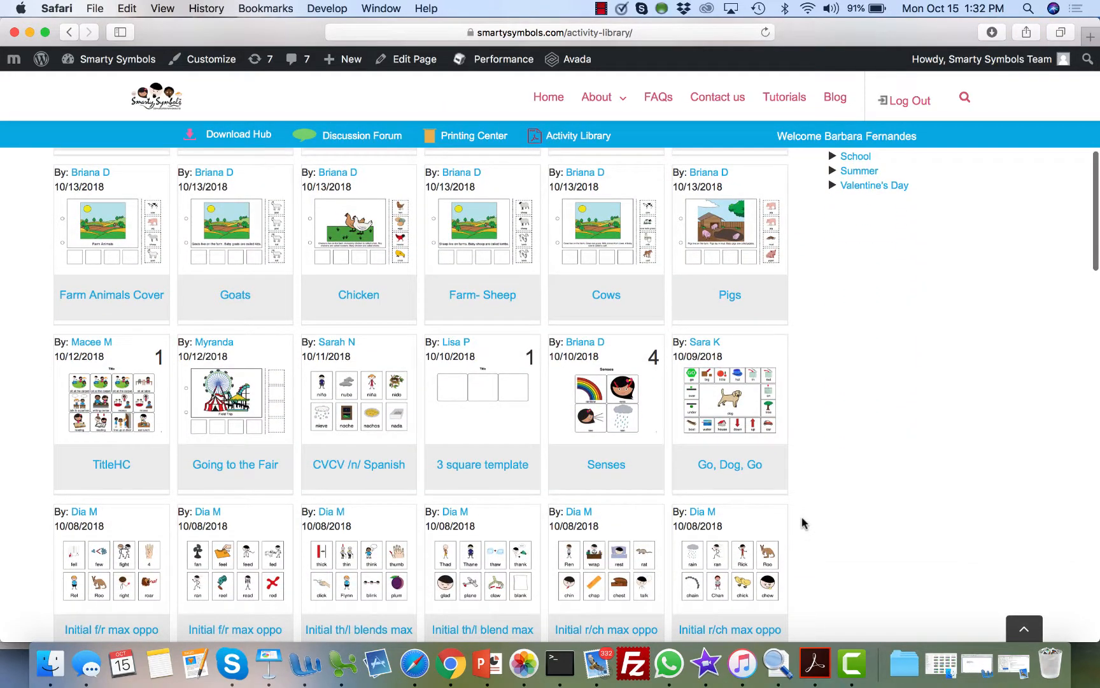
scroll(down, 3)
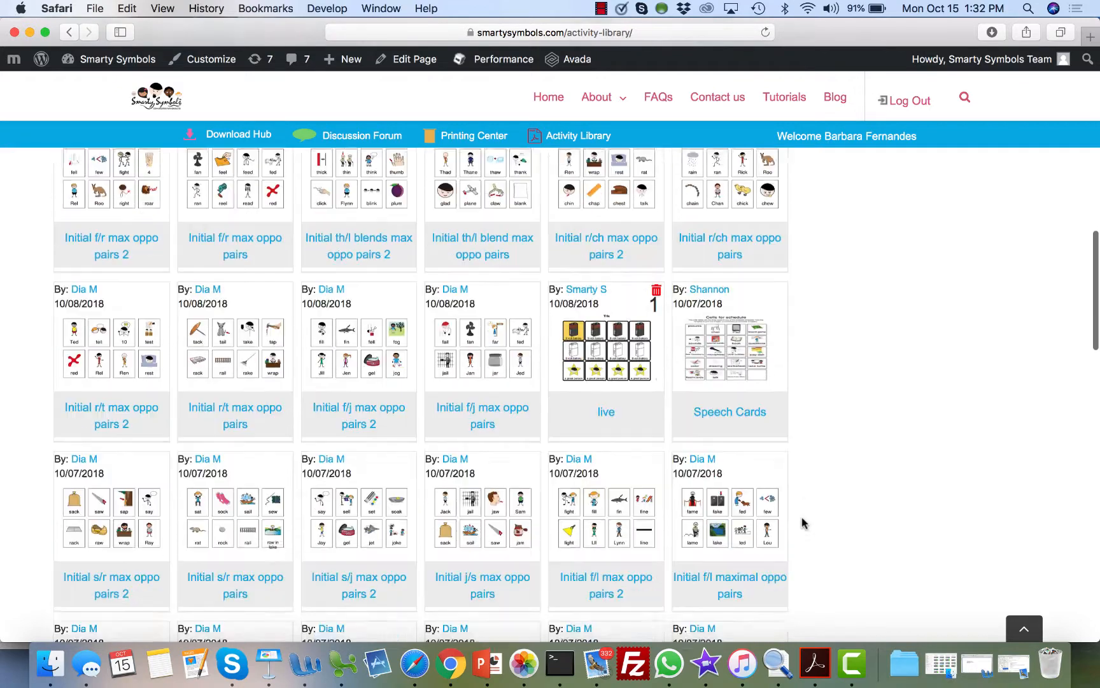
scroll(down, 3)
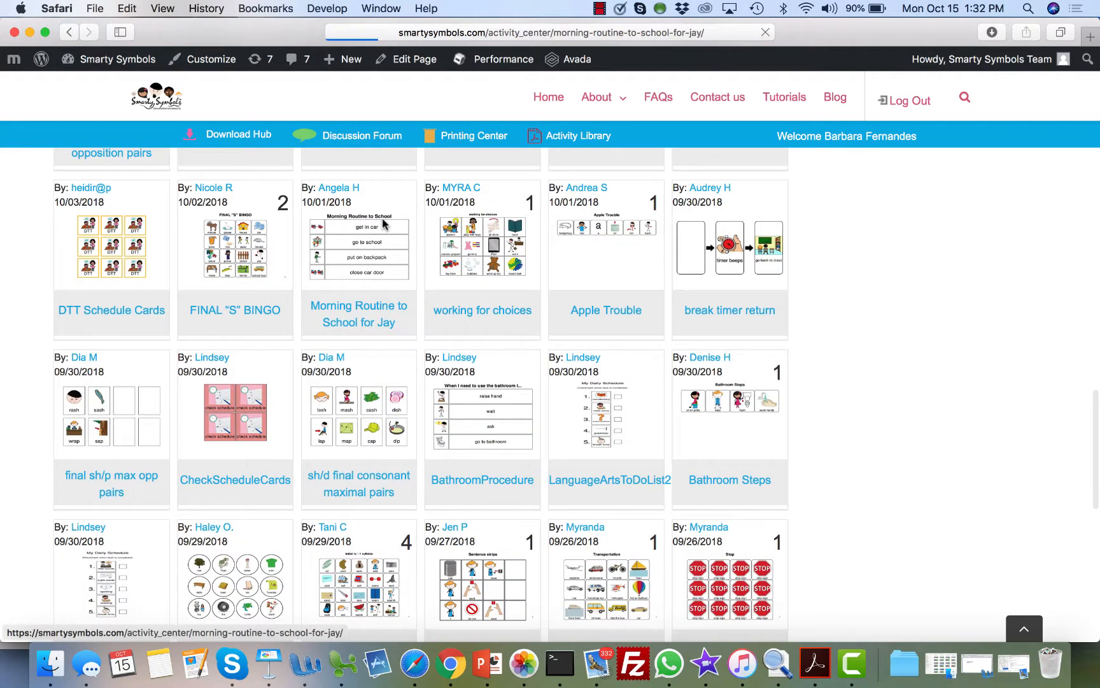
- Open the Morning Routine to School for Jay activity and download it as a PDF
click(358, 313)
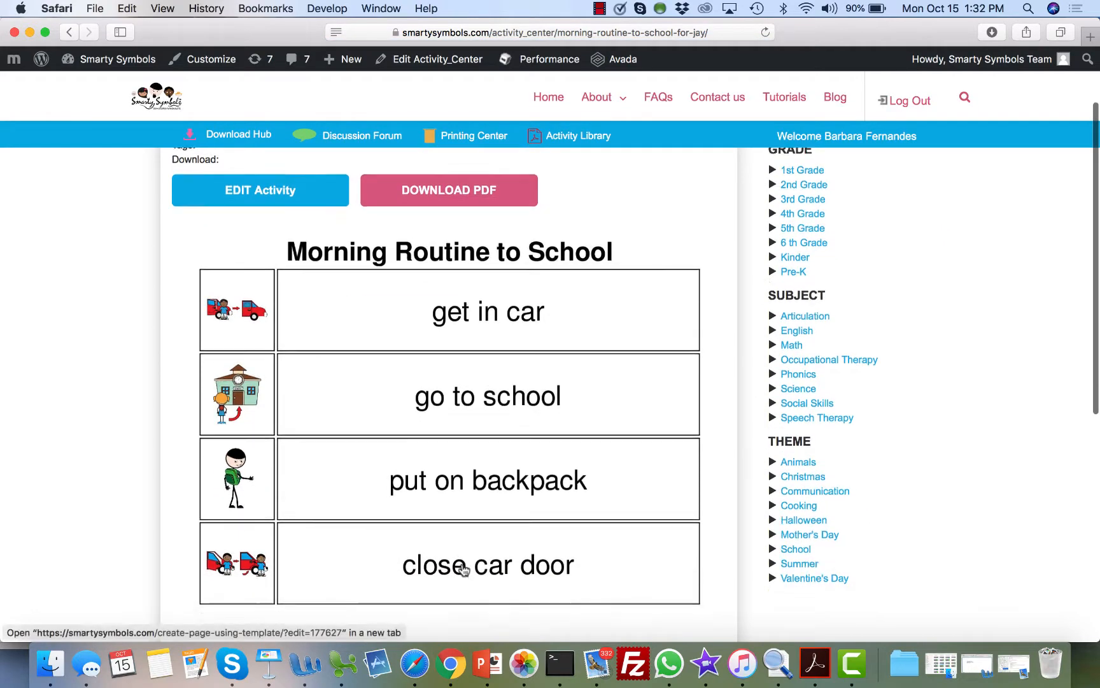
scroll(down, 3)
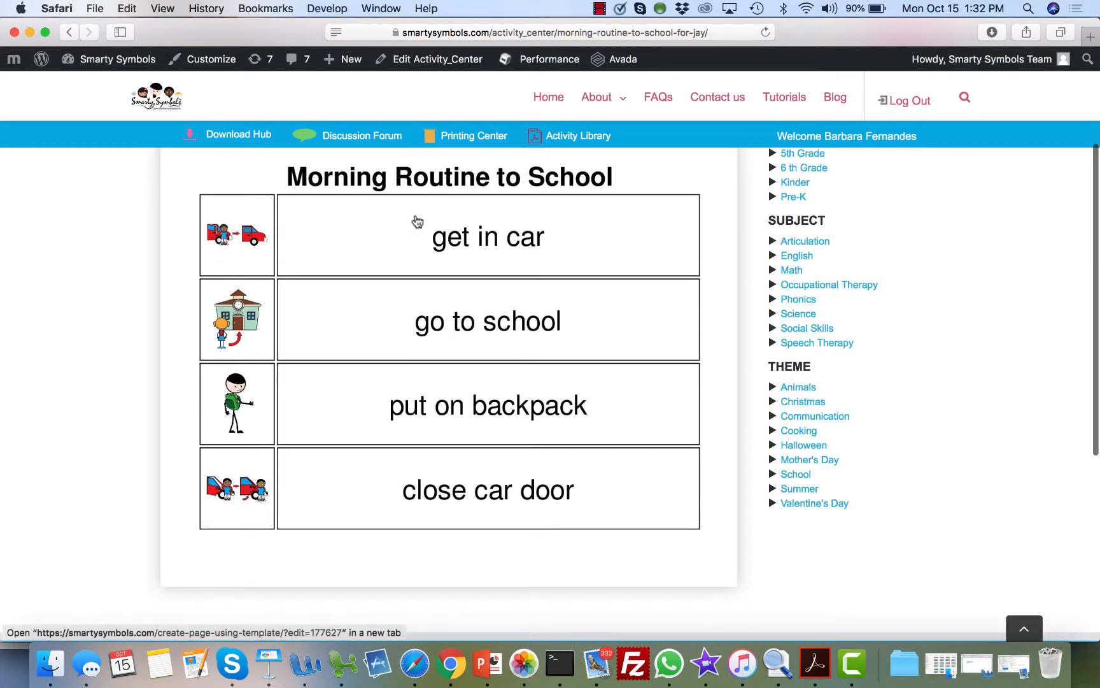
mouse_move(478, 531)
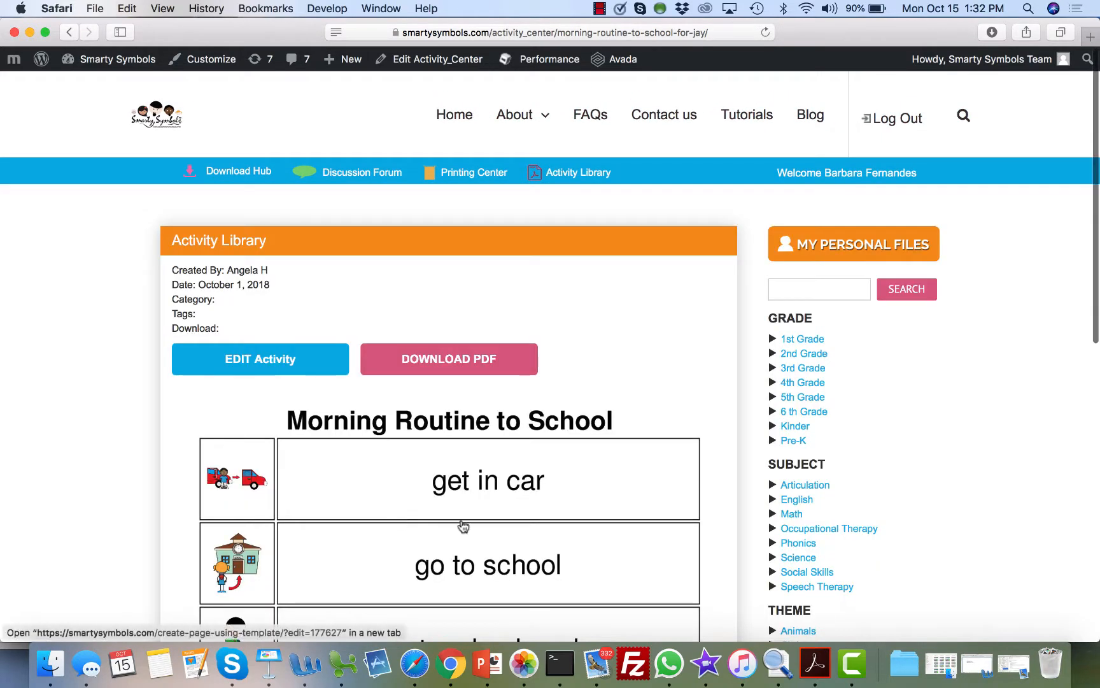
scroll(down, 3)
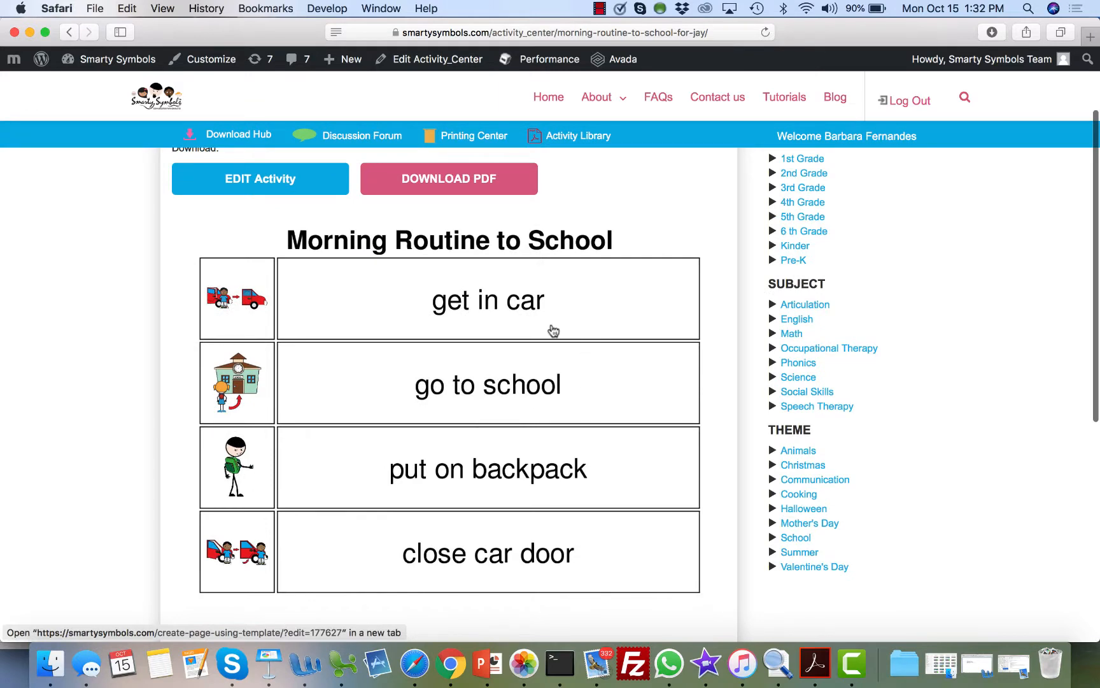
click(991, 32)
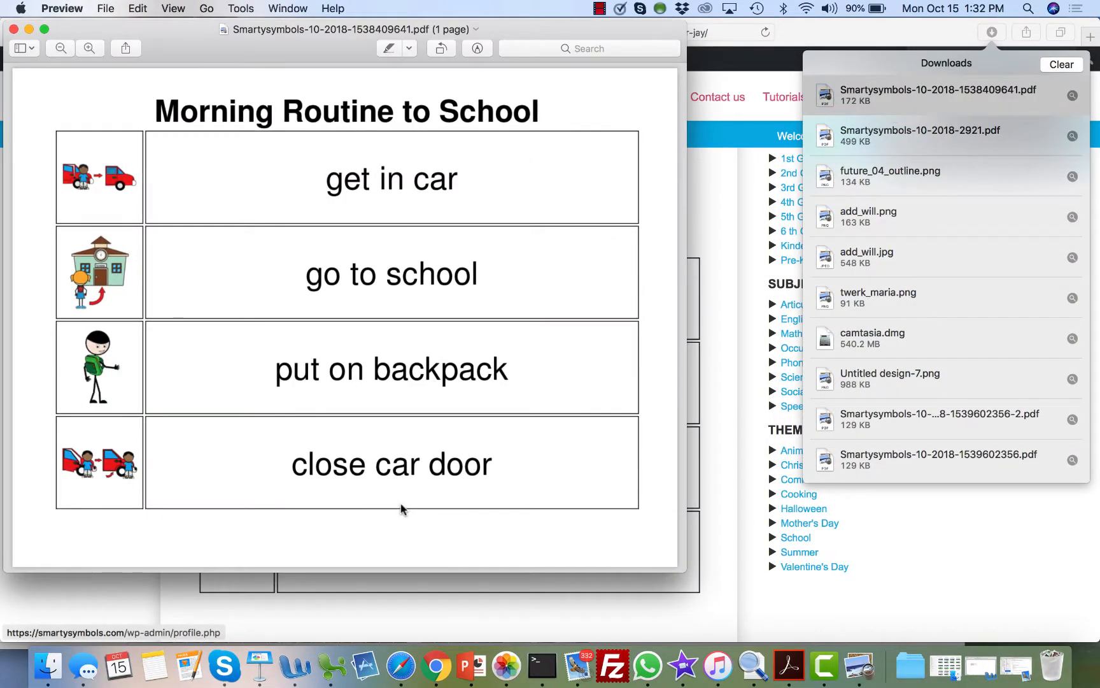
mouse_move(128, 624)
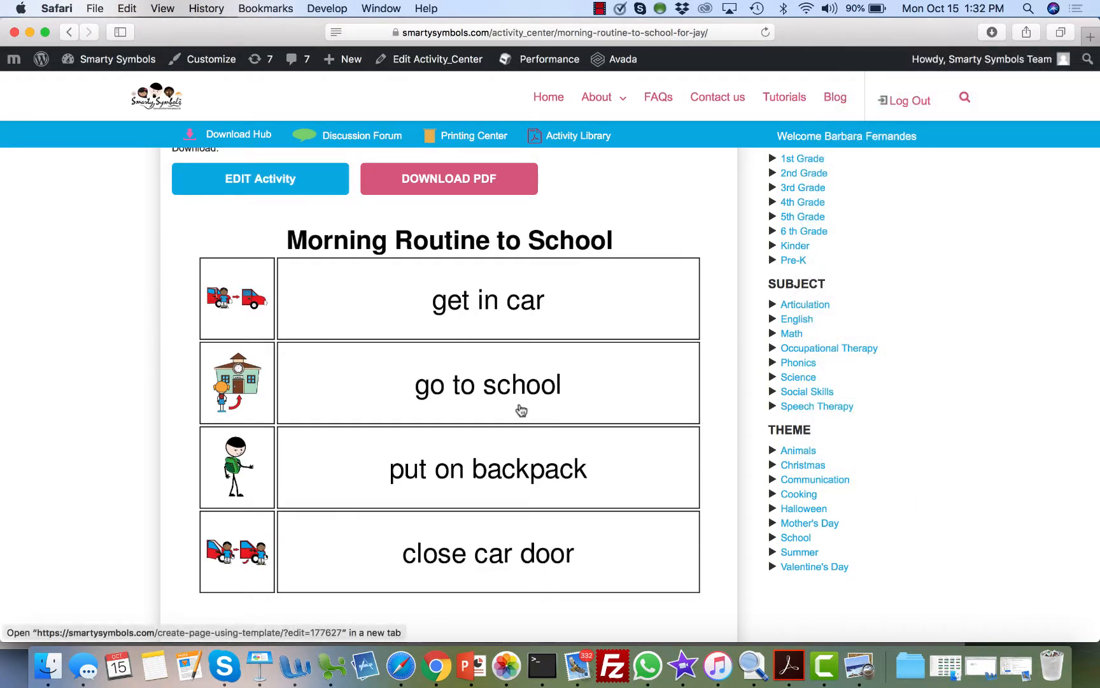
- Edit the activity and relabel the get in car cell as "Entrar en el carro"
click(258, 178)
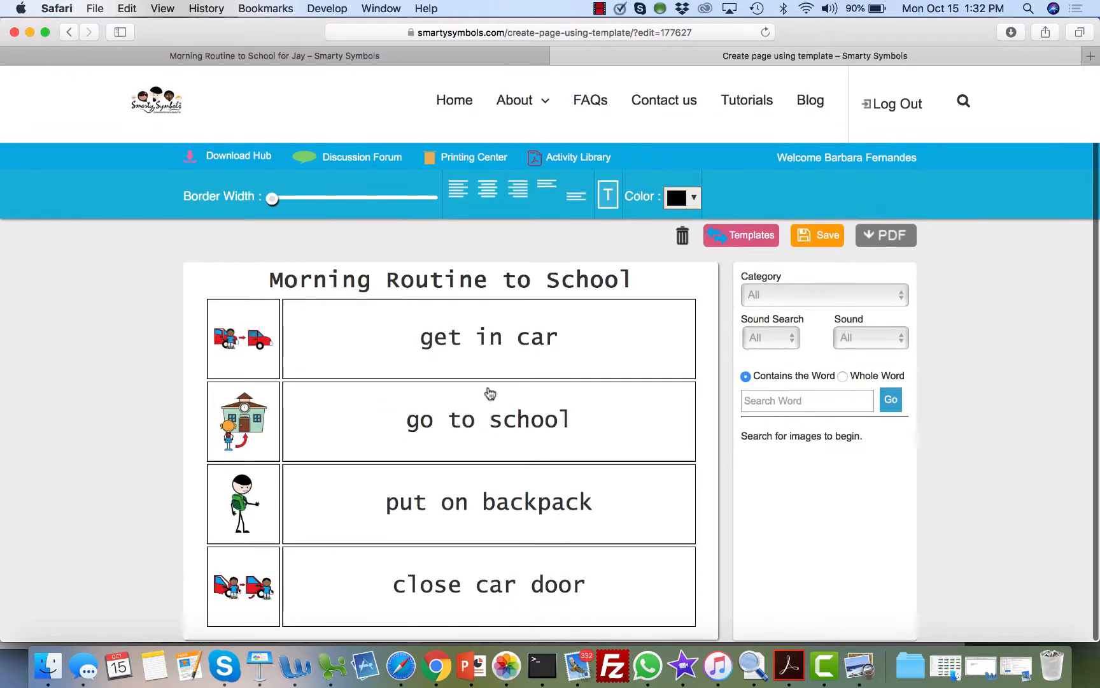
click(244, 339)
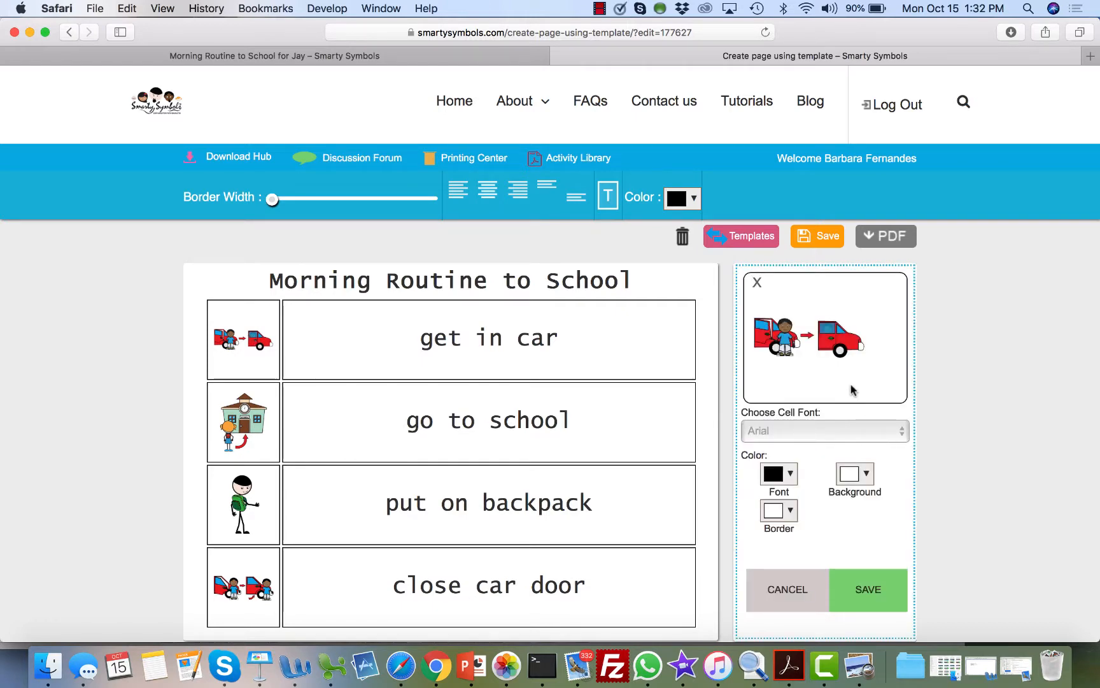
mouse_move(771, 404)
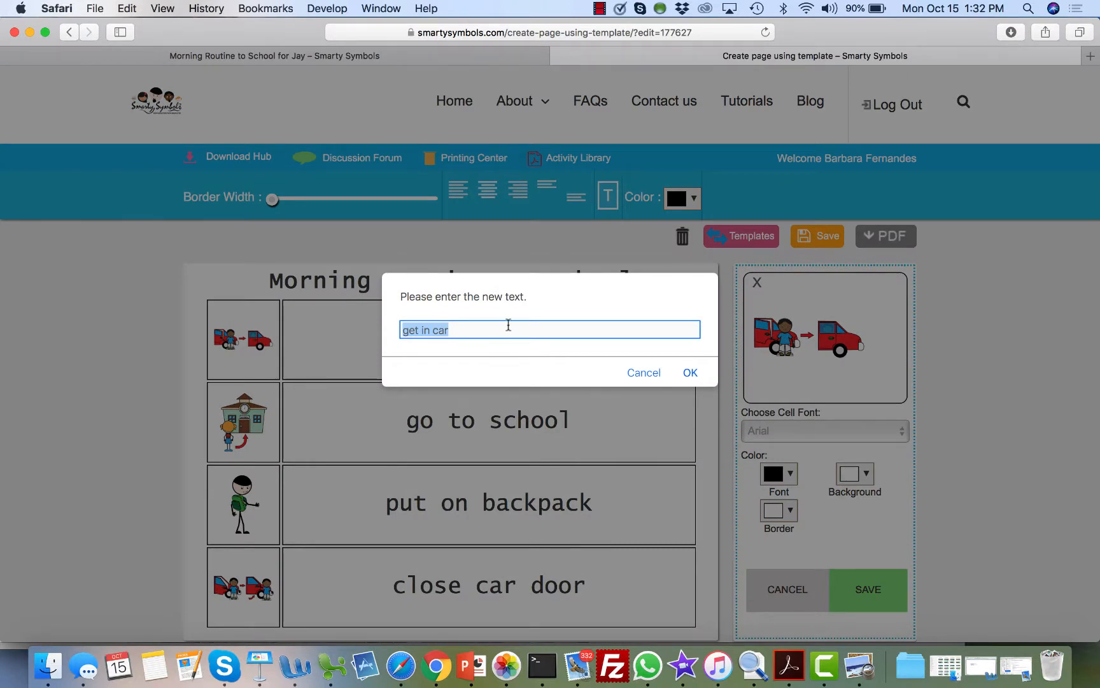
text(Entrar en)
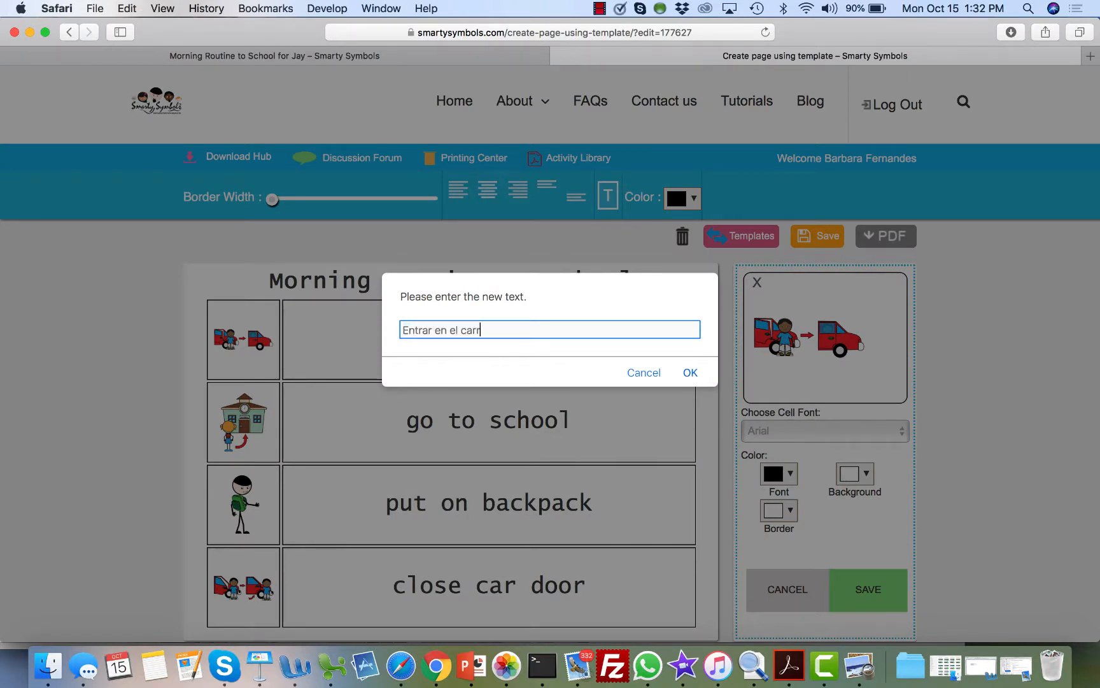
click(690, 372)
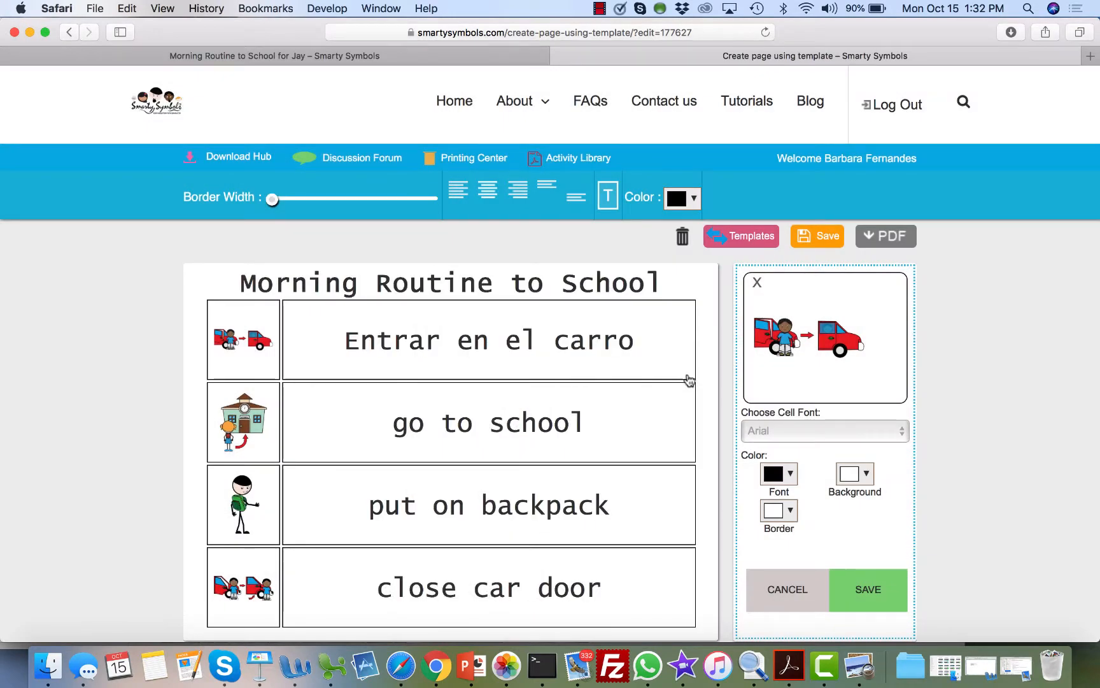
mouse_move(806, 586)
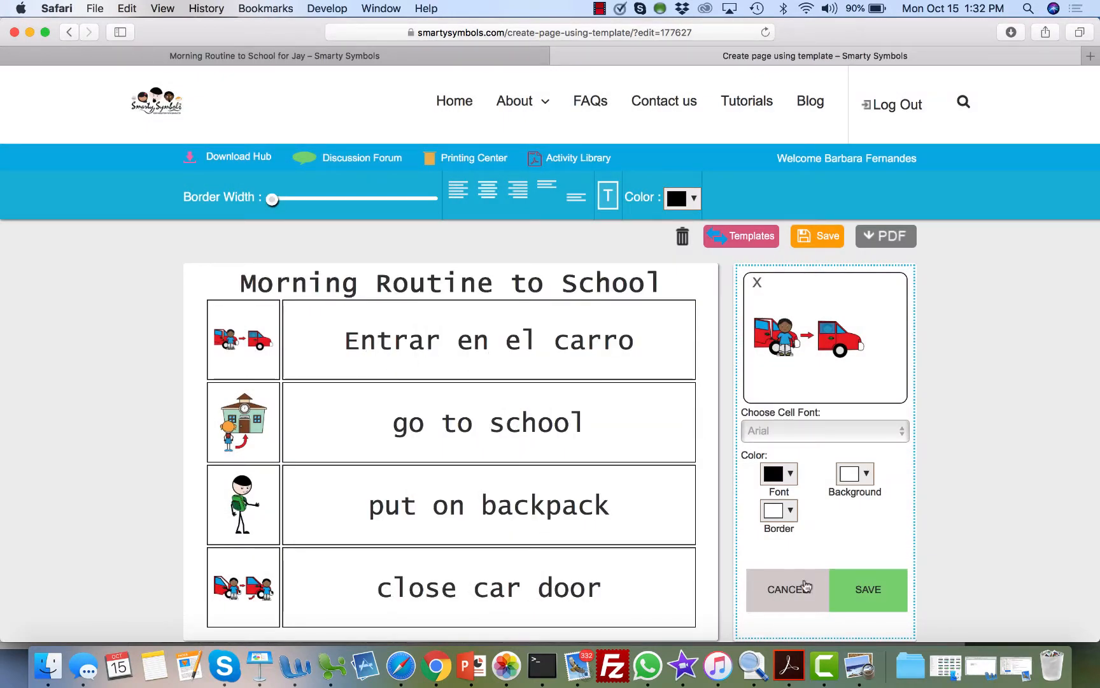
click(786, 590)
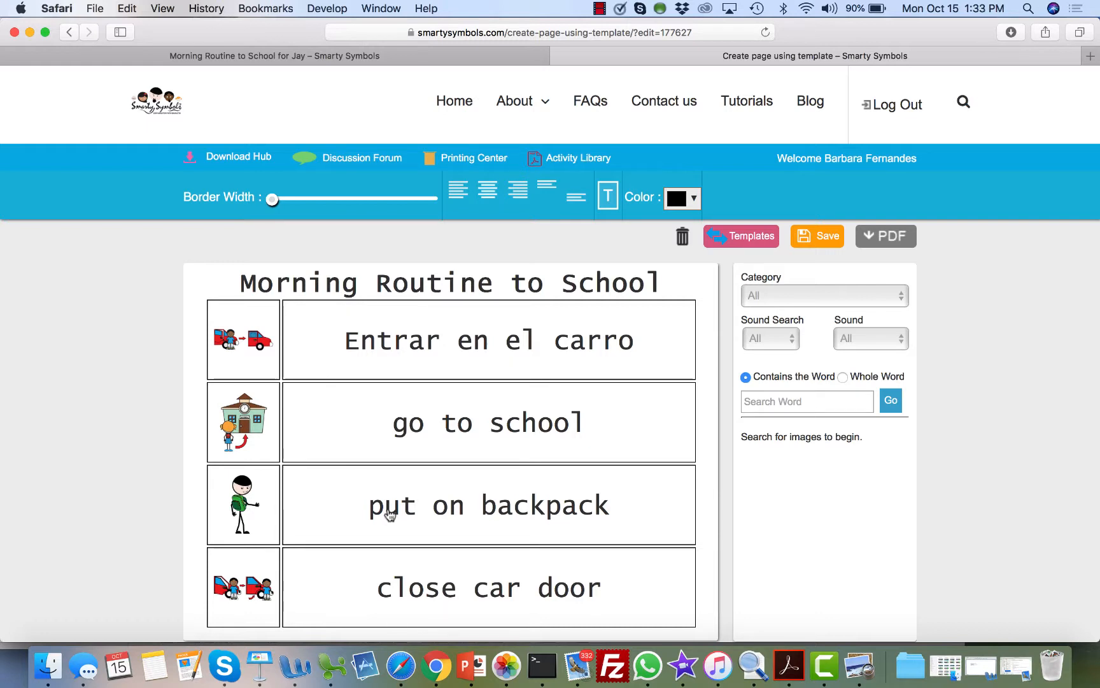
mouse_move(744, 260)
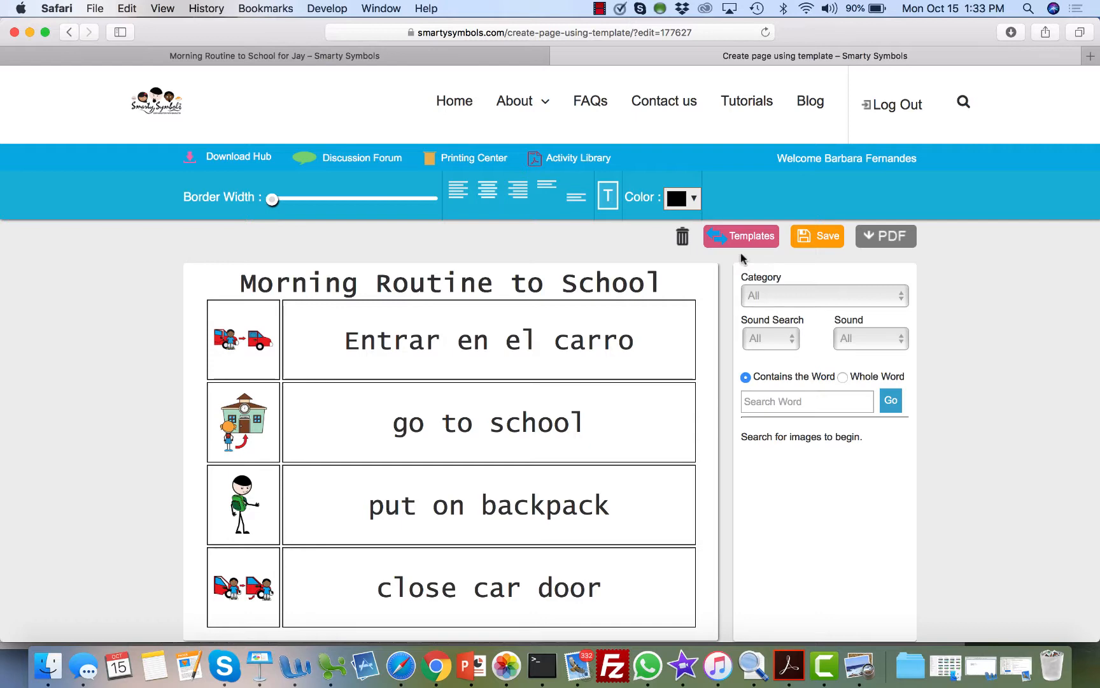
- Start a blank Custom board from Templates and set its grid to 2 rows of four cells
click(740, 236)
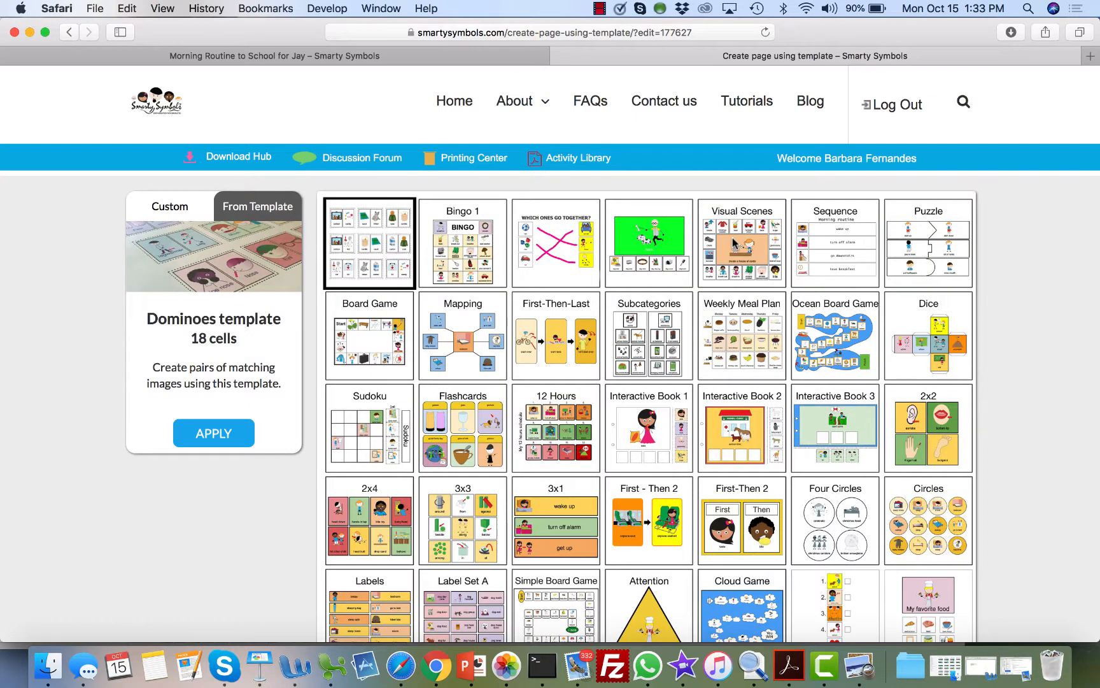
scroll(down, 3)
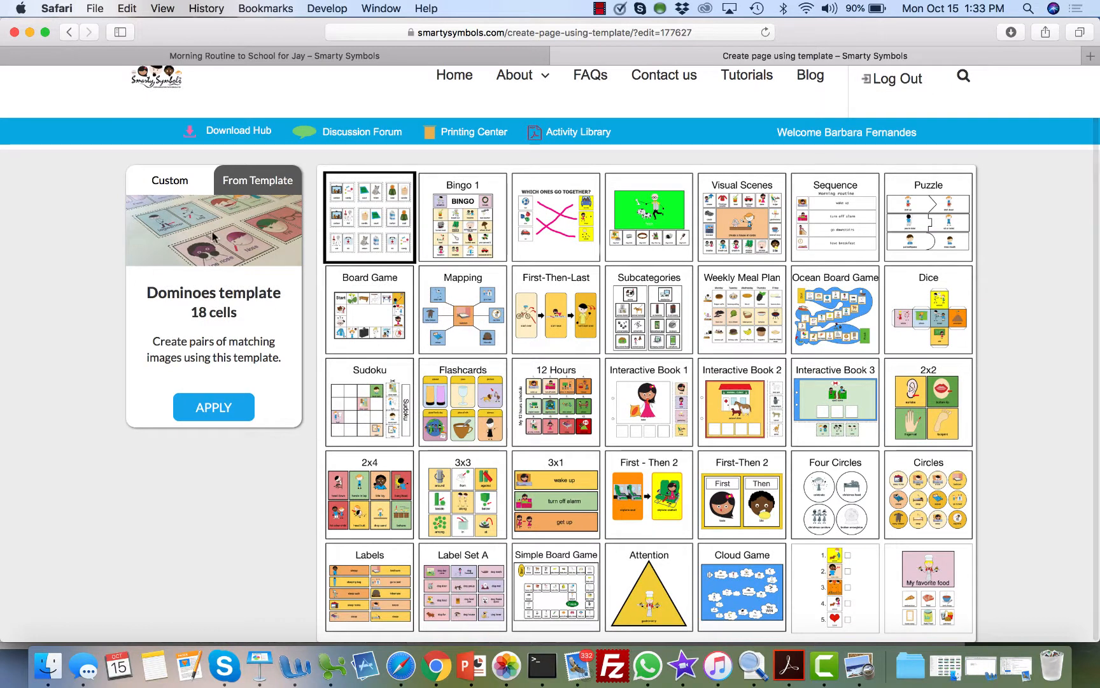
click(169, 181)
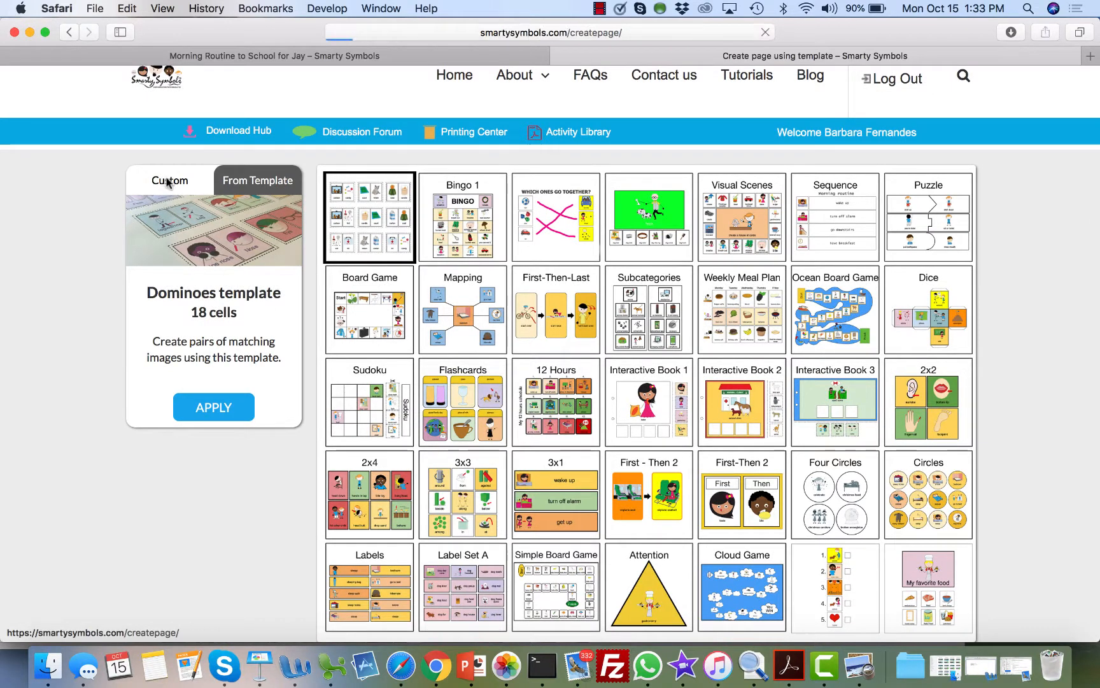
click(214, 407)
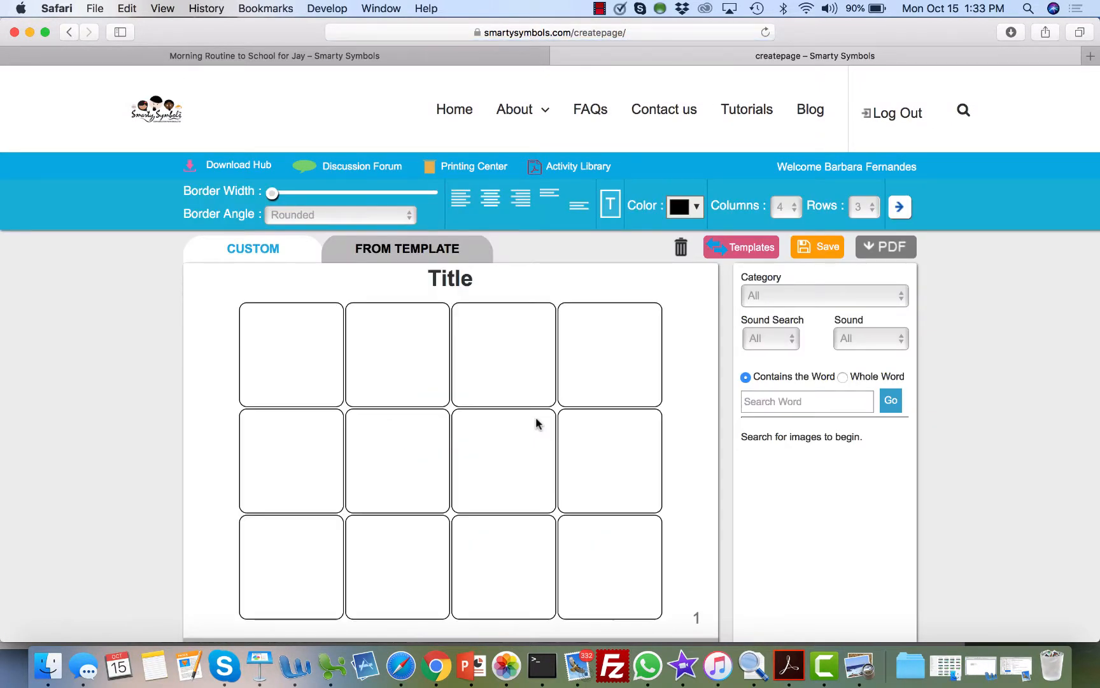
scroll(down, 3)
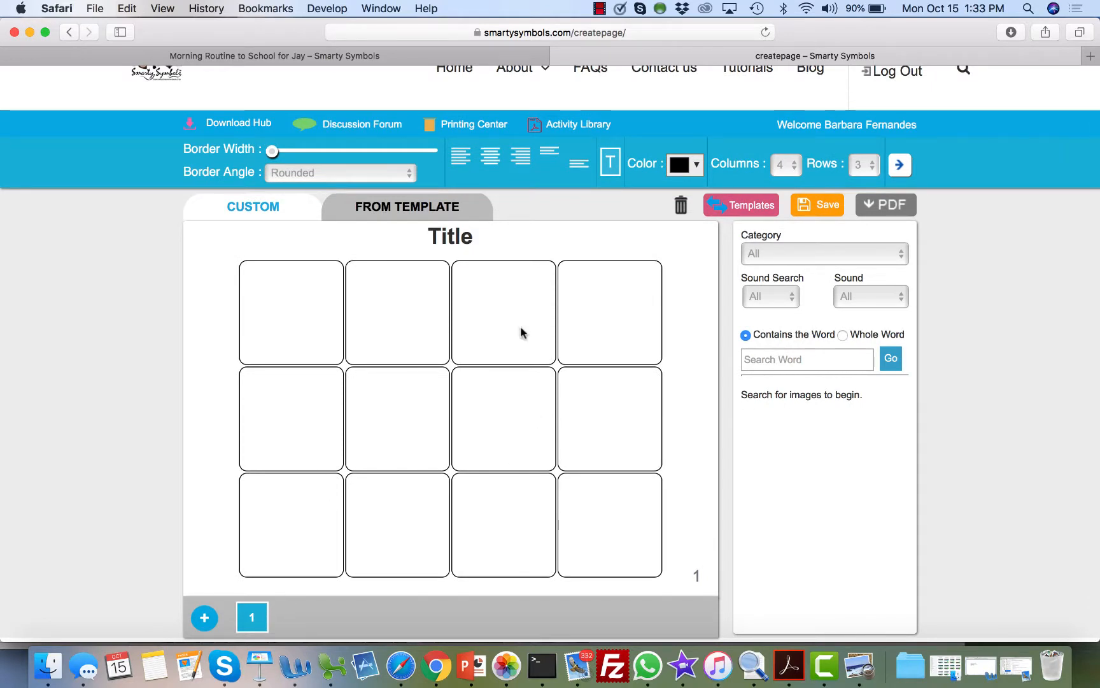
click(865, 164)
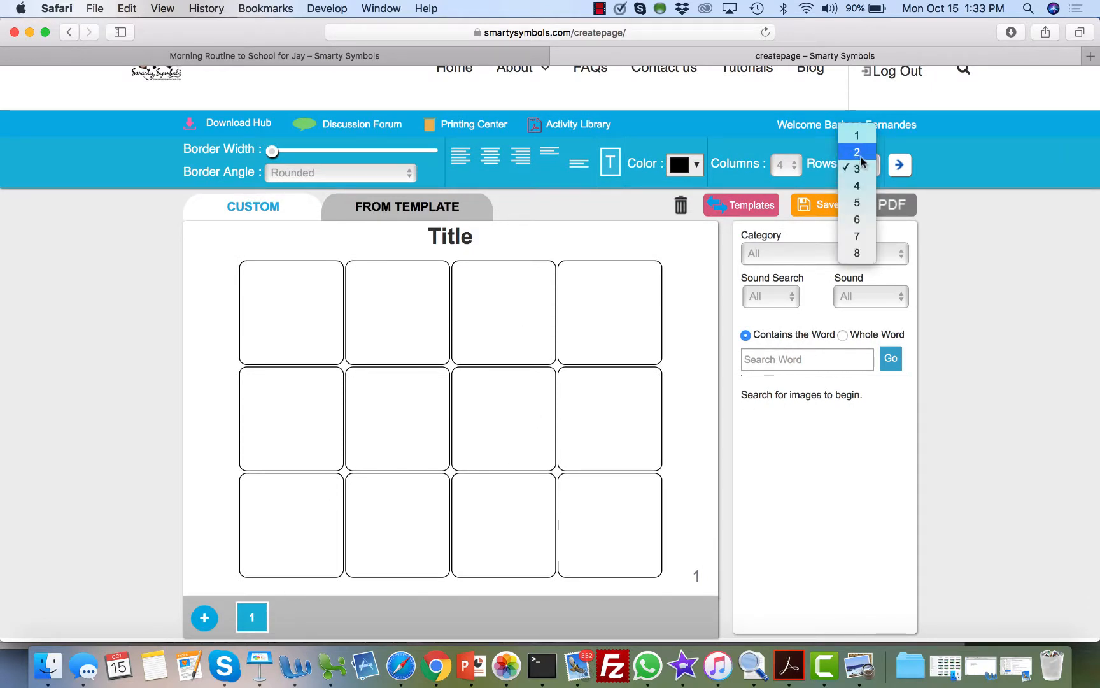
click(856, 153)
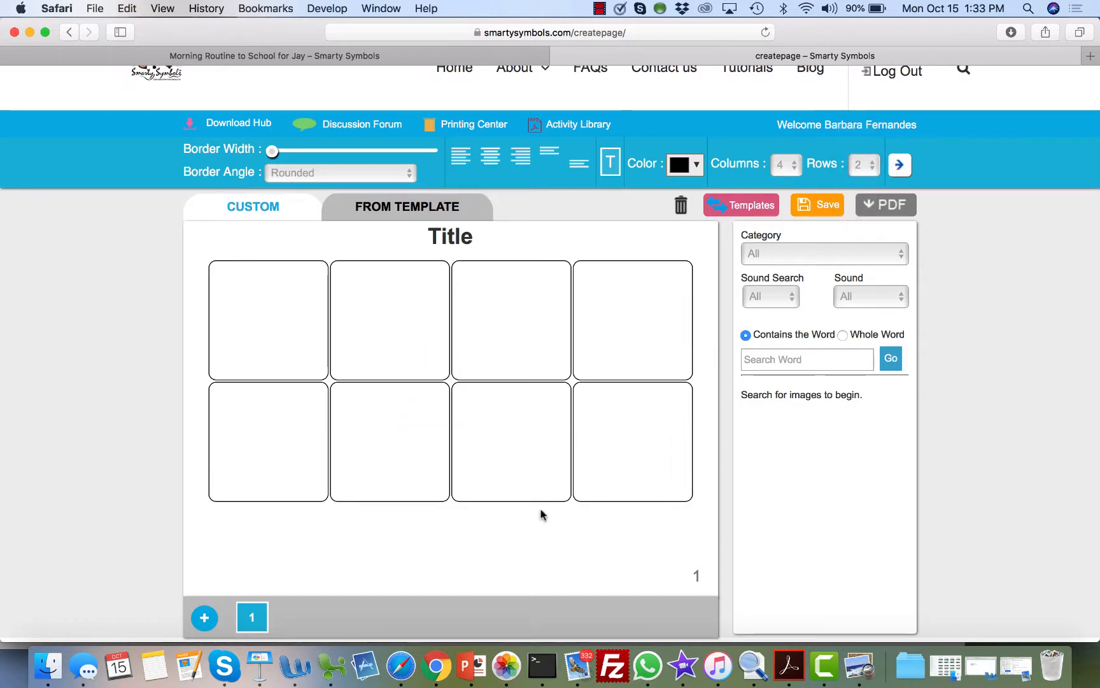
click(808, 359)
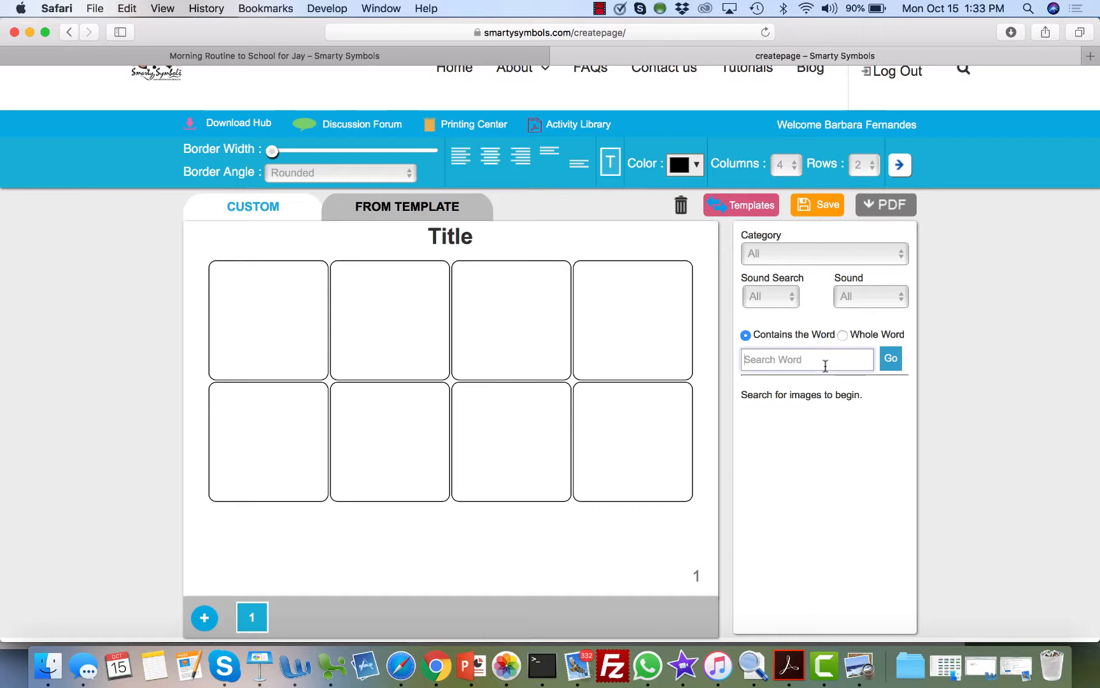
- Filter symbols to initial bl sounds, fill the cells, and give blame a light yellow background
click(769, 296)
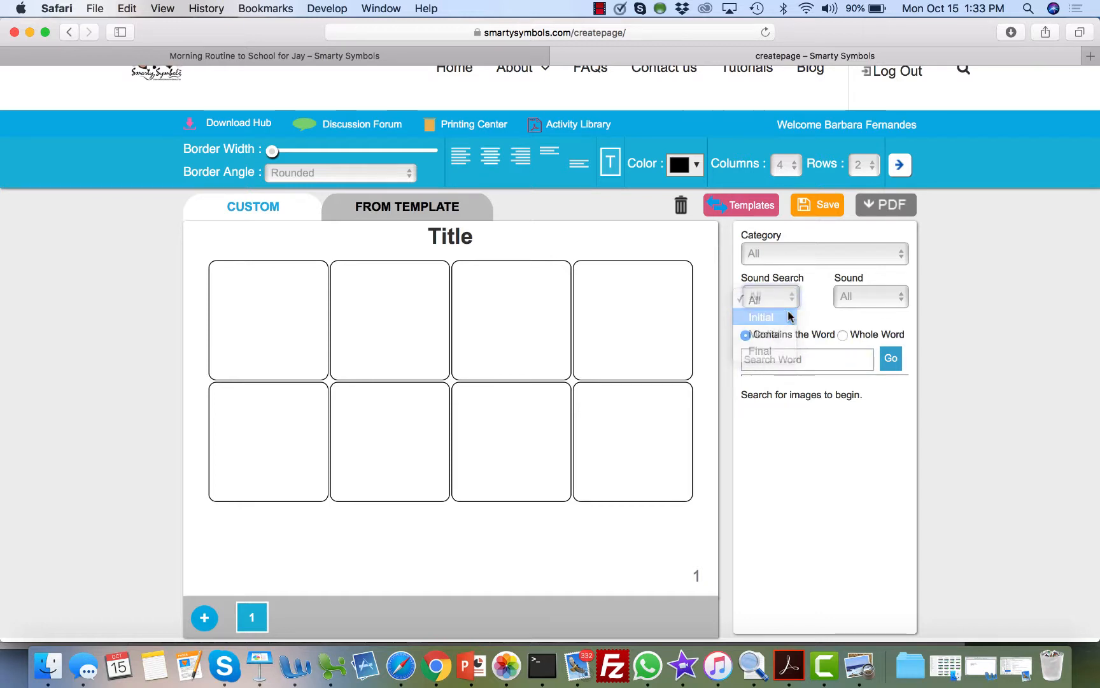
click(870, 297)
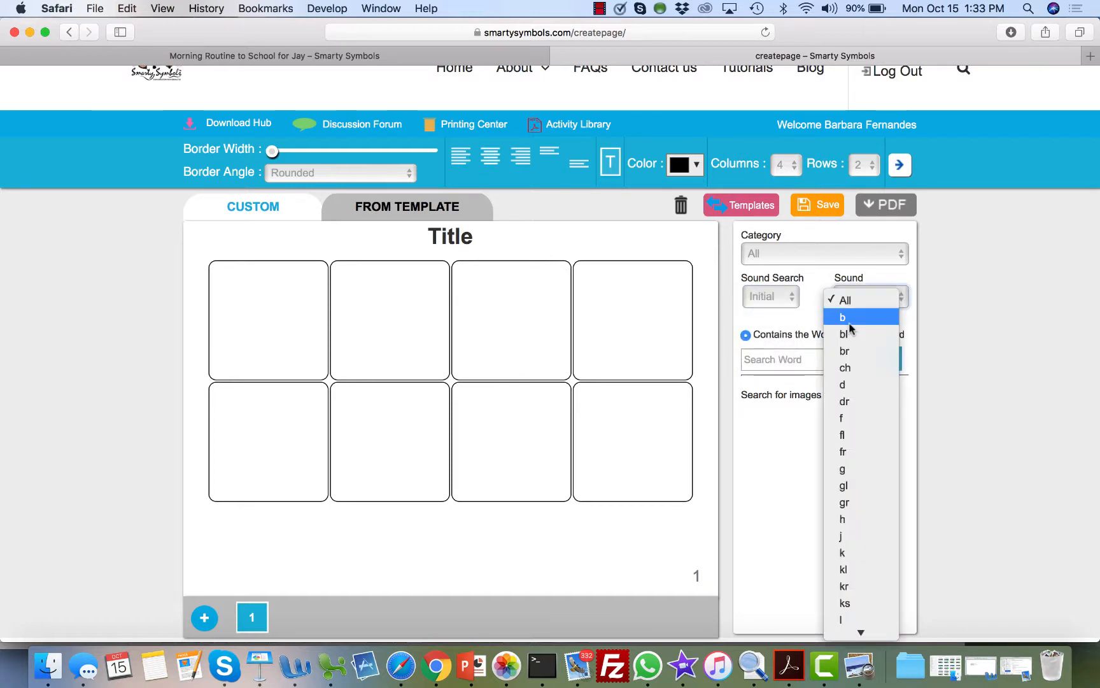
click(841, 334)
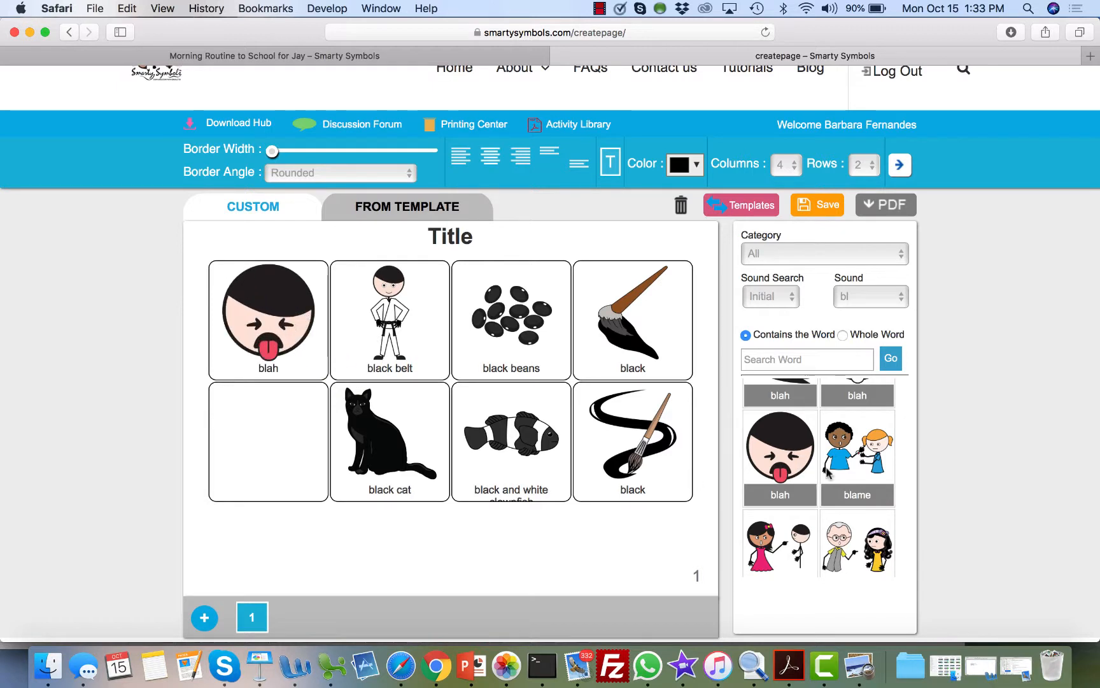
click(856, 456)
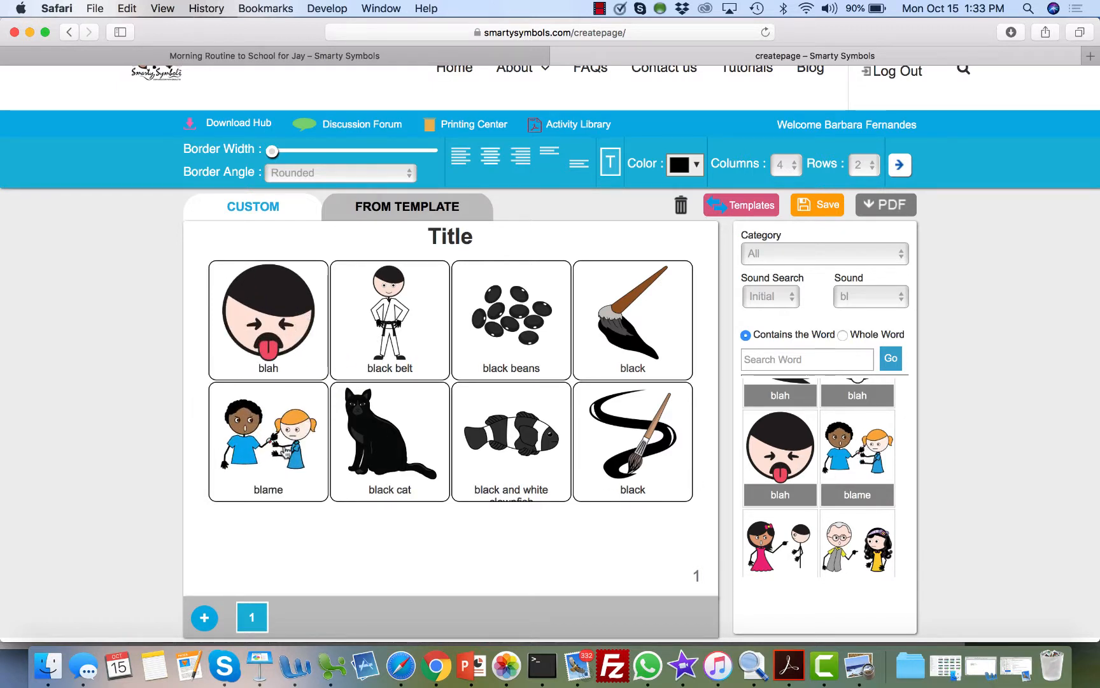
click(267, 442)
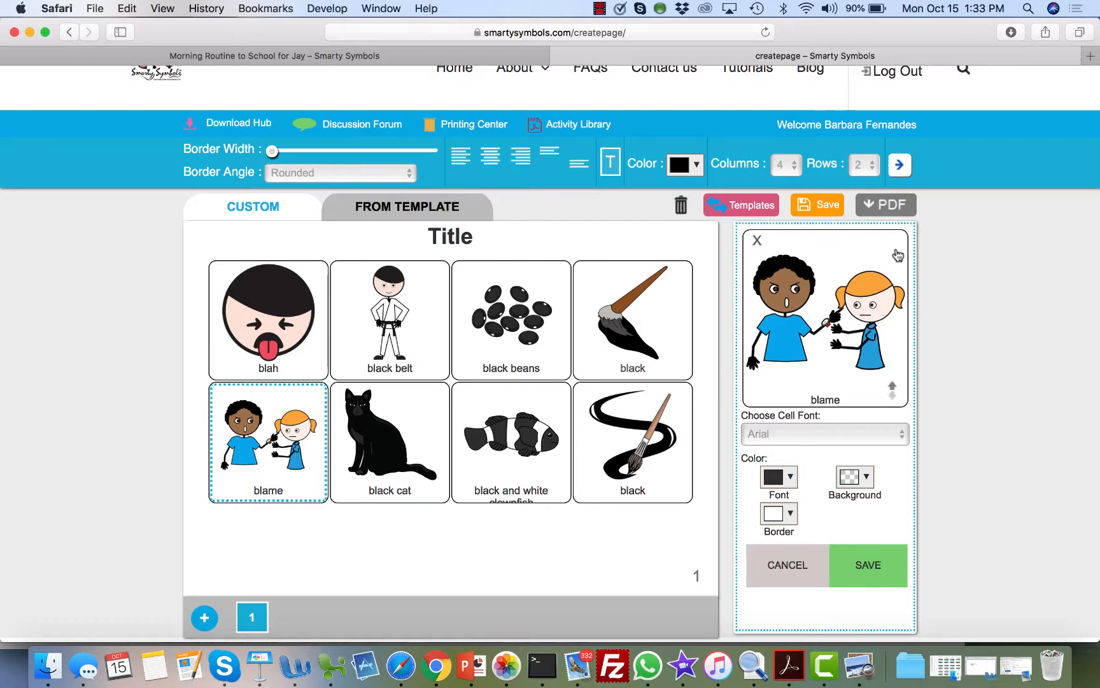
click(853, 478)
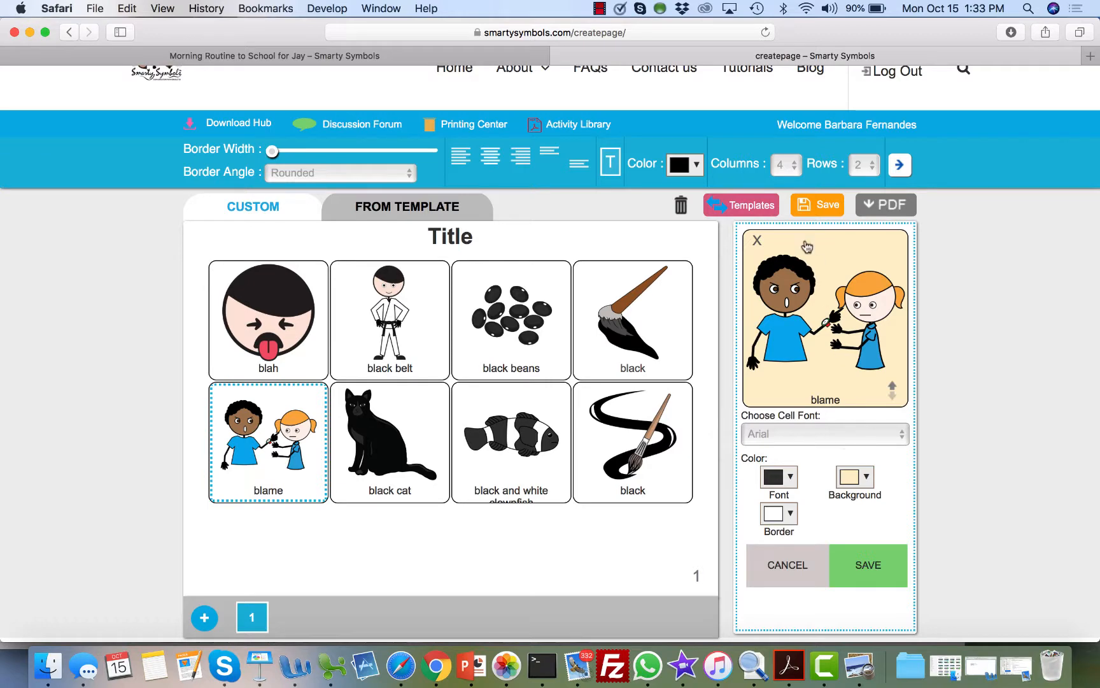
mouse_move(823, 557)
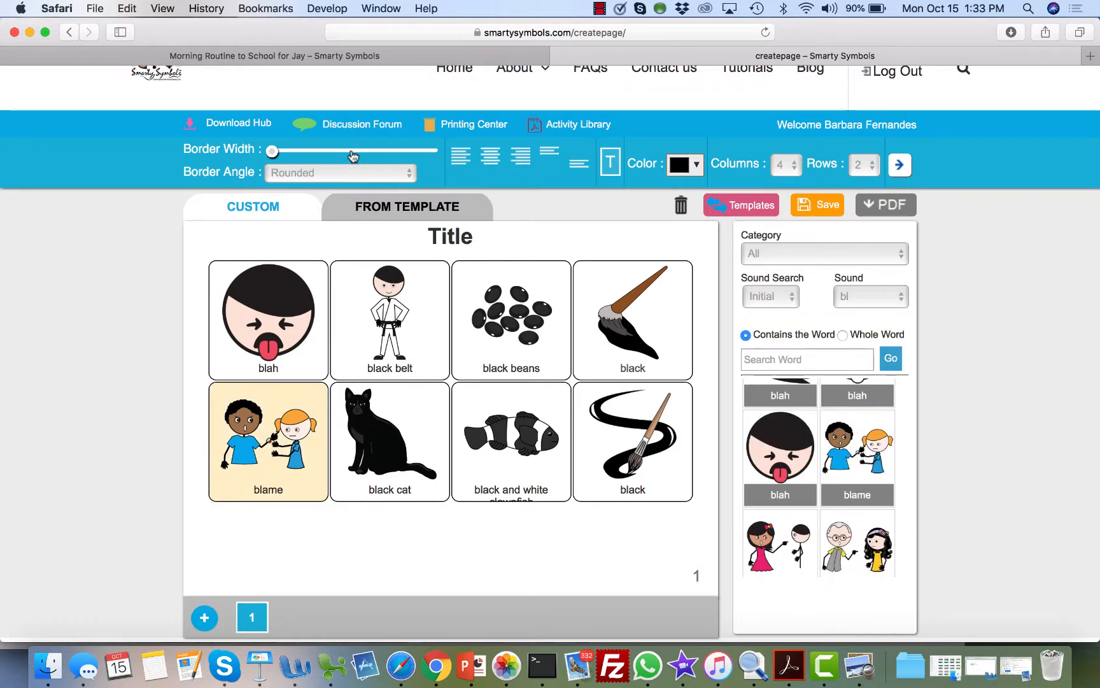
- Thicken the cell borders, retitle the board "Bl words" and add a second page
drag(273, 153, 353, 153)
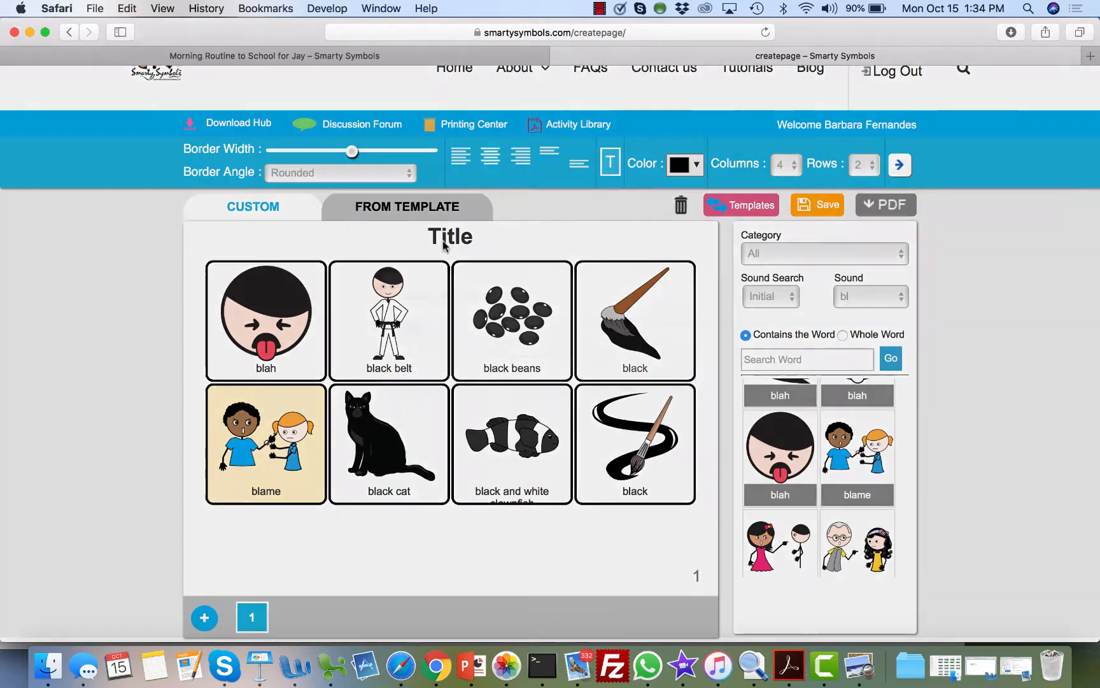
click(450, 237)
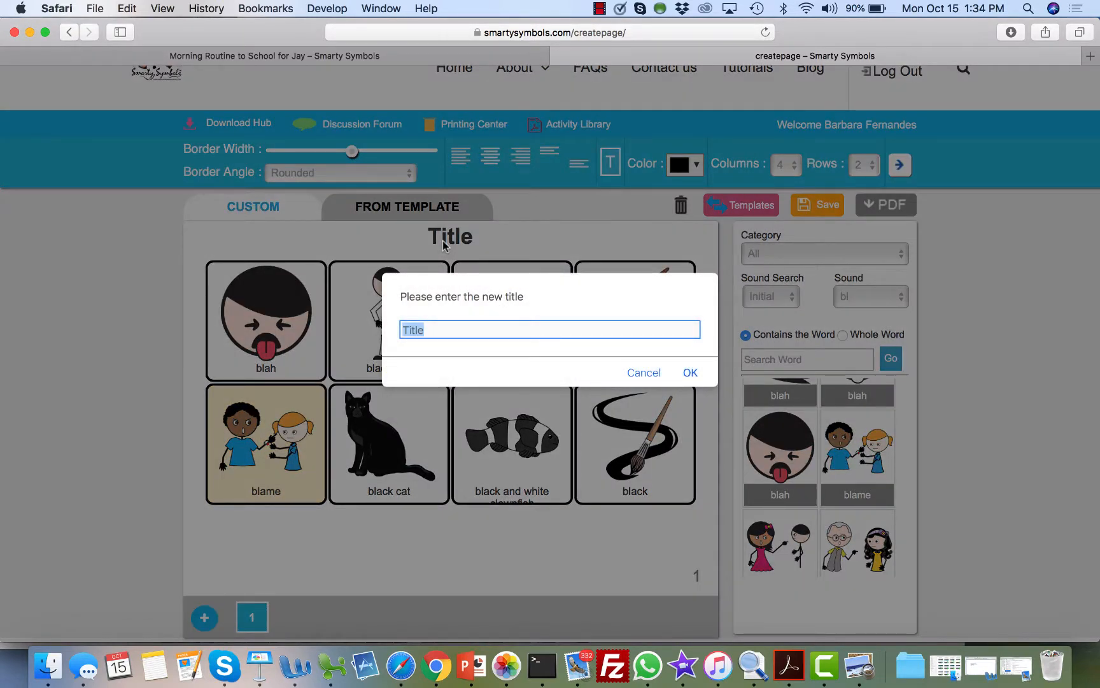
text(Bl Qords)
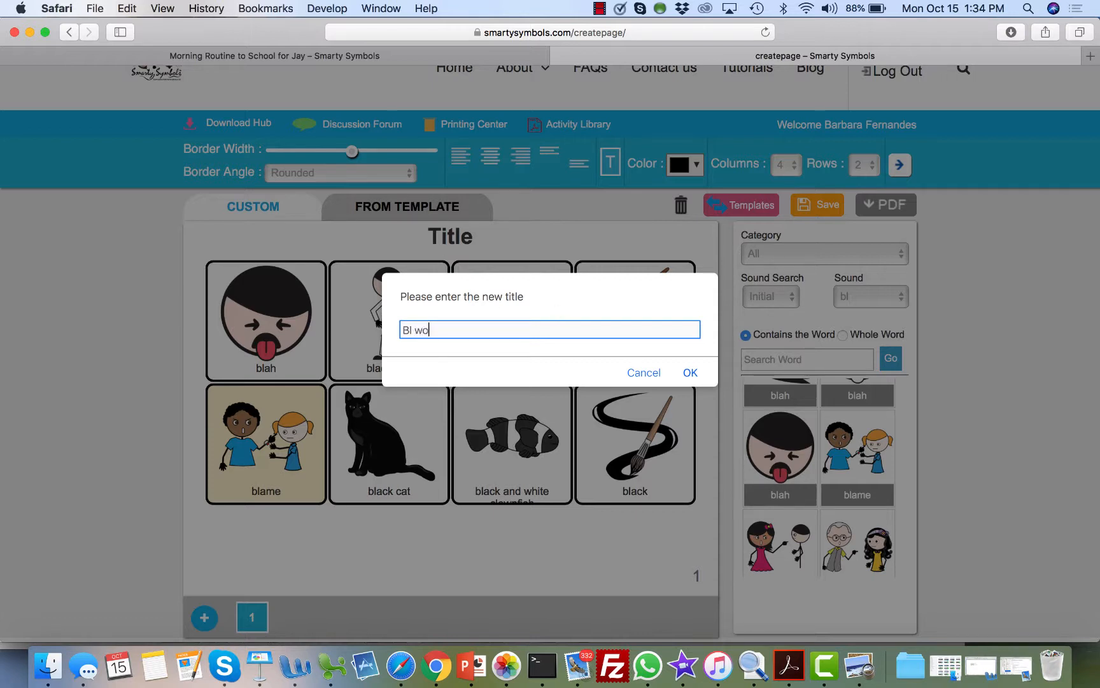
click(689, 372)
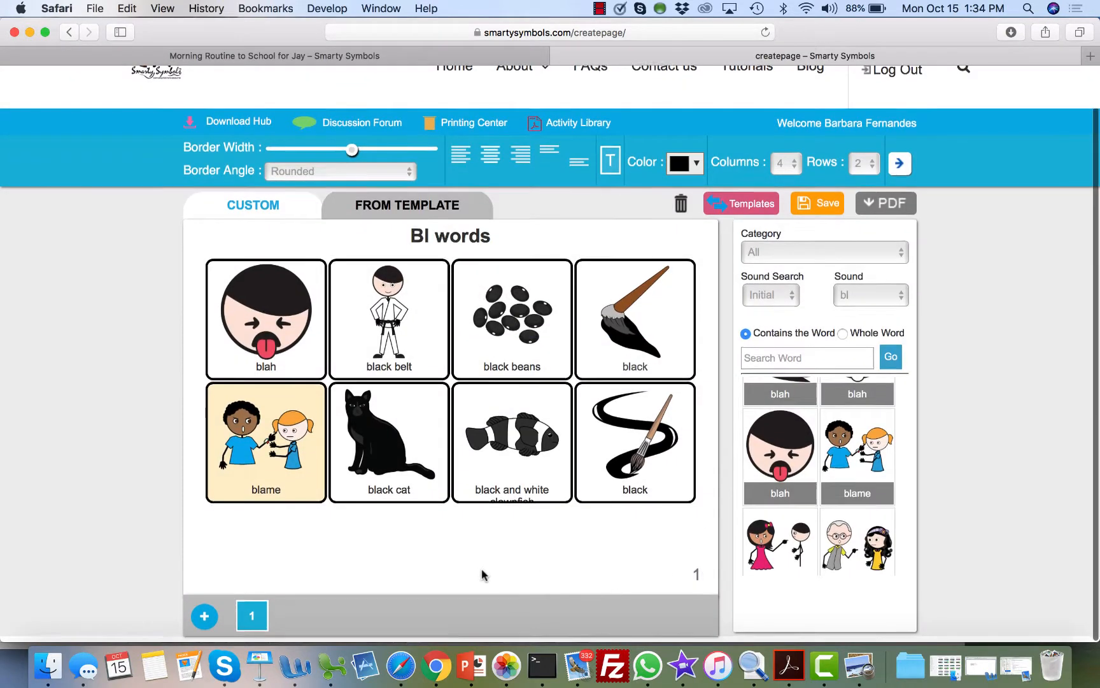
click(204, 616)
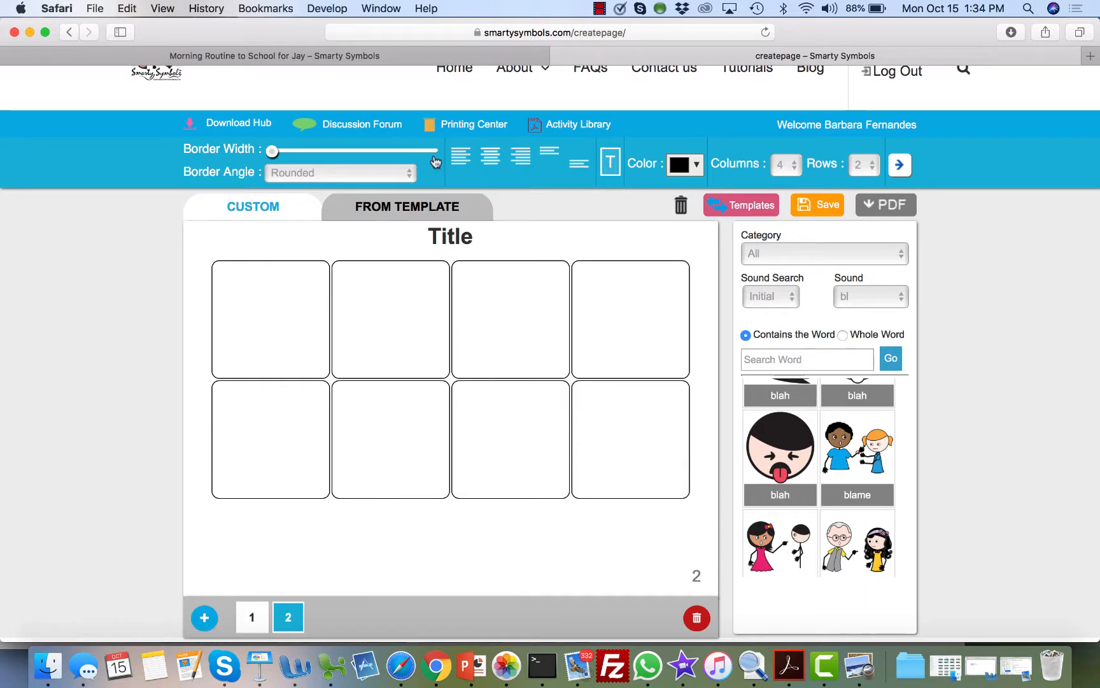
- Set page 2 borders to maximum width in yellow, fill bl symbols and colour the blast label blue
drag(273, 150, 432, 151)
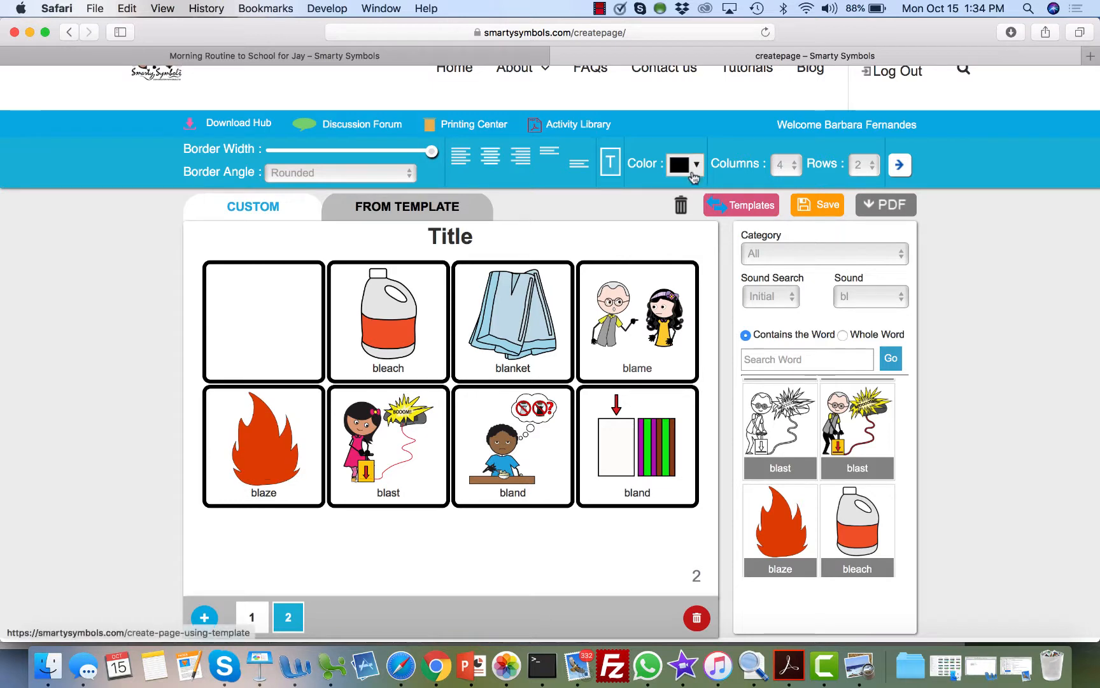
click(695, 164)
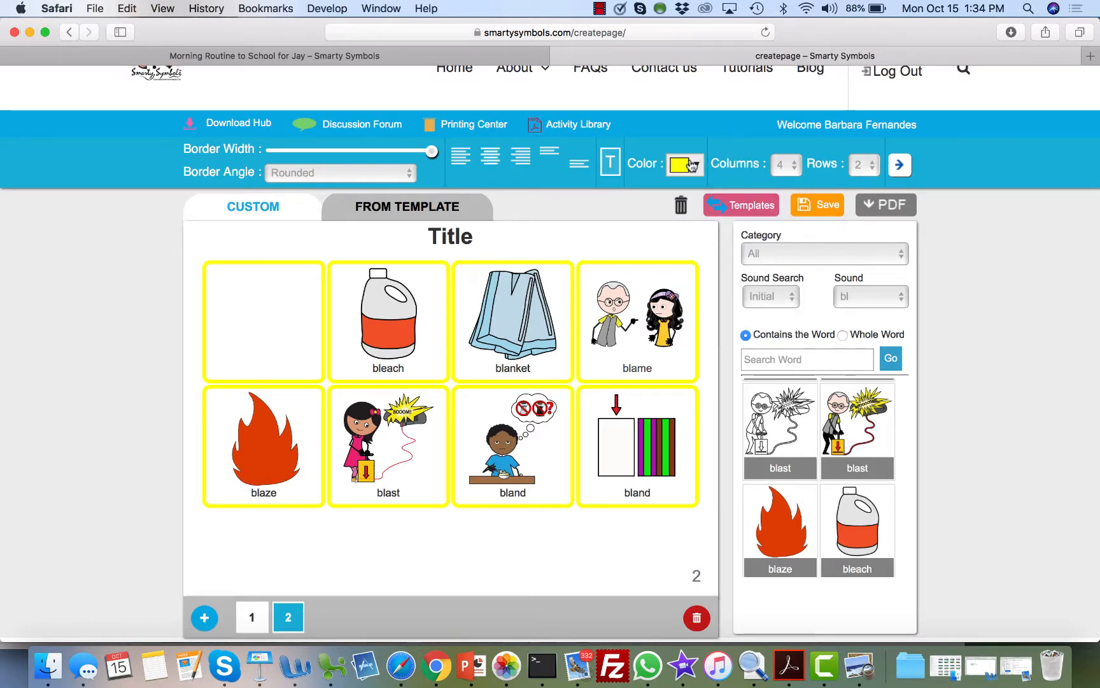
click(684, 163)
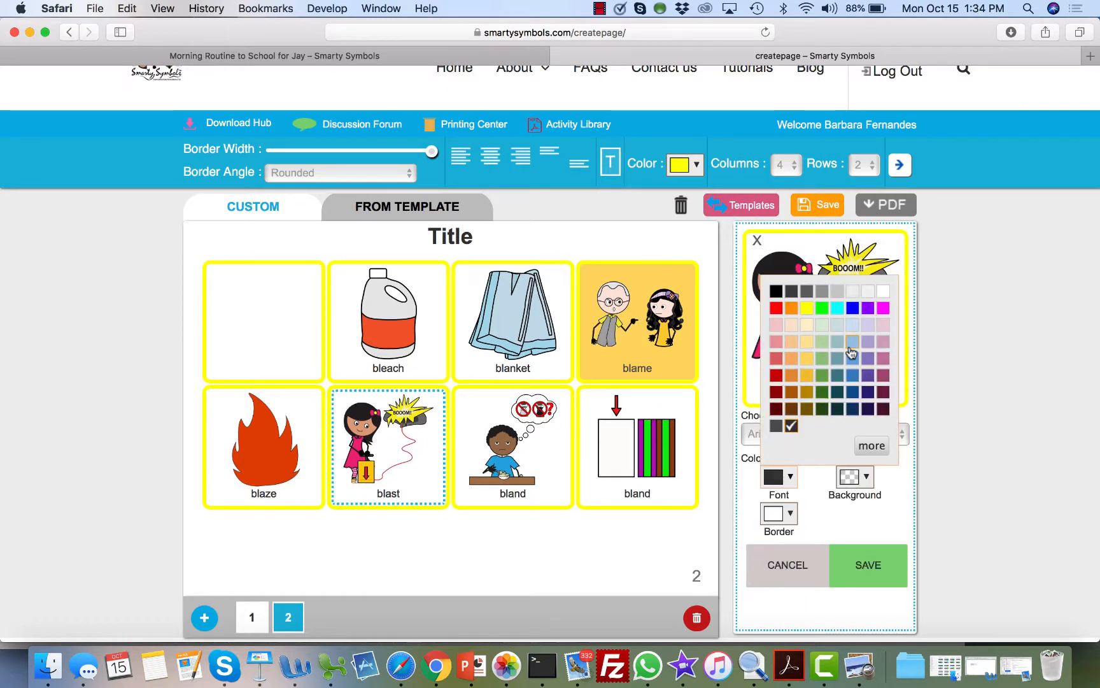
click(853, 351)
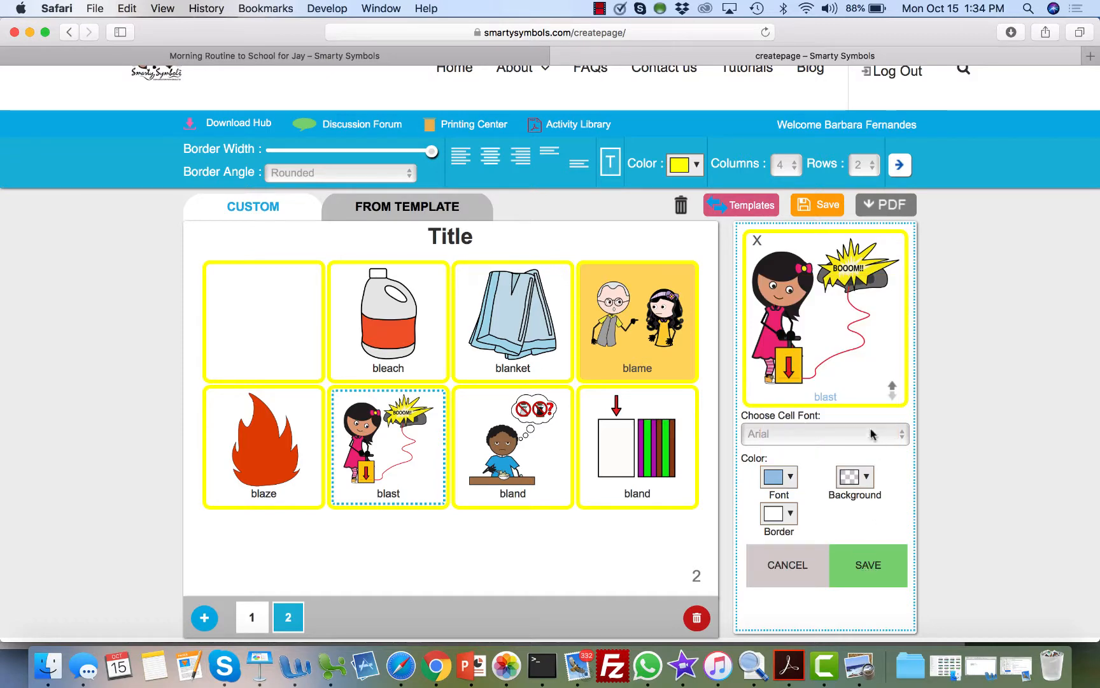
click(824, 434)
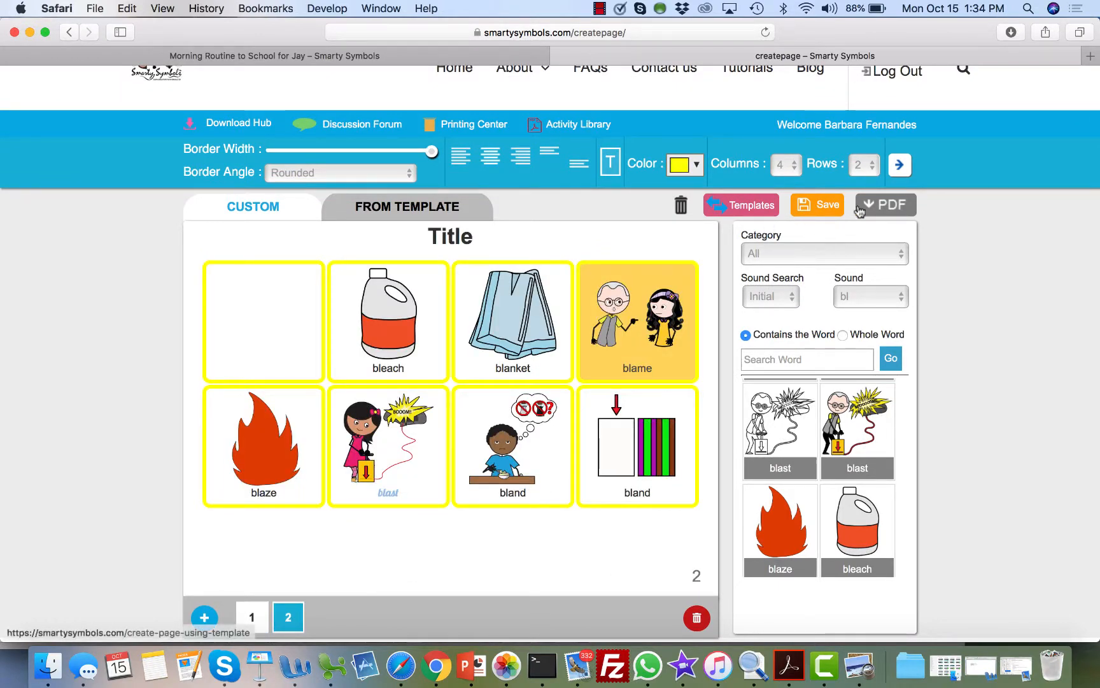
mouse_move(885, 204)
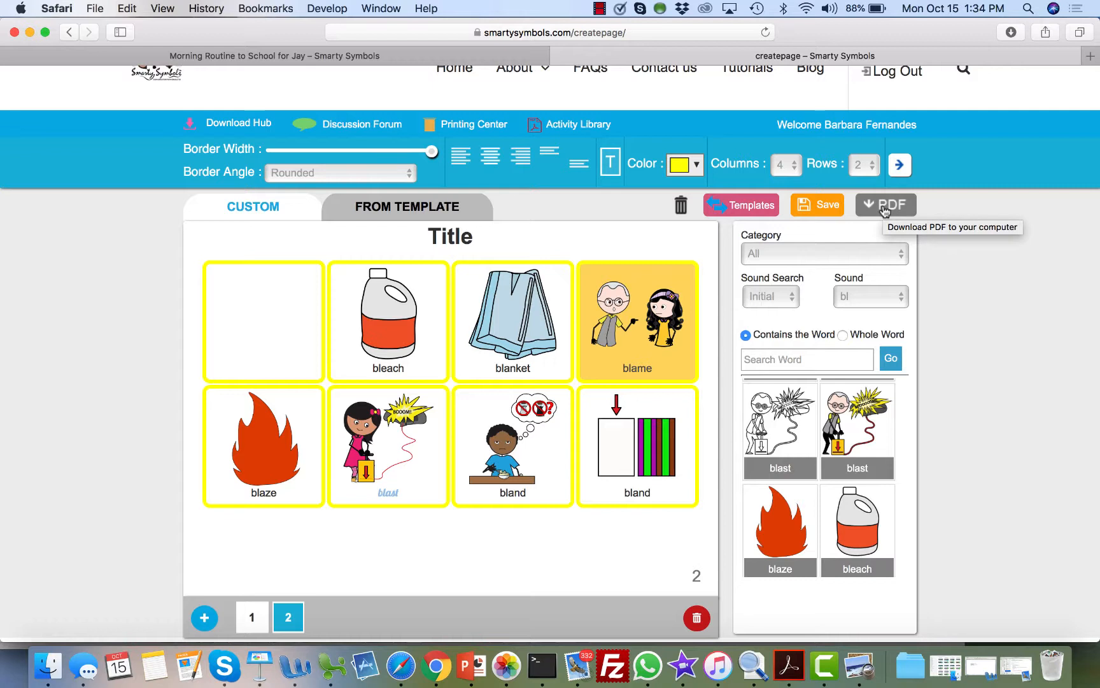
mouse_move(816, 204)
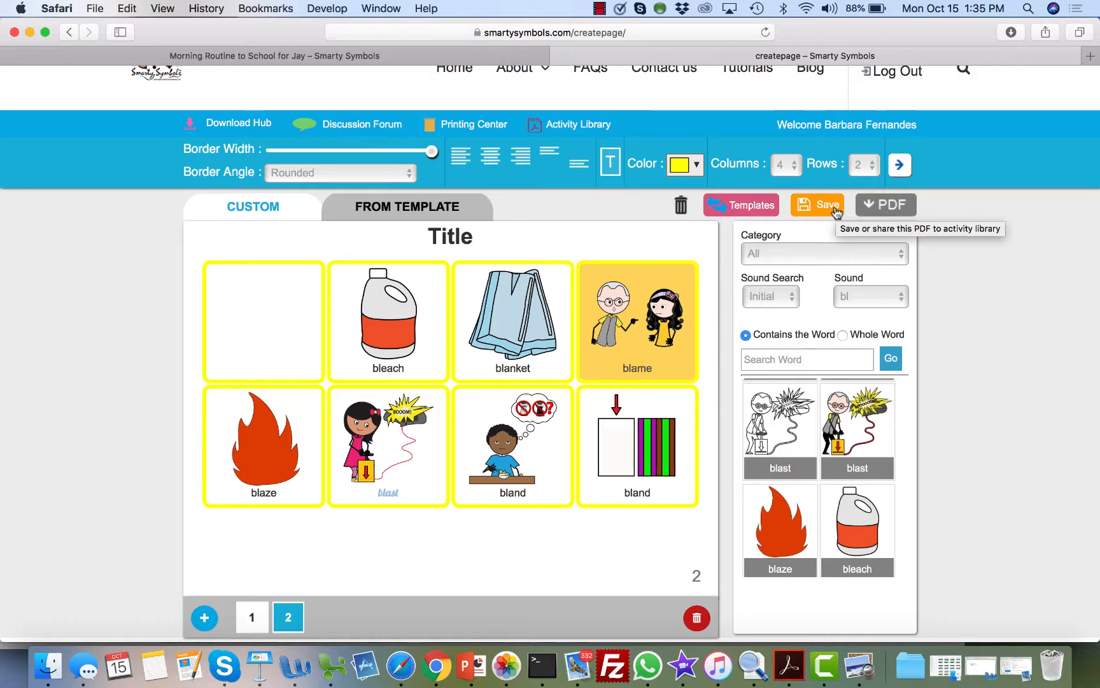
mouse_move(610, 163)
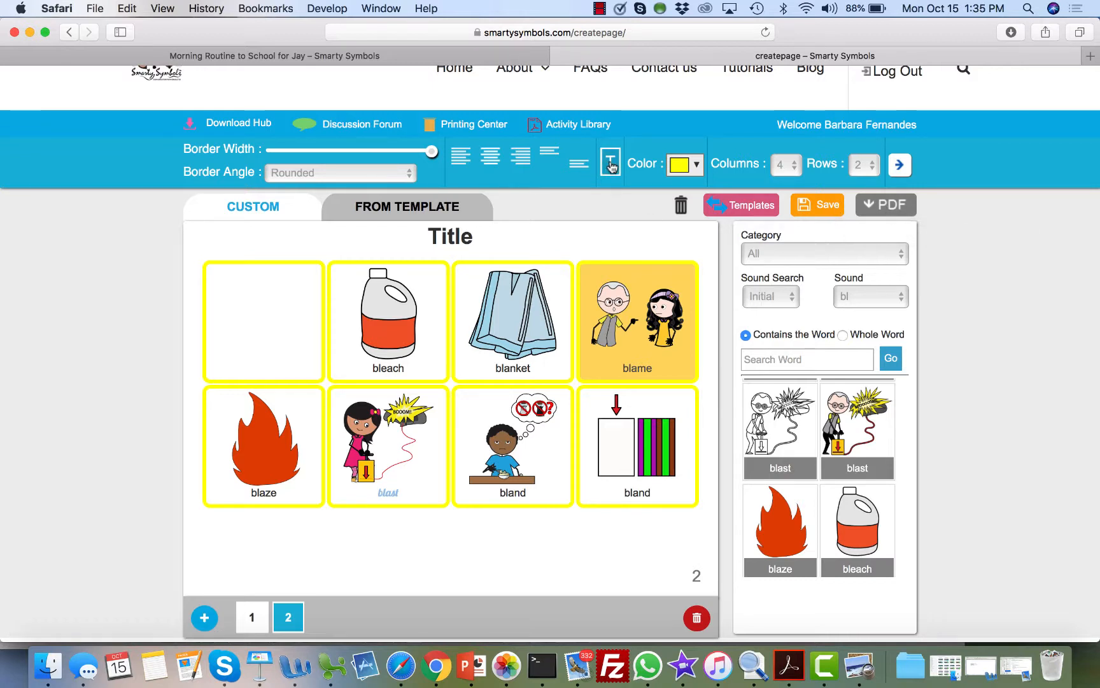
- Add an enlarged free text box reading "BL Words" below the page 2 grid
click(610, 162)
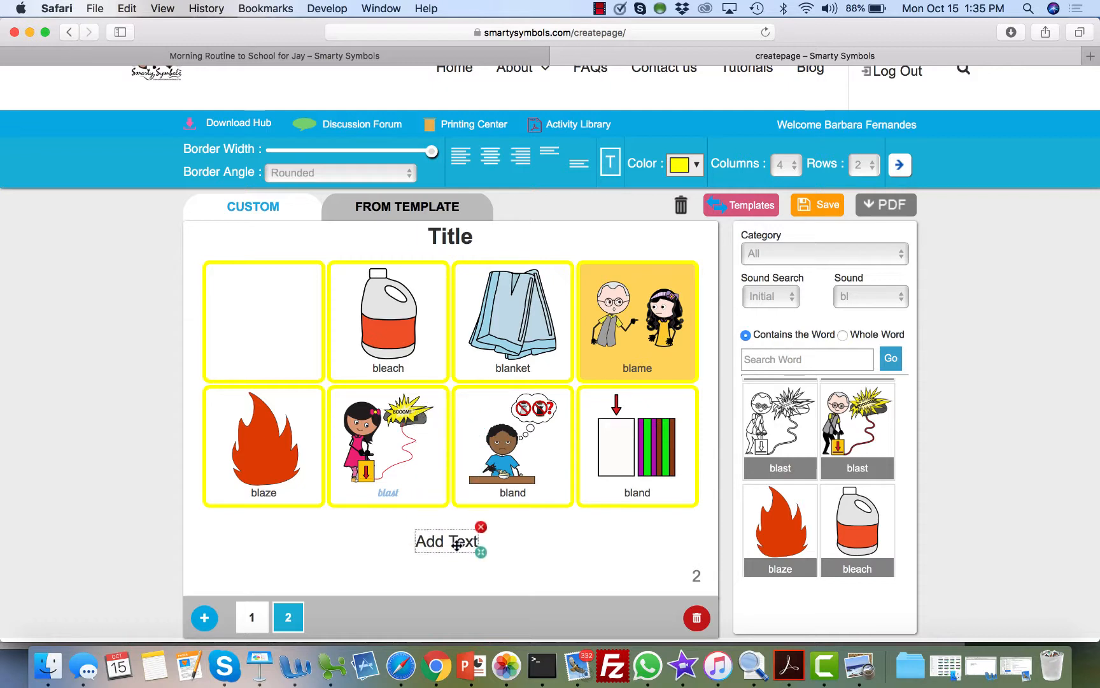
drag(484, 554, 624, 589)
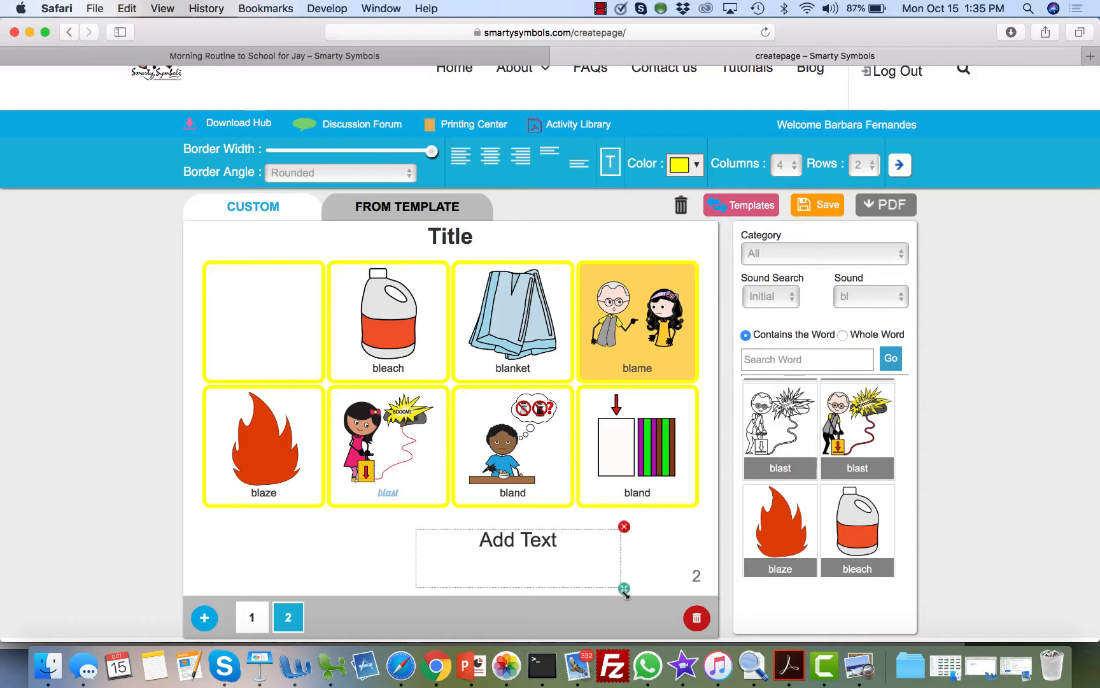
text(B)
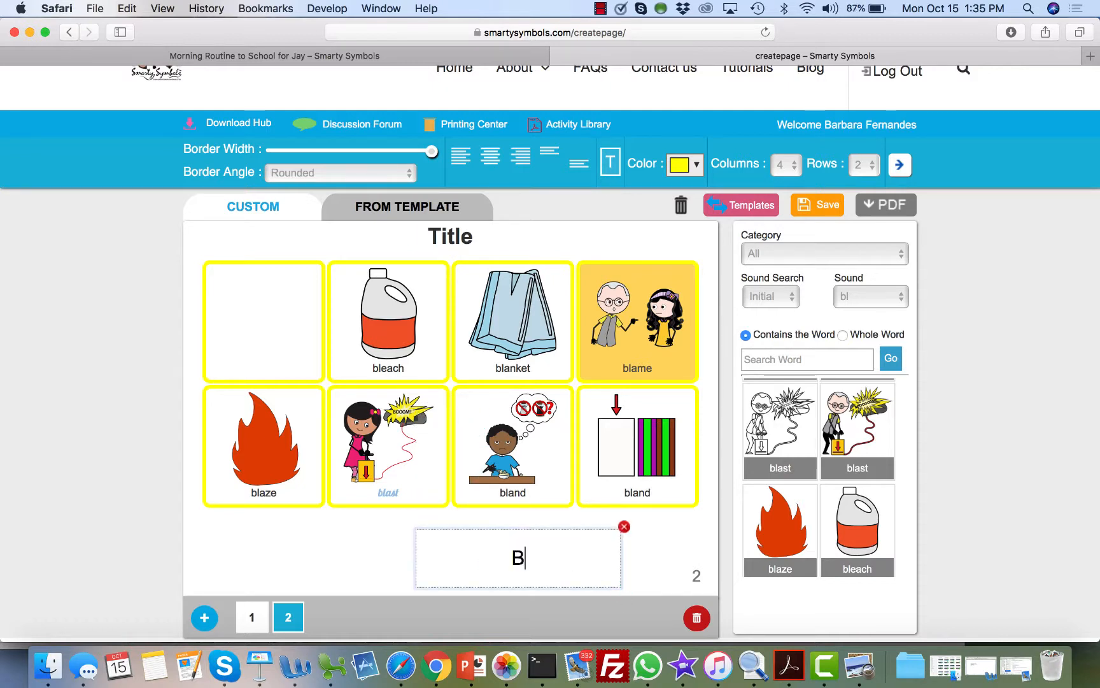
text(L WOrds)
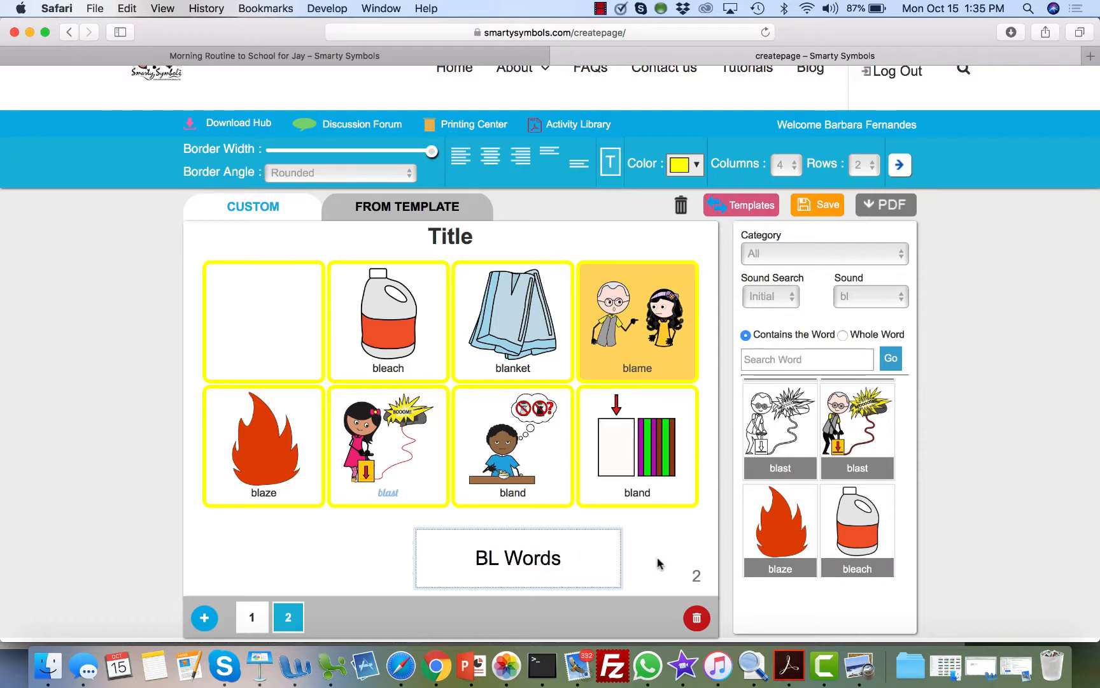
click(519, 558)
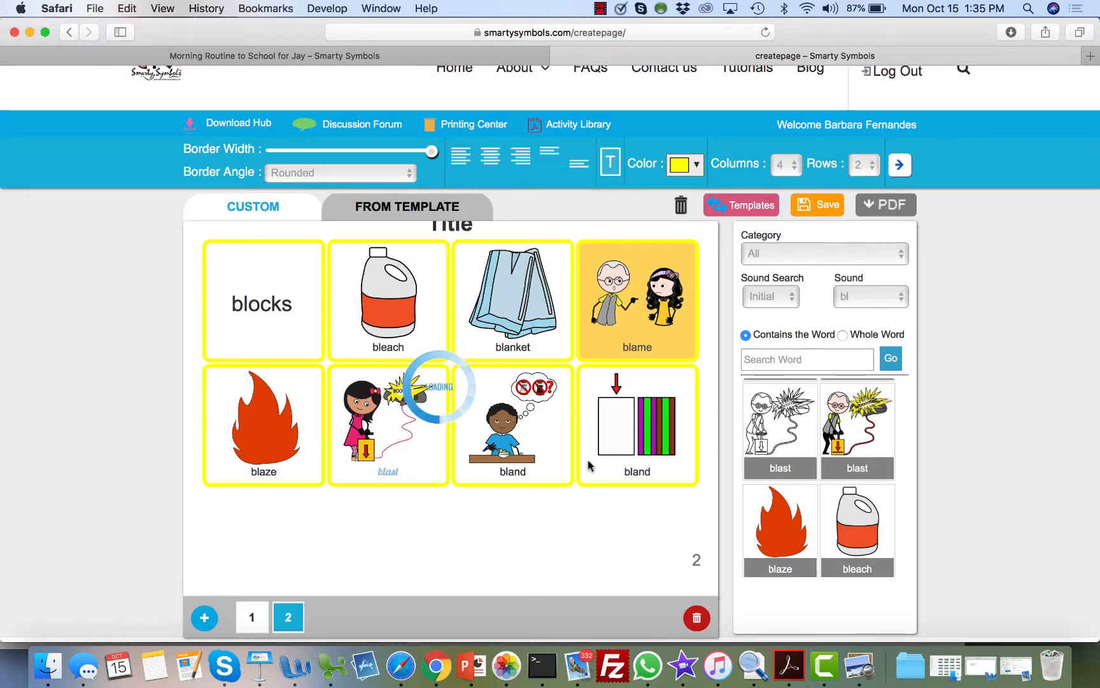
- Return to page 1 and download the two-page board as a PDF
click(251, 616)
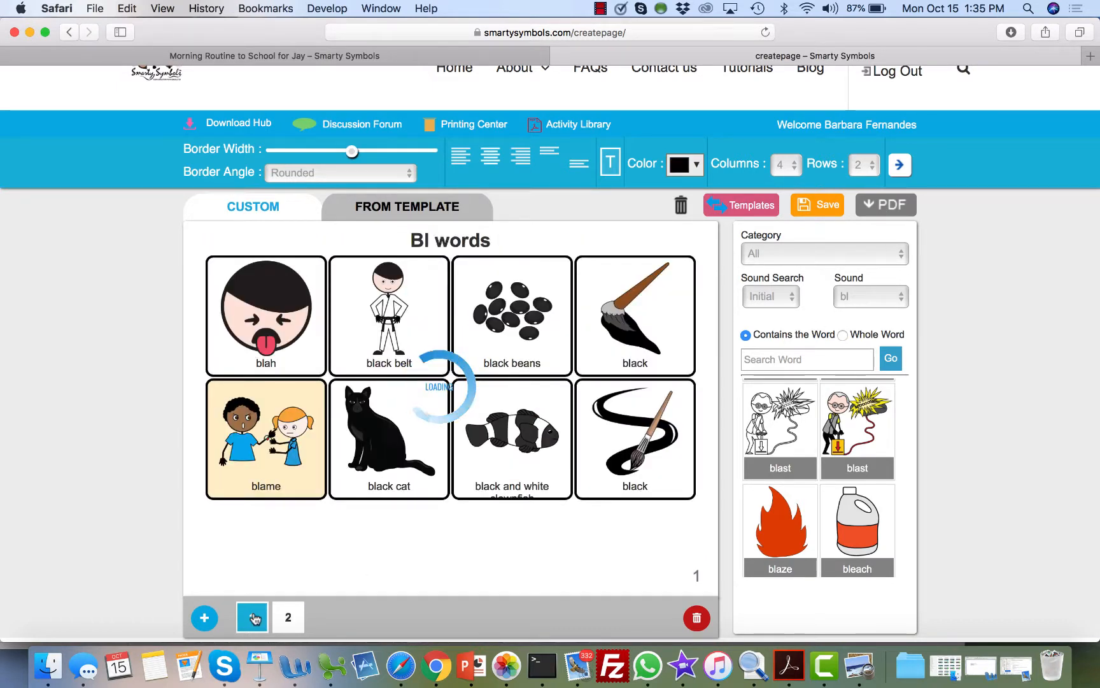
click(251, 616)
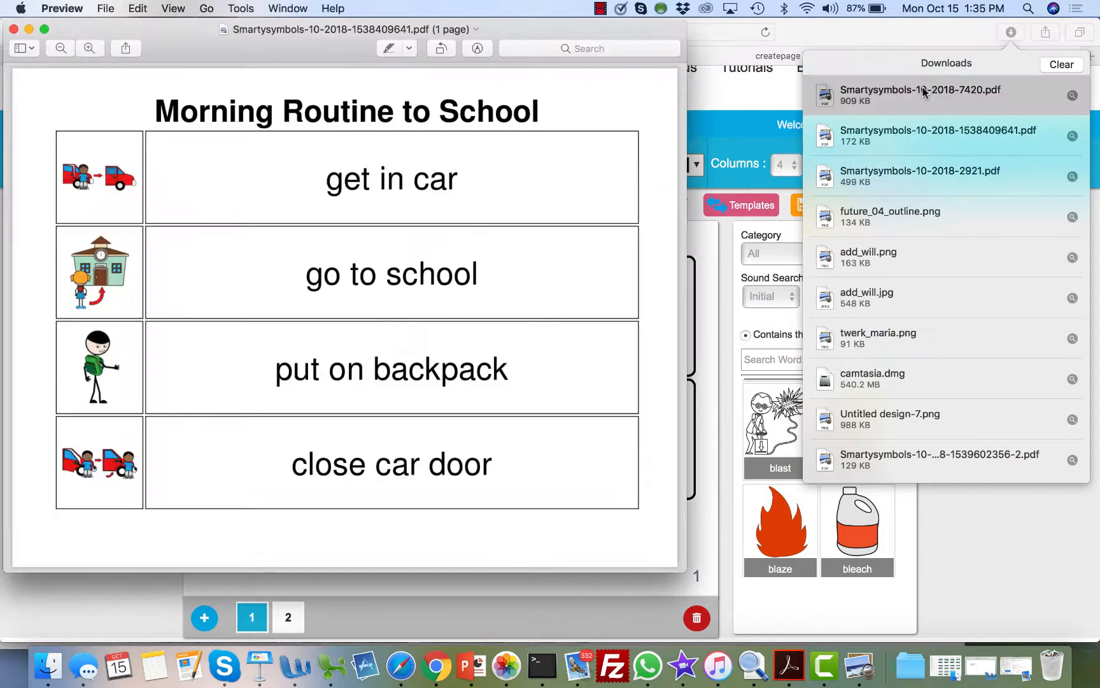
- View the newest Smartysymbols PDF in Preview, scrolling to its second, yellow-bordered page
click(920, 94)
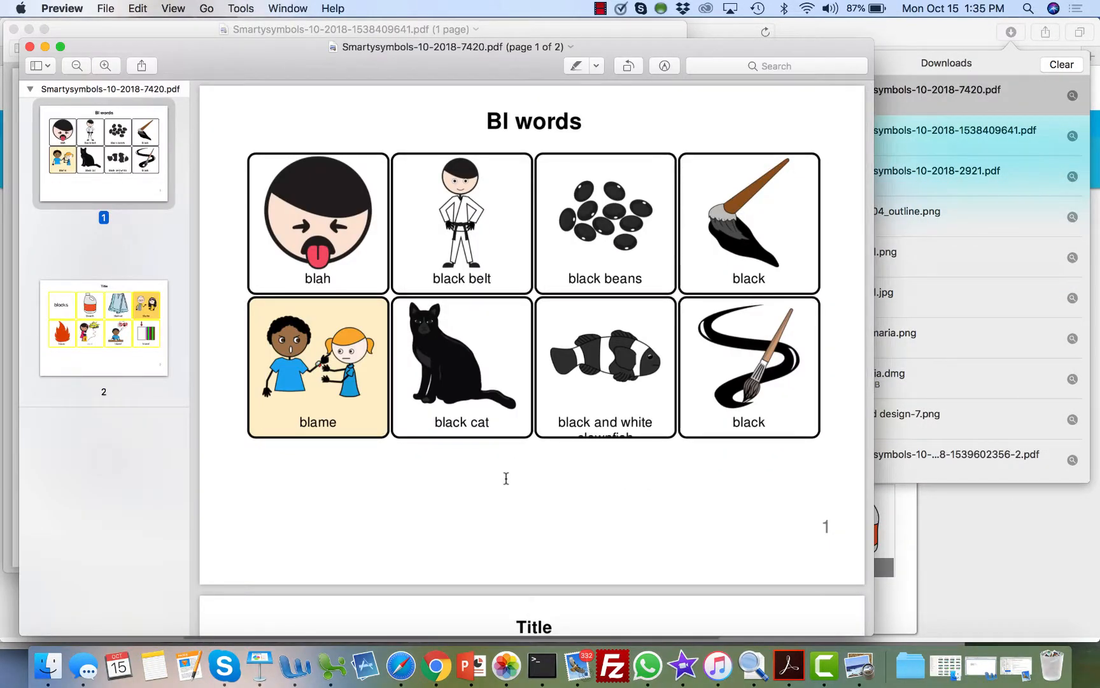
scroll(down, 3)
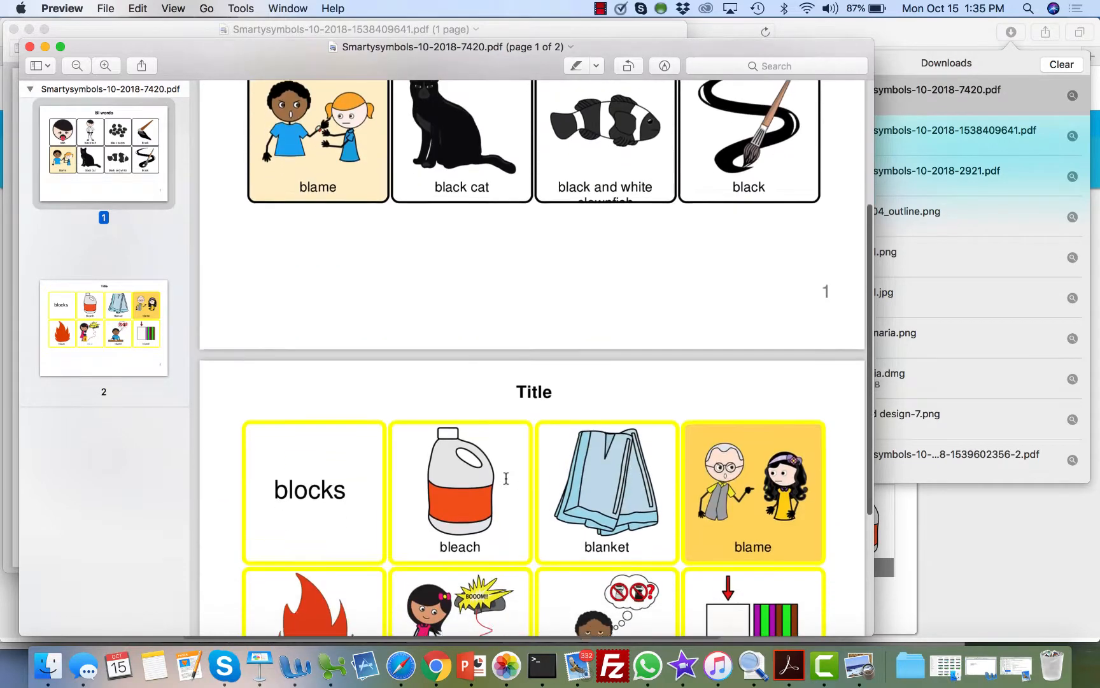